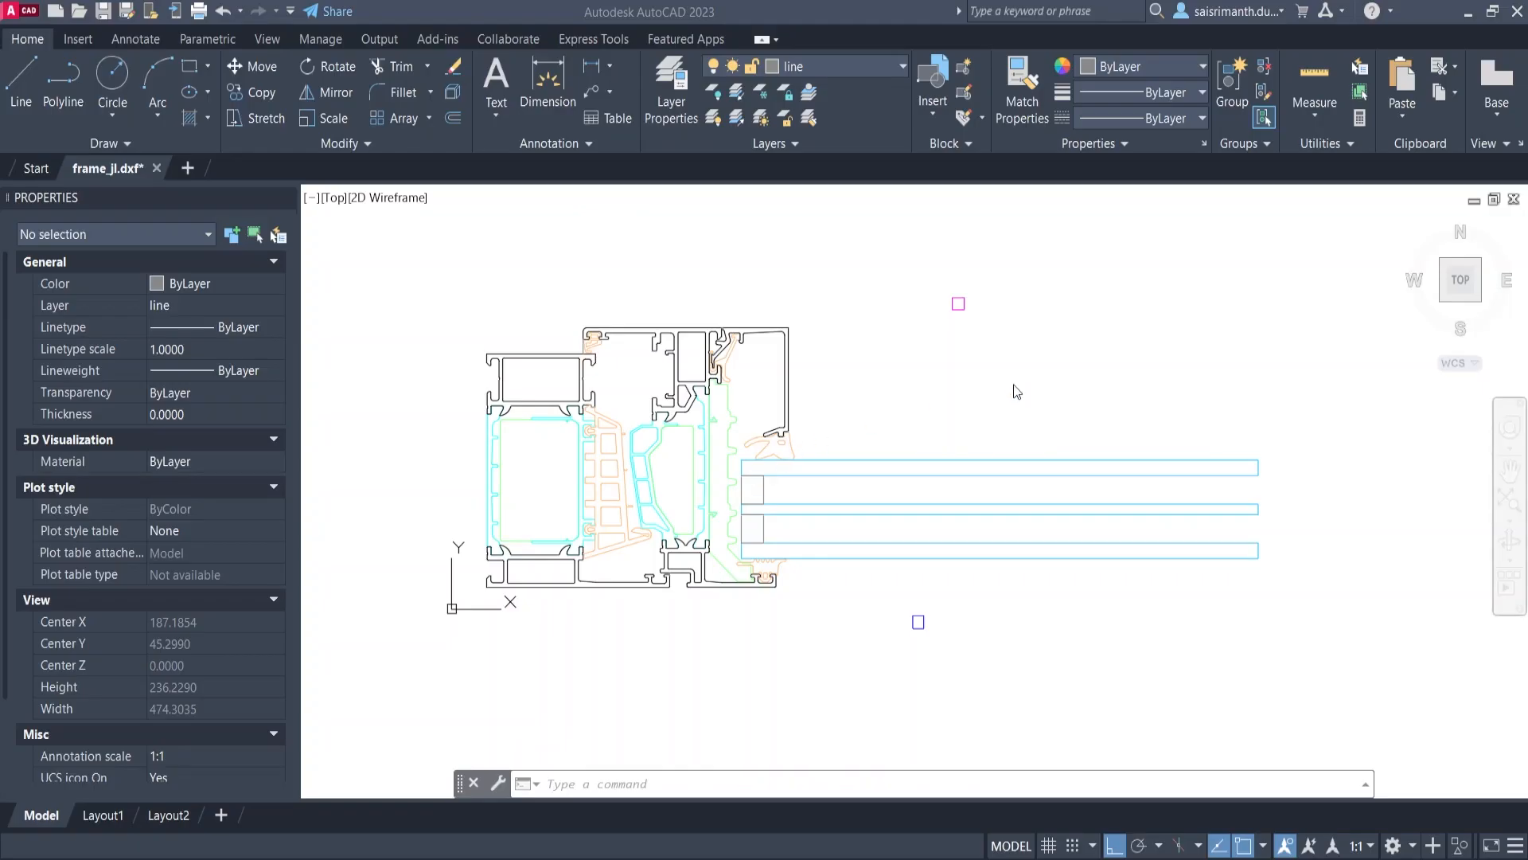
pyautogui.moveTo(1014, 383)
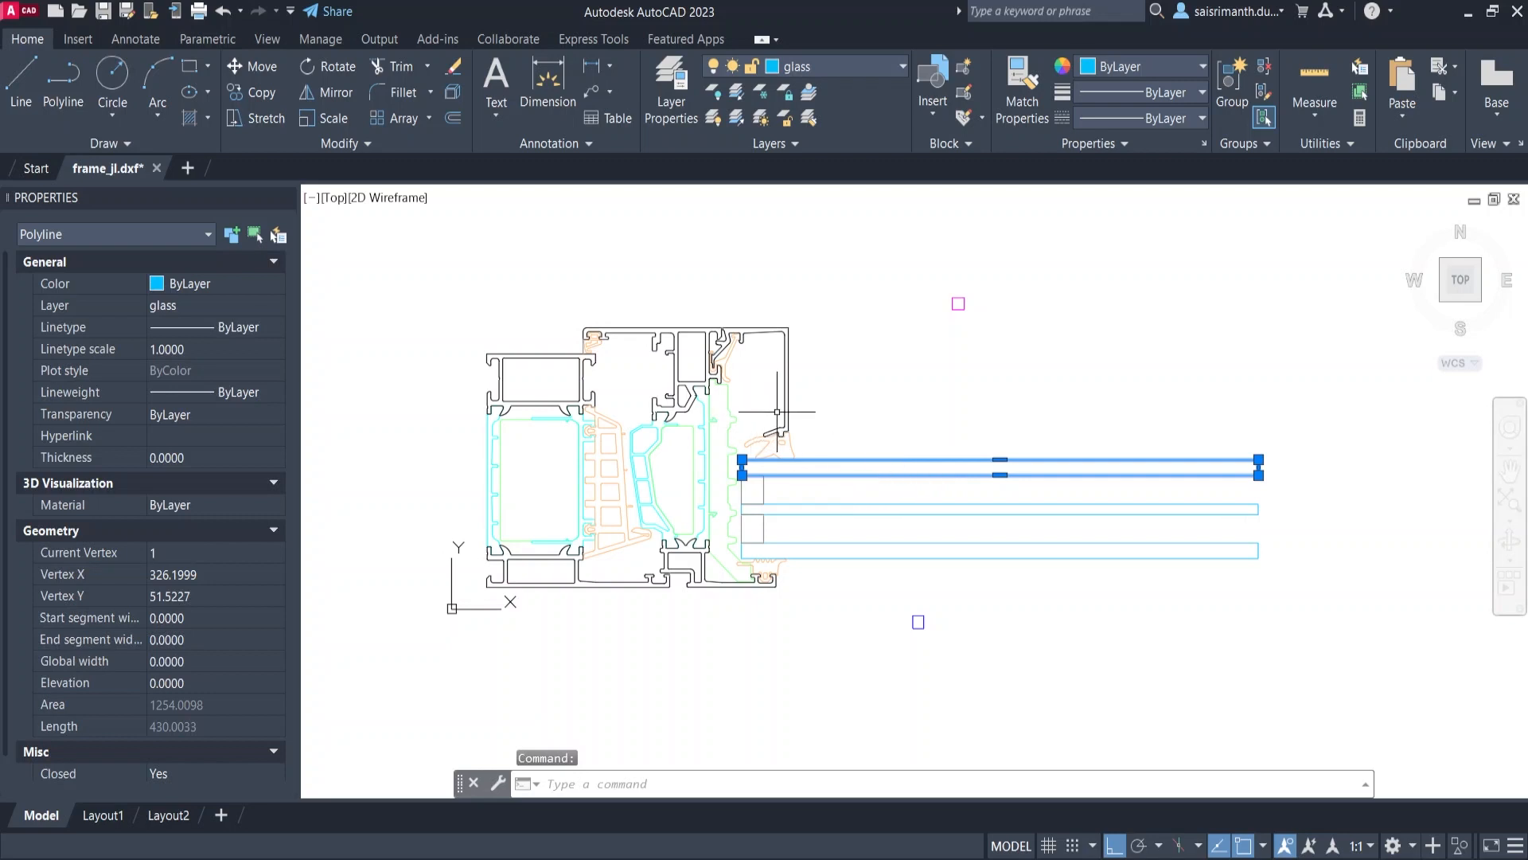
# - Clear the glass pane selection before starting the BO boundary command
pyautogui.press('Escape')
pyautogui.write('BO')
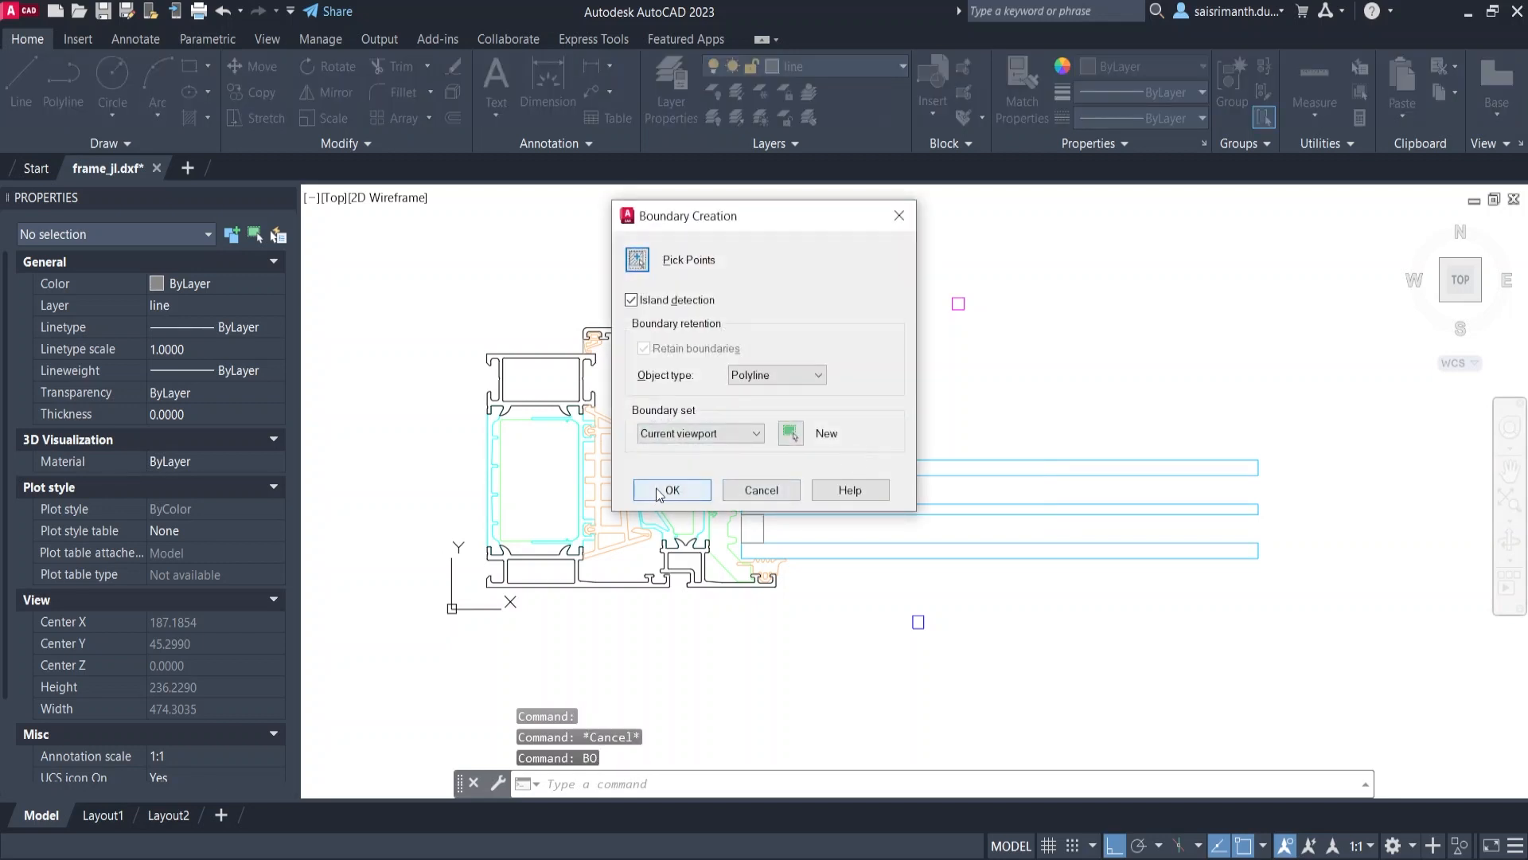
# - Confirm Boundary Creation, then cancel at the internal point pick without adding a boundary
pyautogui.click(670, 489)
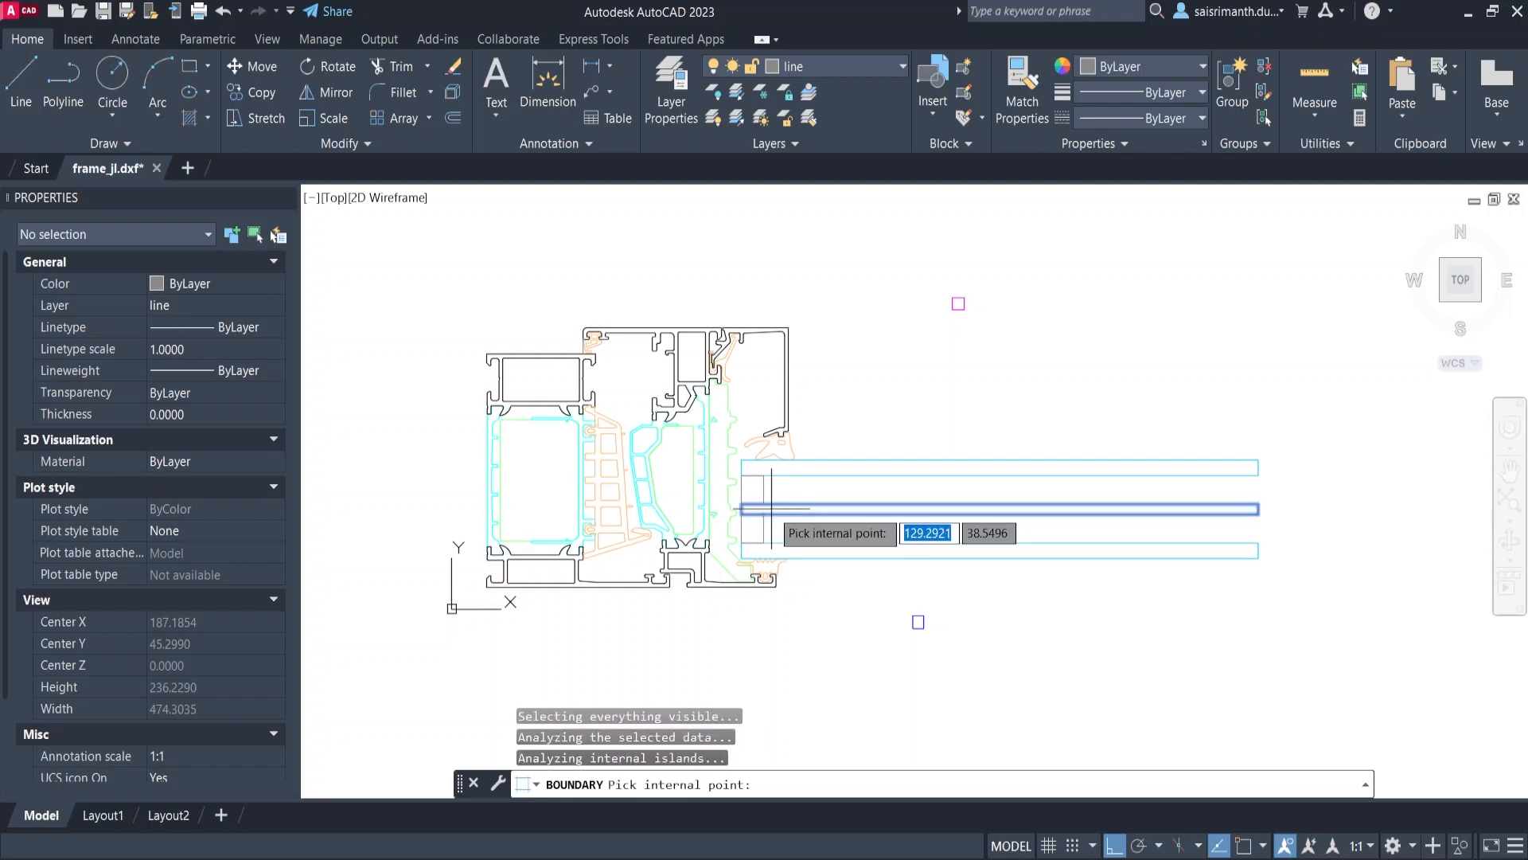
pyautogui.press('Escape')
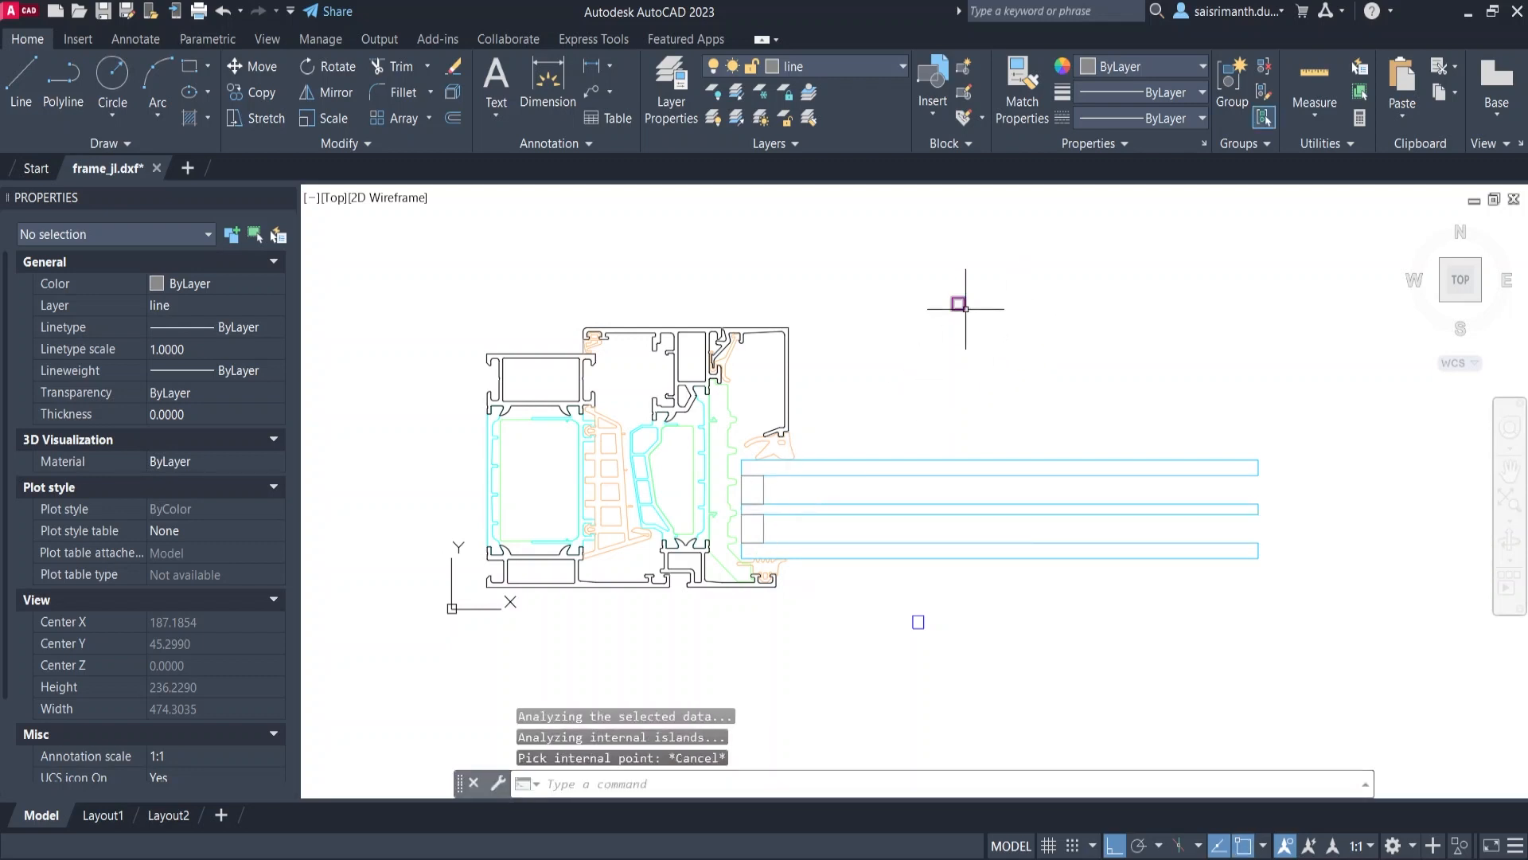
pyautogui.moveTo(918, 608)
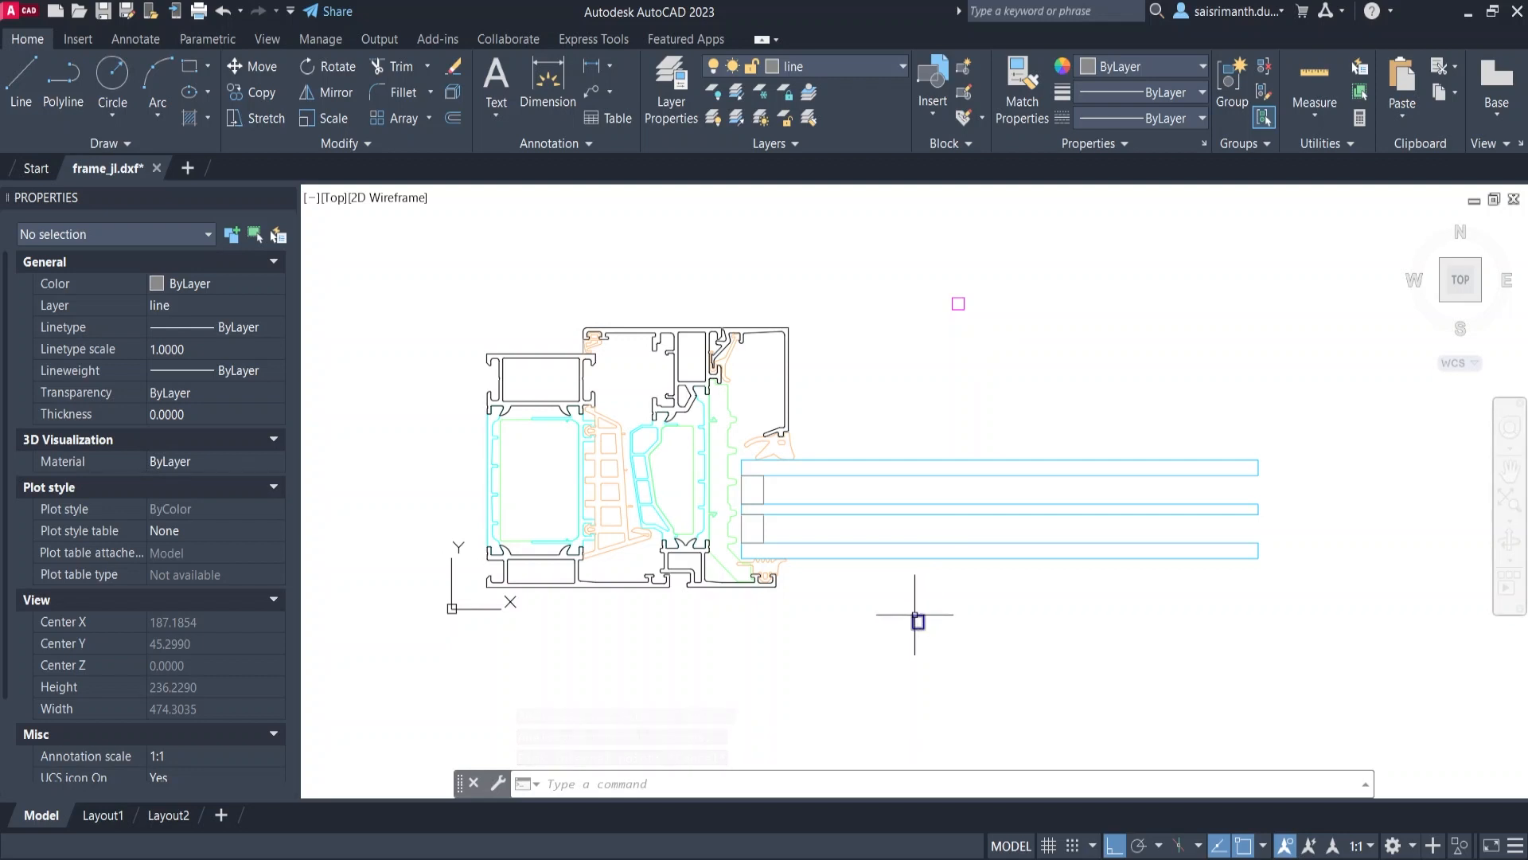
pyautogui.moveTo(764, 463)
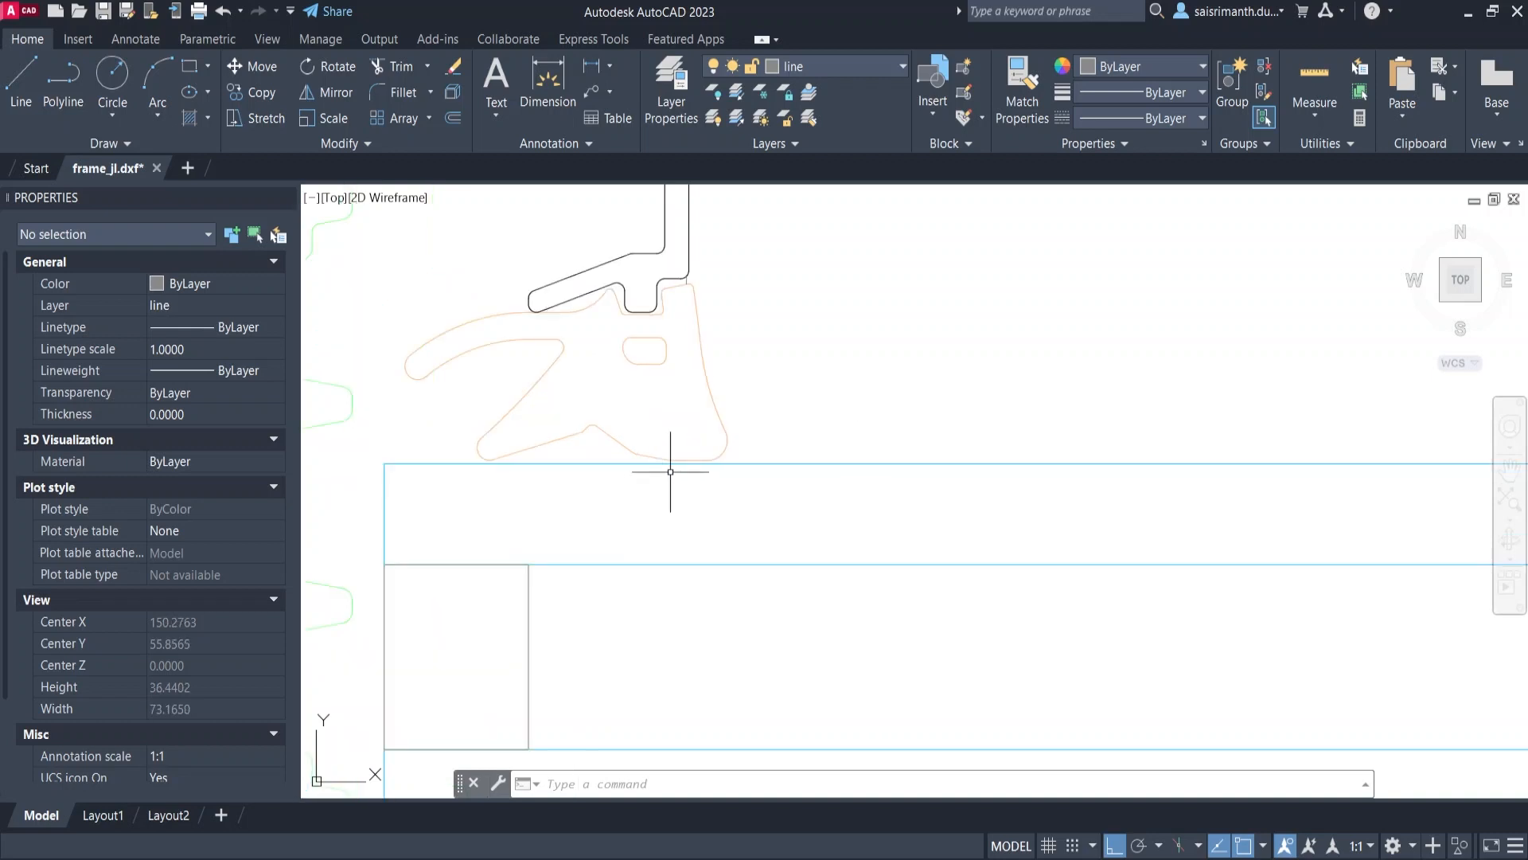
pyautogui.scroll(3)
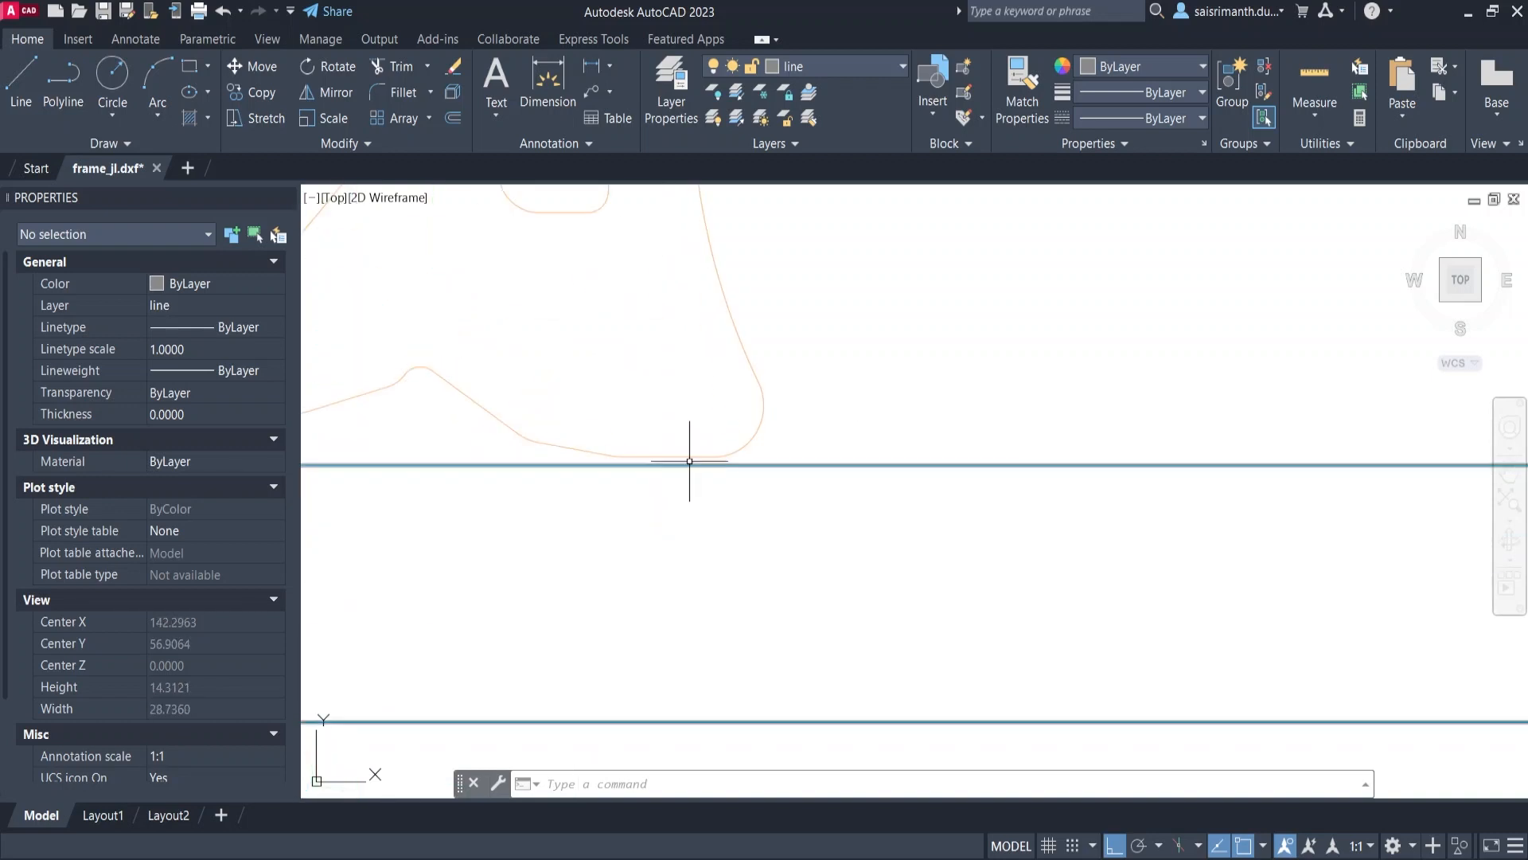
pyautogui.scroll(-3)
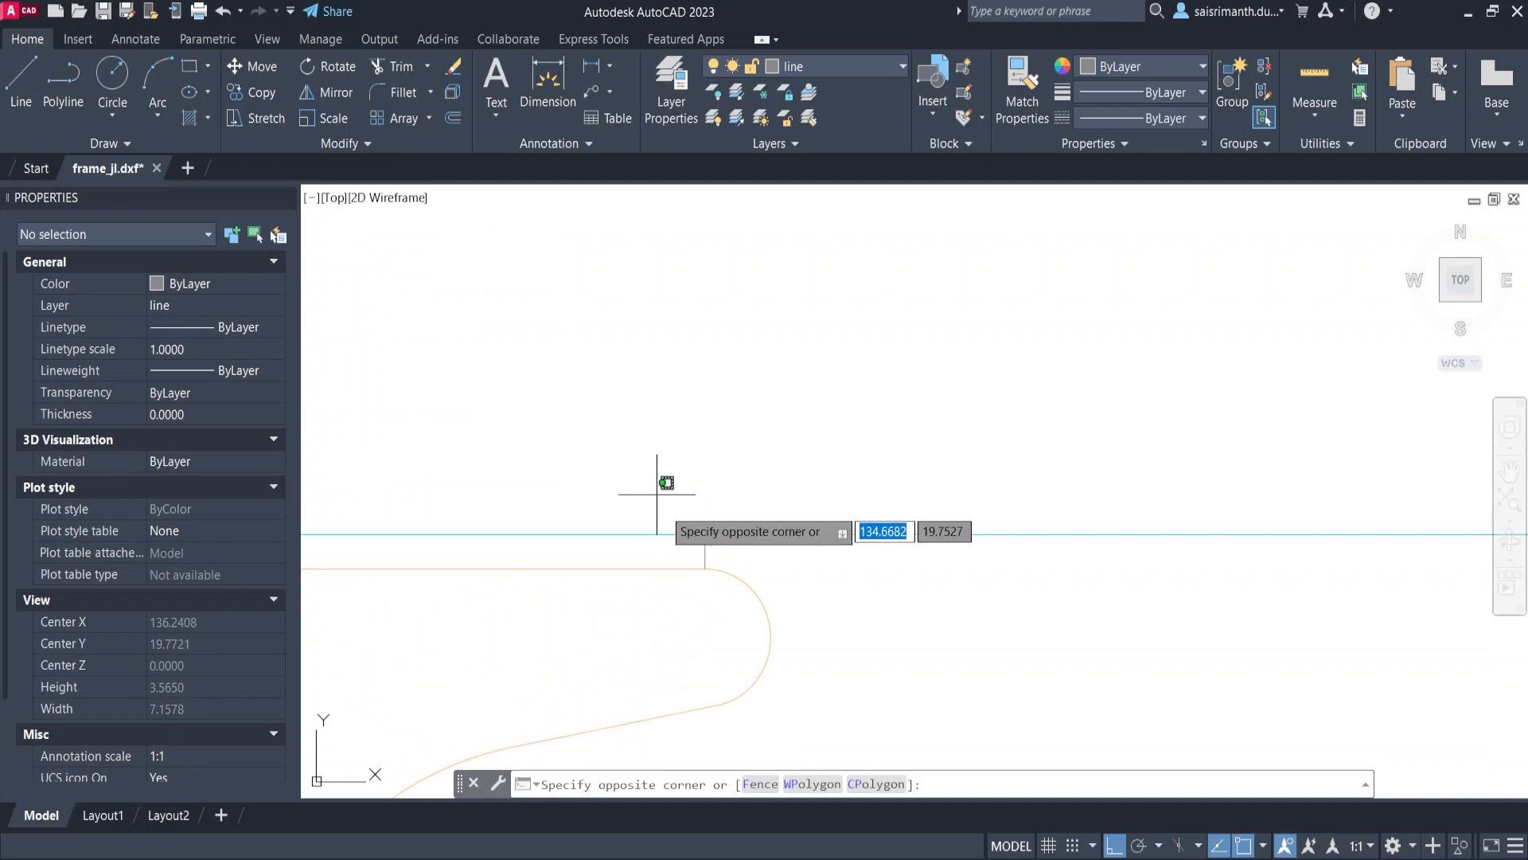
pyautogui.press('Escape')
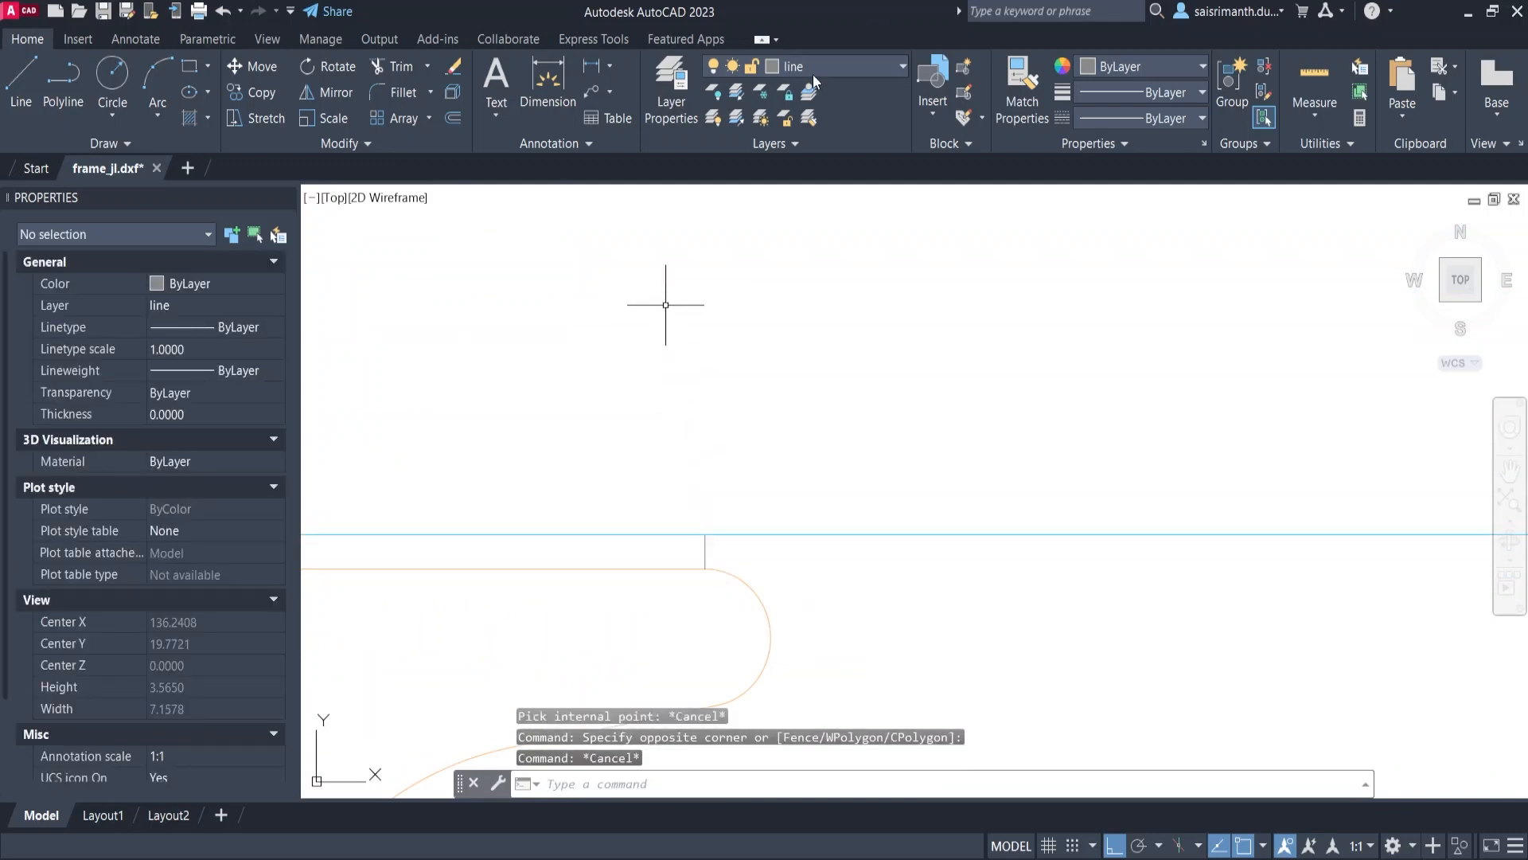
pyautogui.scroll(-3)
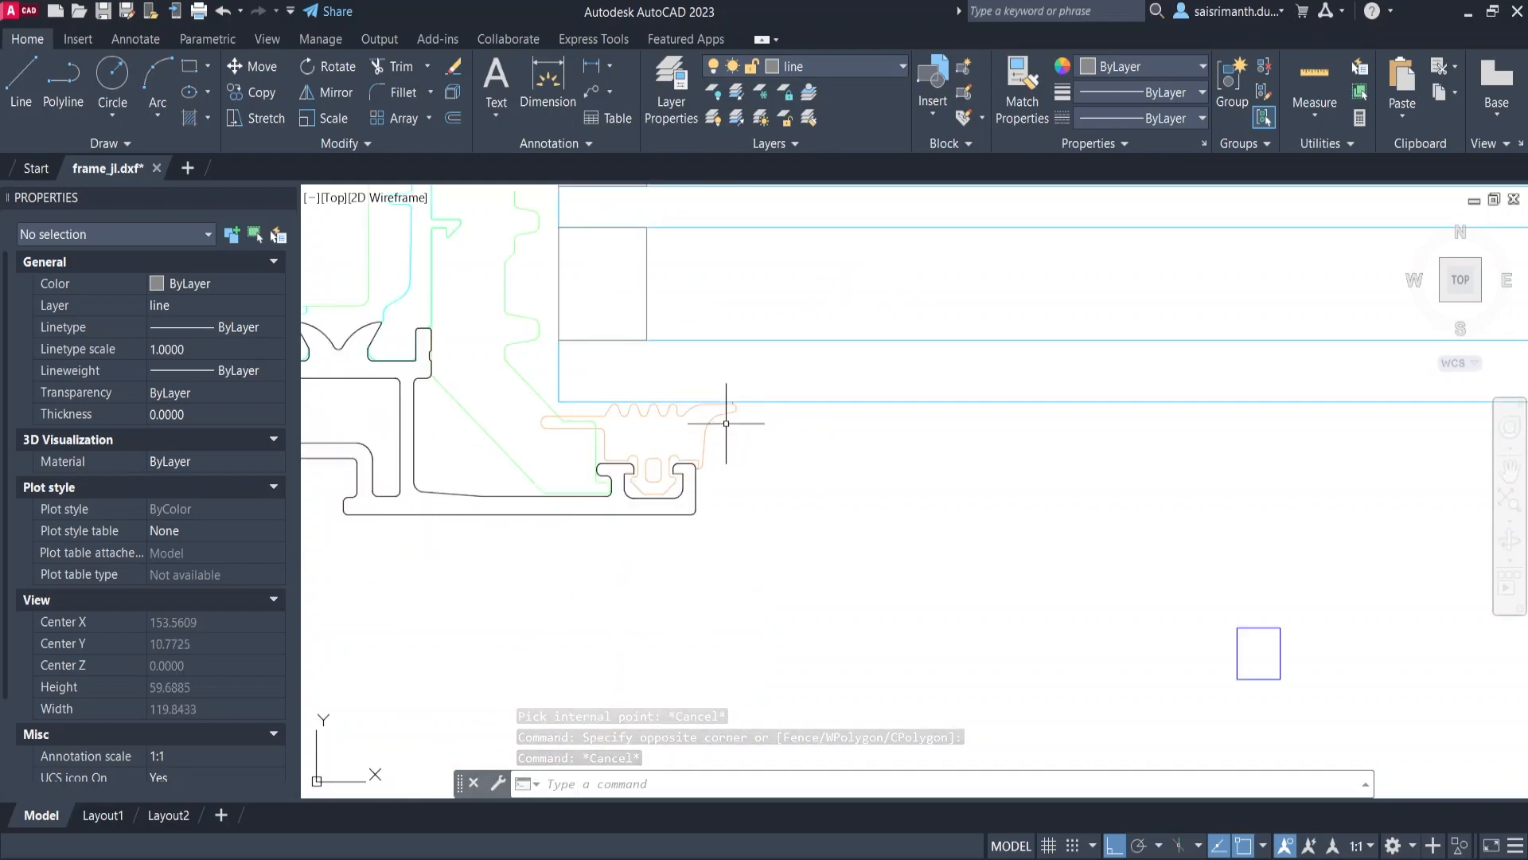
pyautogui.click(14, 34)
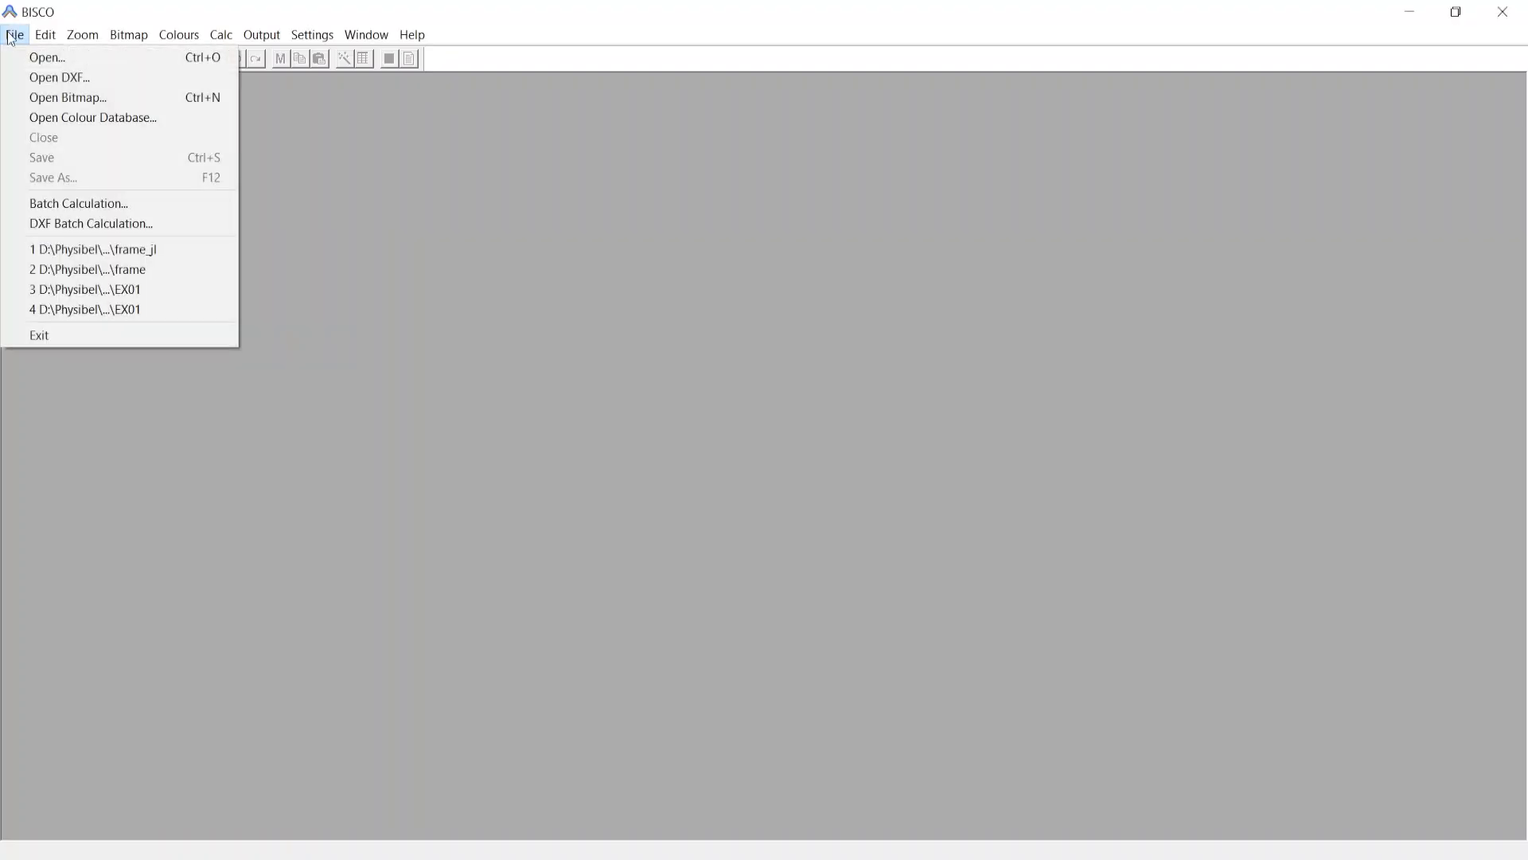
# - Start Open DXF in BISCO and agree to edit the drawing in BiscoDxf first
pyautogui.click(58, 77)
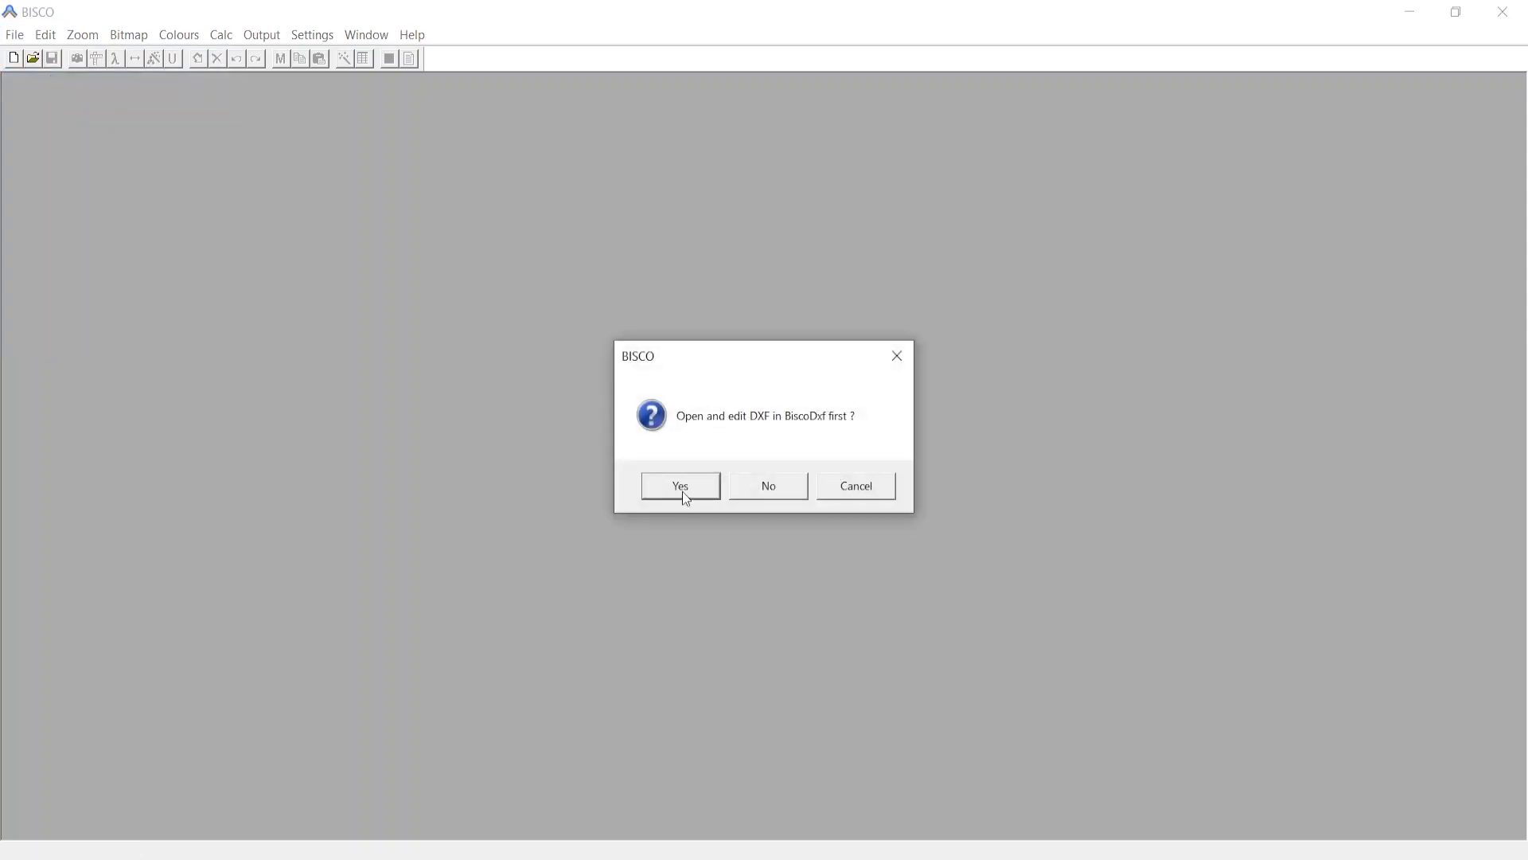
pyautogui.click(679, 486)
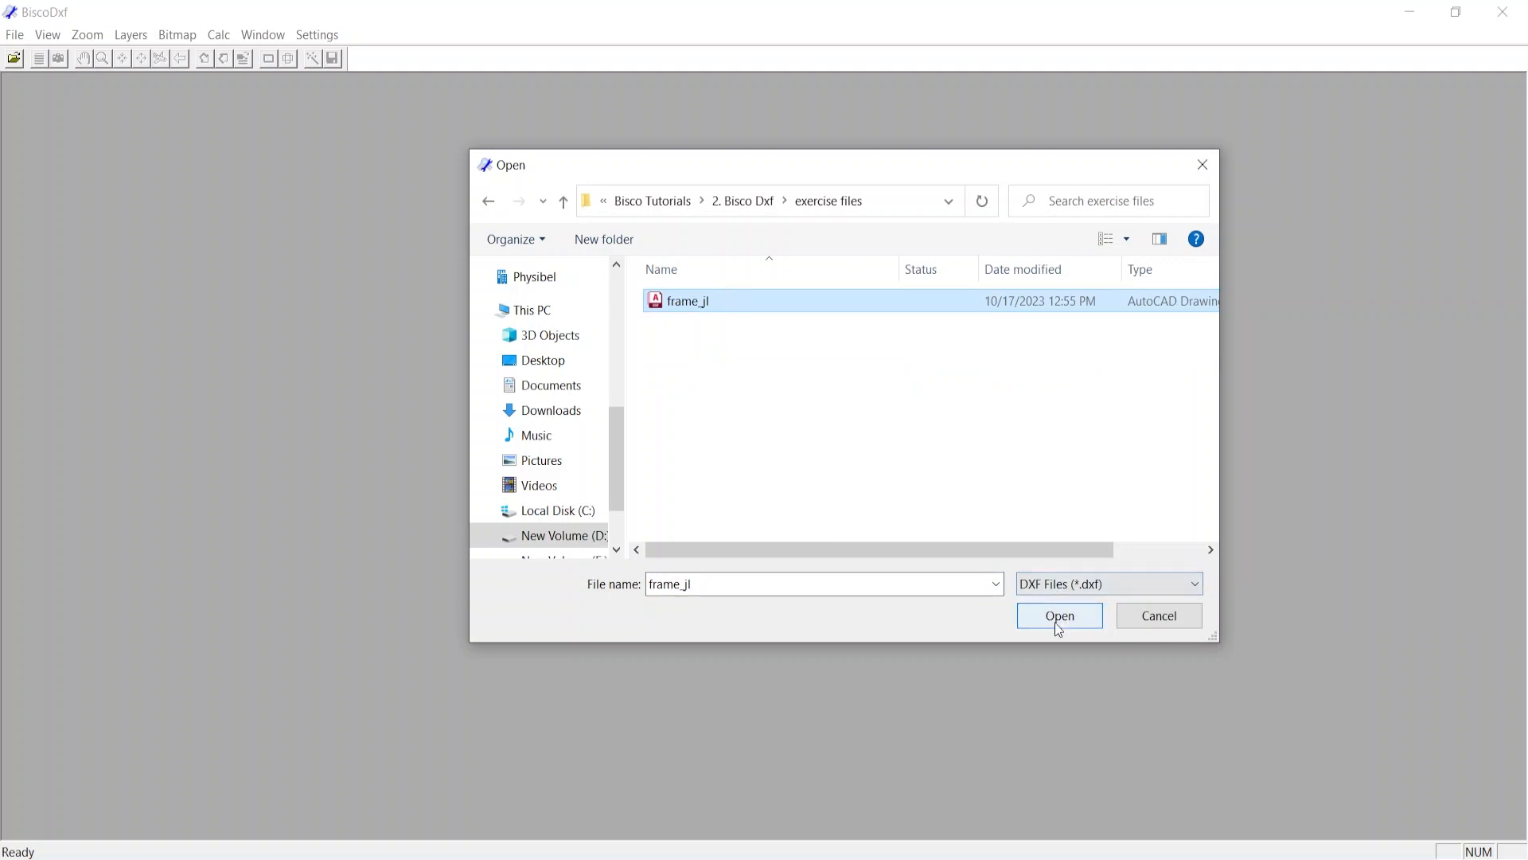
# - Load frame_jl with every DXF layer read, showing the drawing and layer table
pyautogui.click(1059, 615)
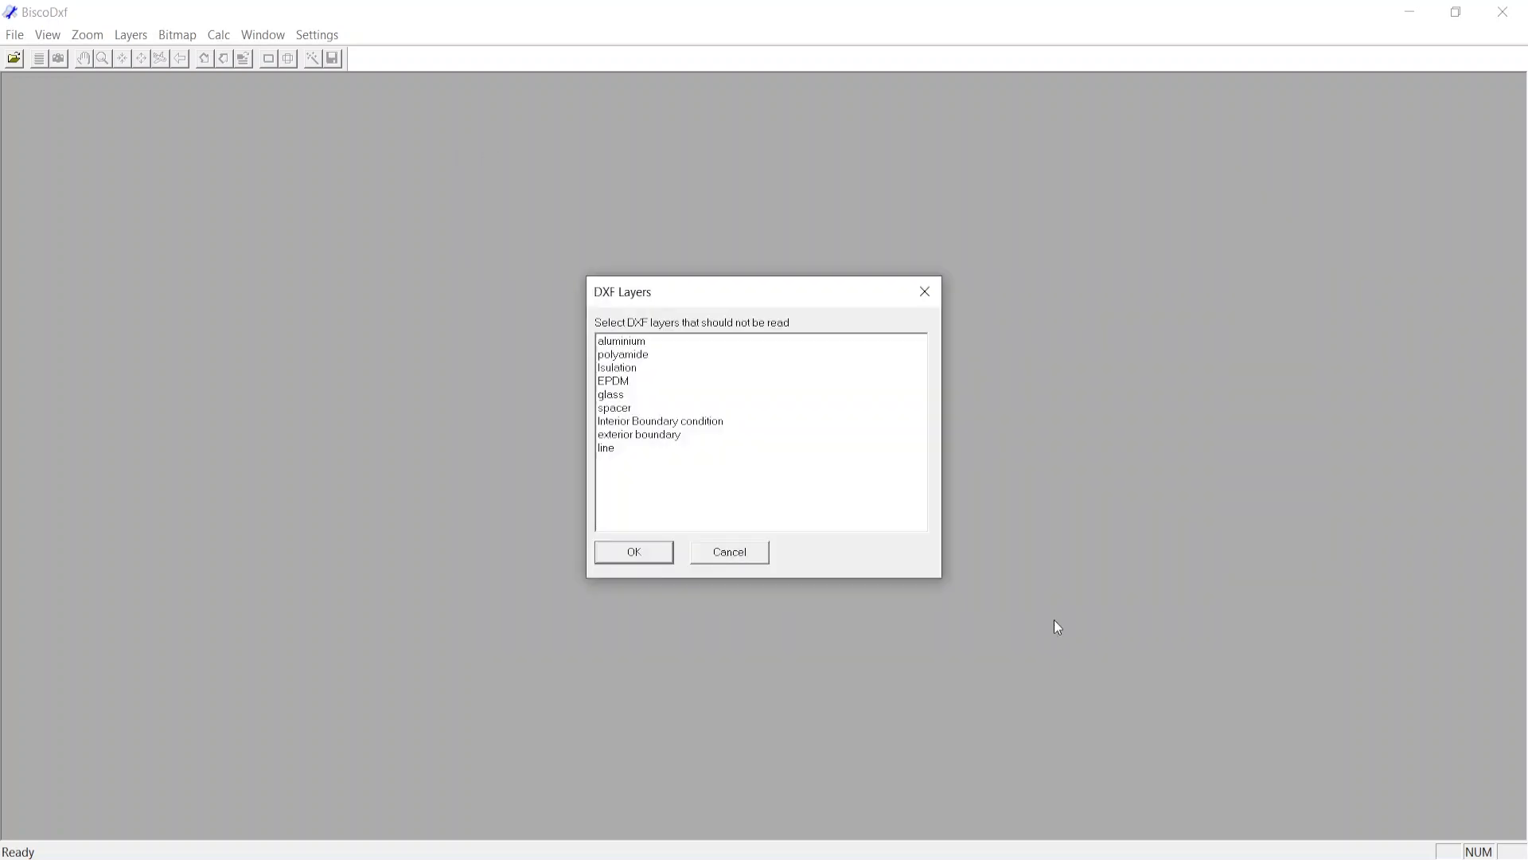
pyautogui.moveTo(757, 353)
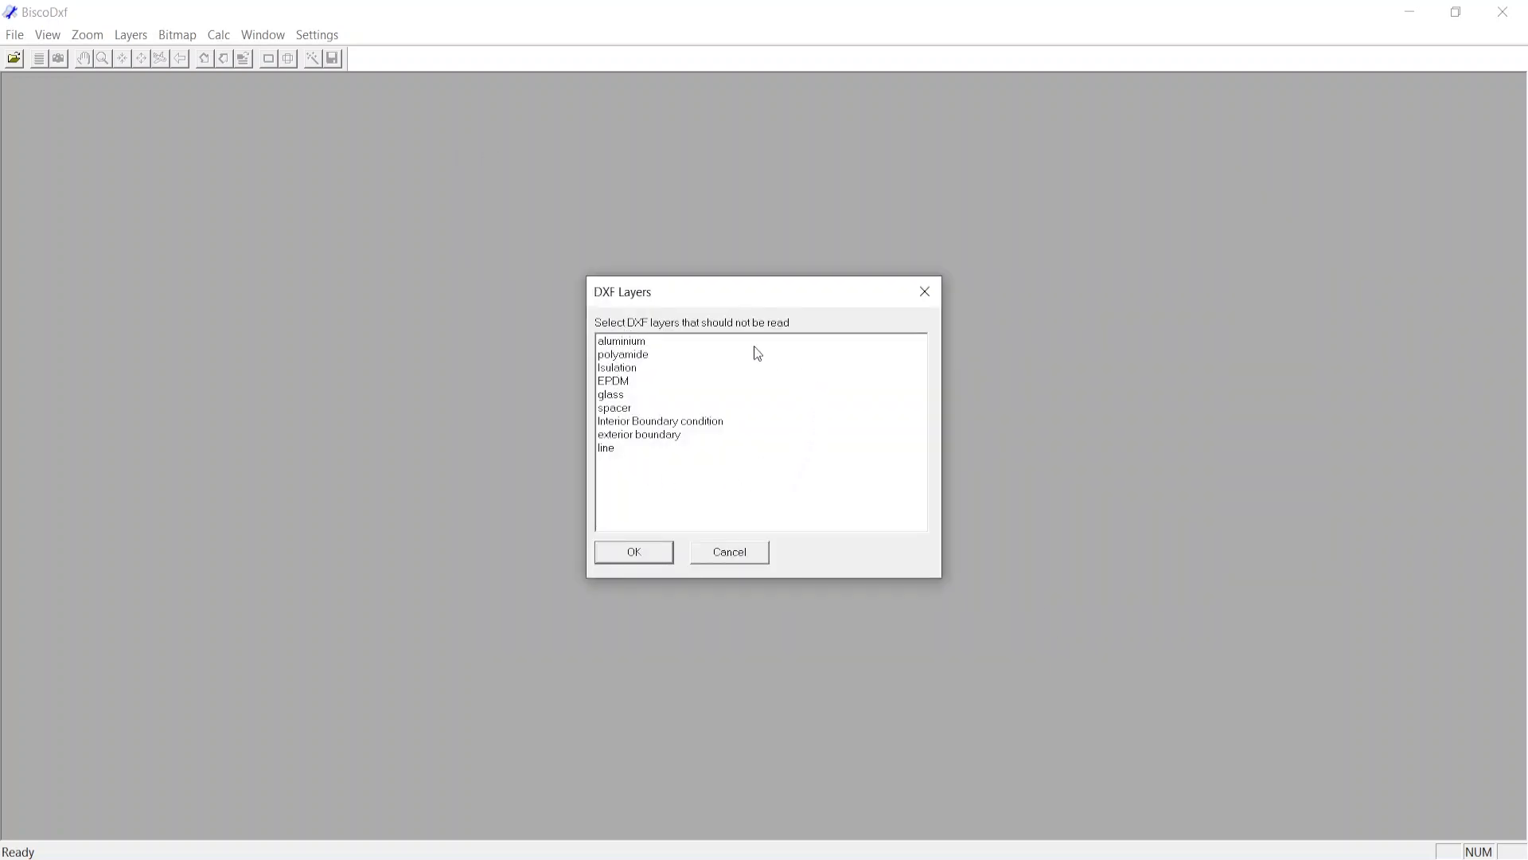
pyautogui.moveTo(650, 348)
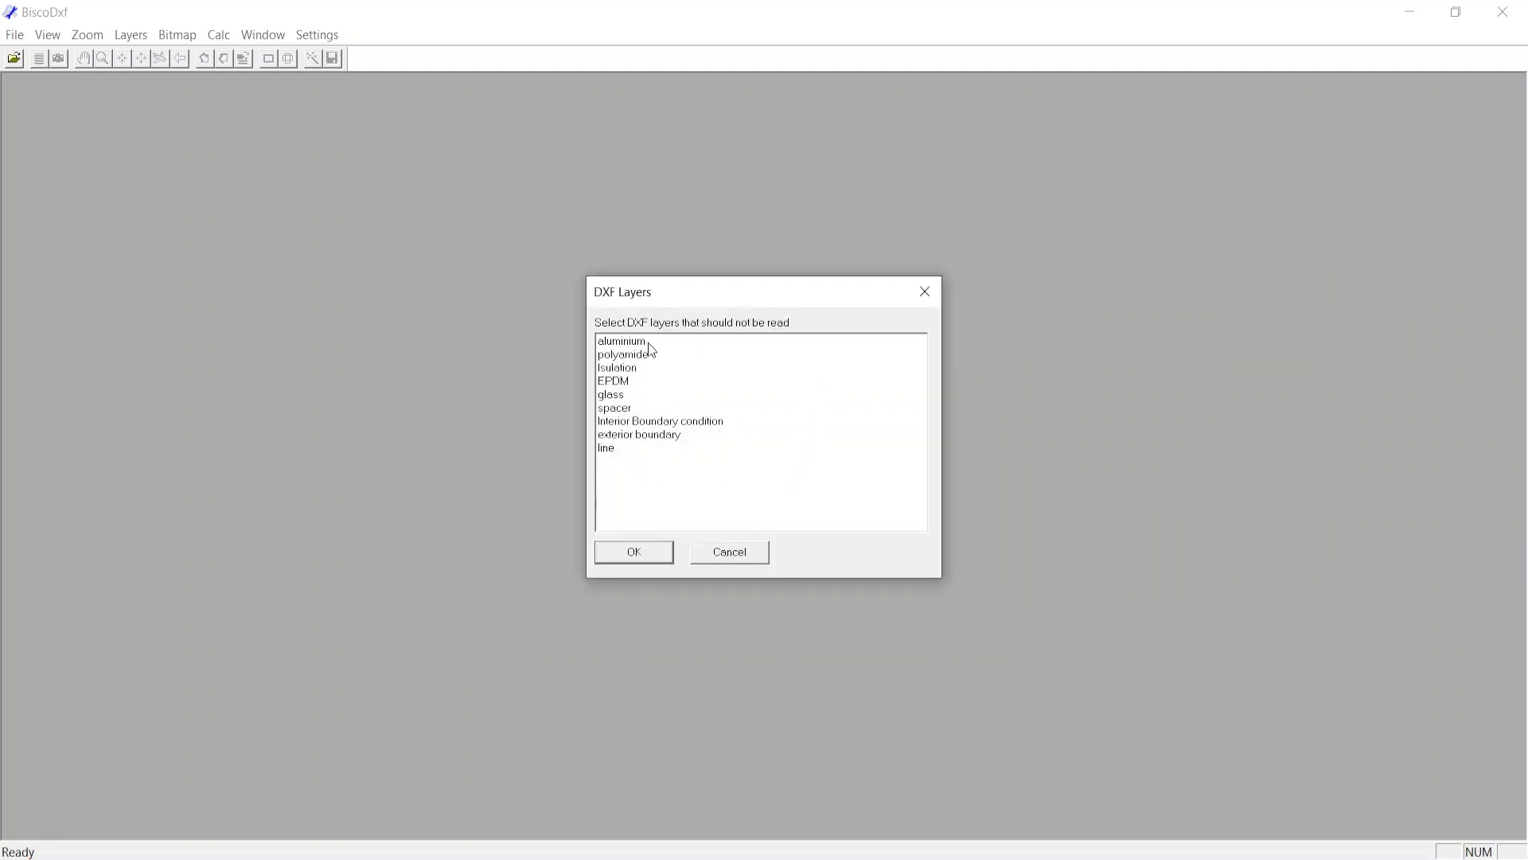
pyautogui.click(614, 408)
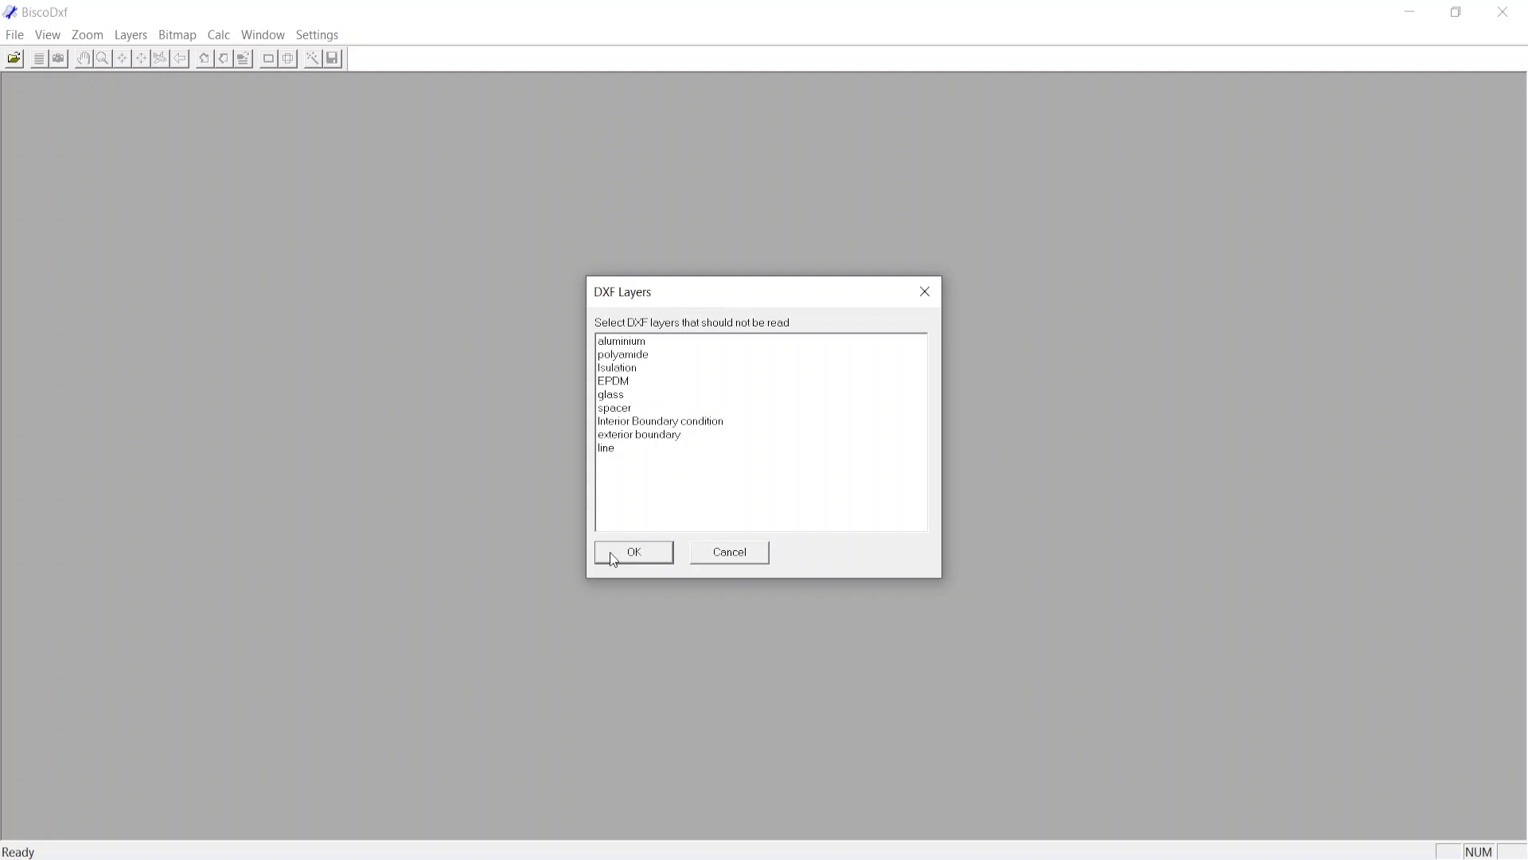
pyautogui.click(632, 552)
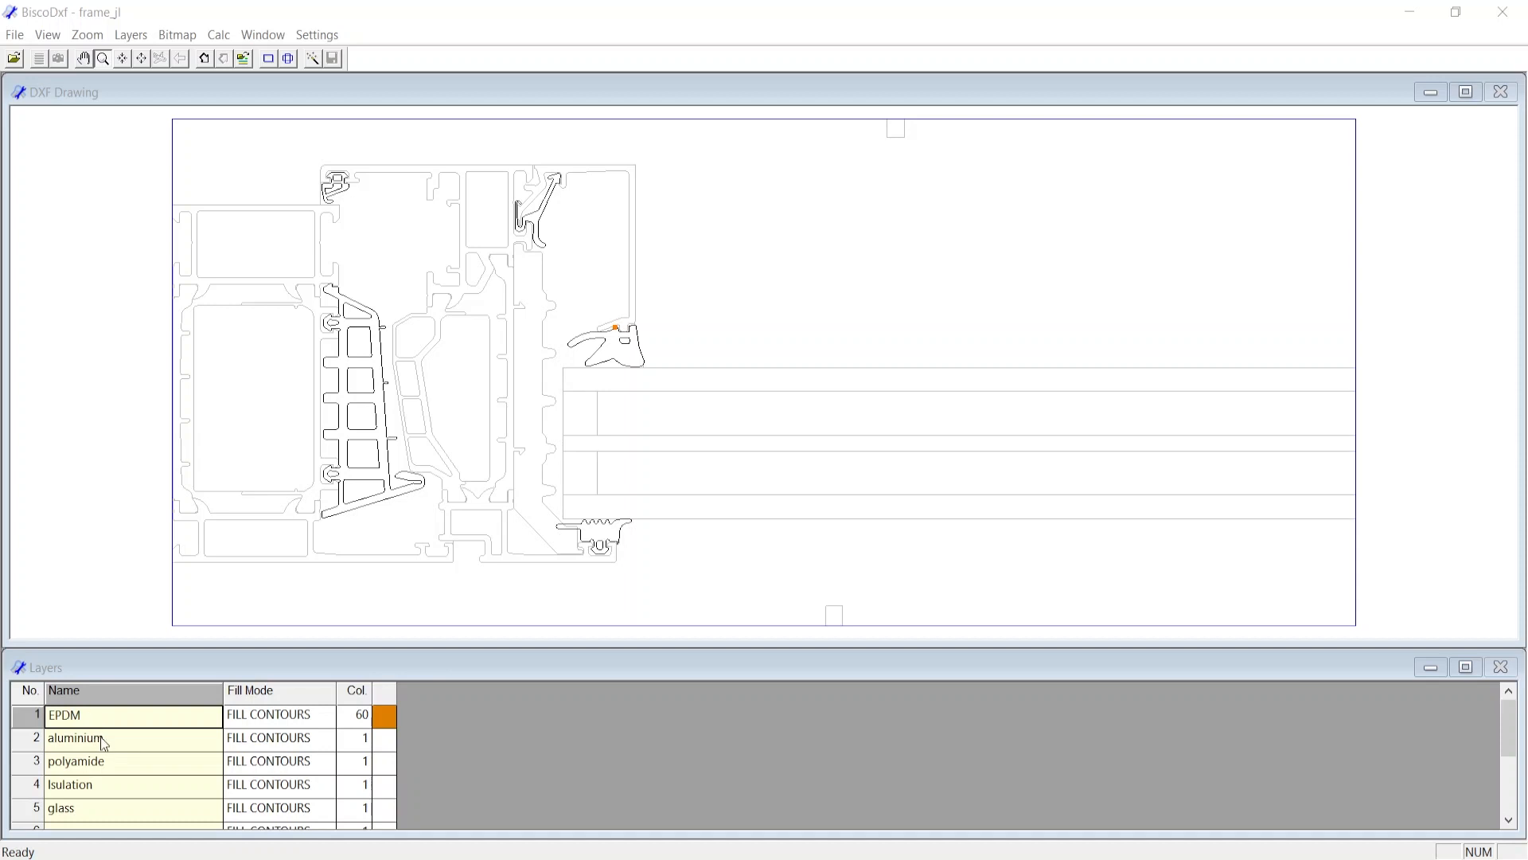
pyautogui.click(78, 738)
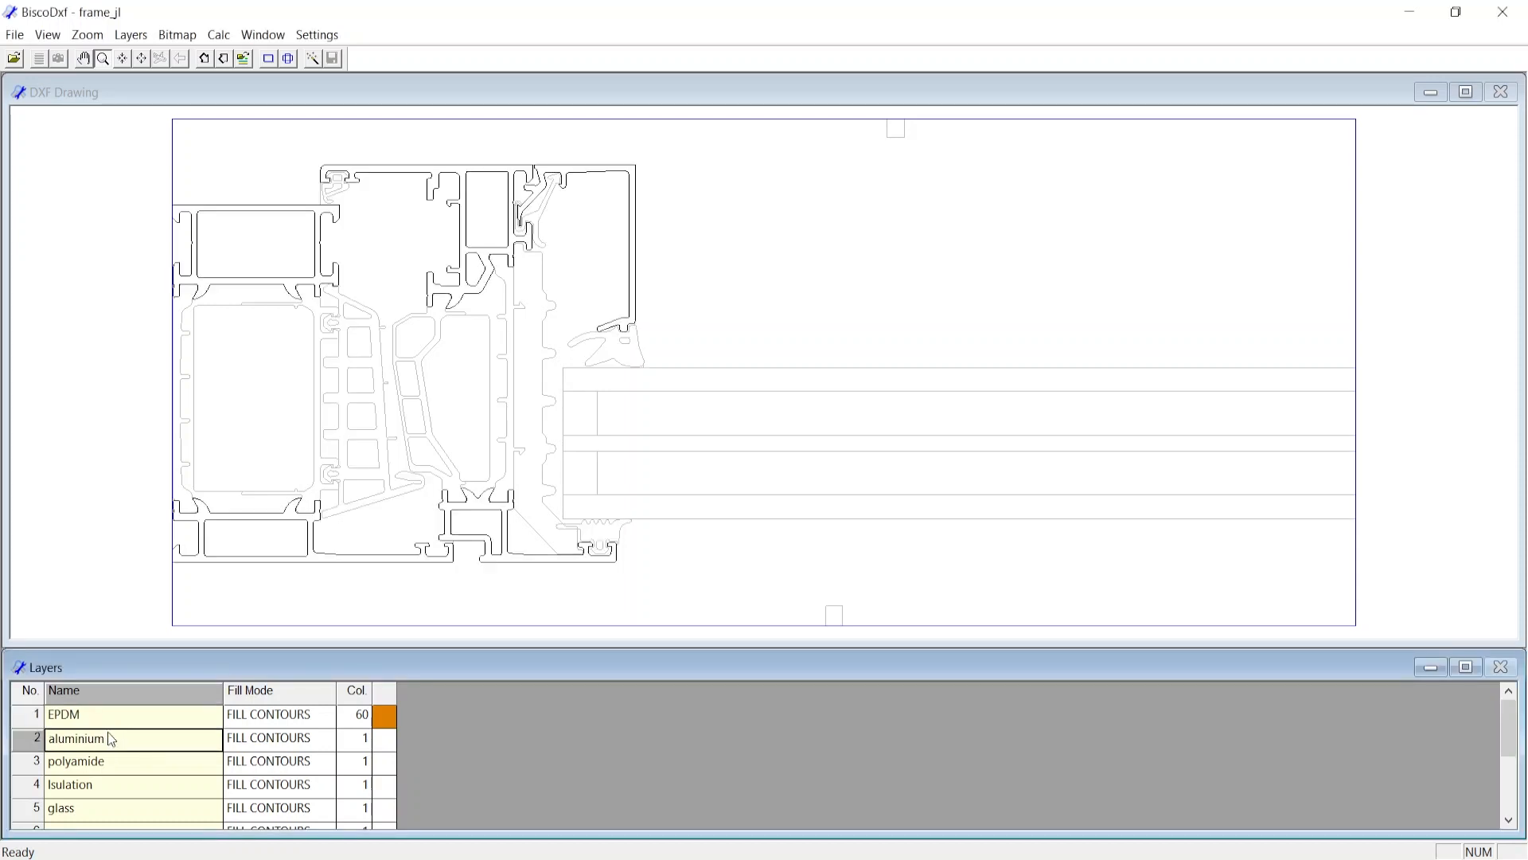
pyautogui.click(75, 761)
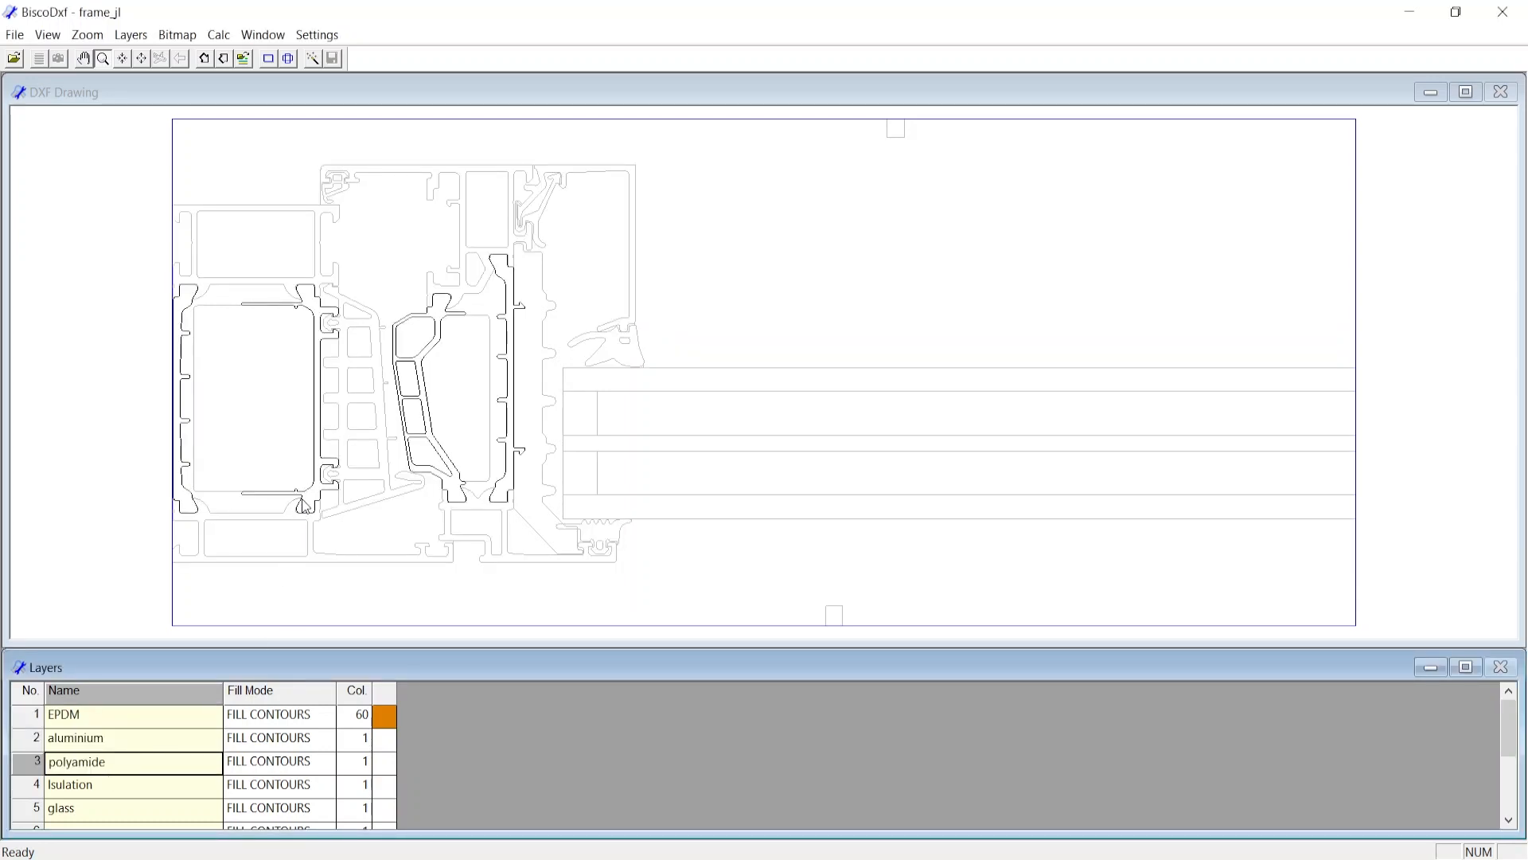
pyautogui.click(75, 738)
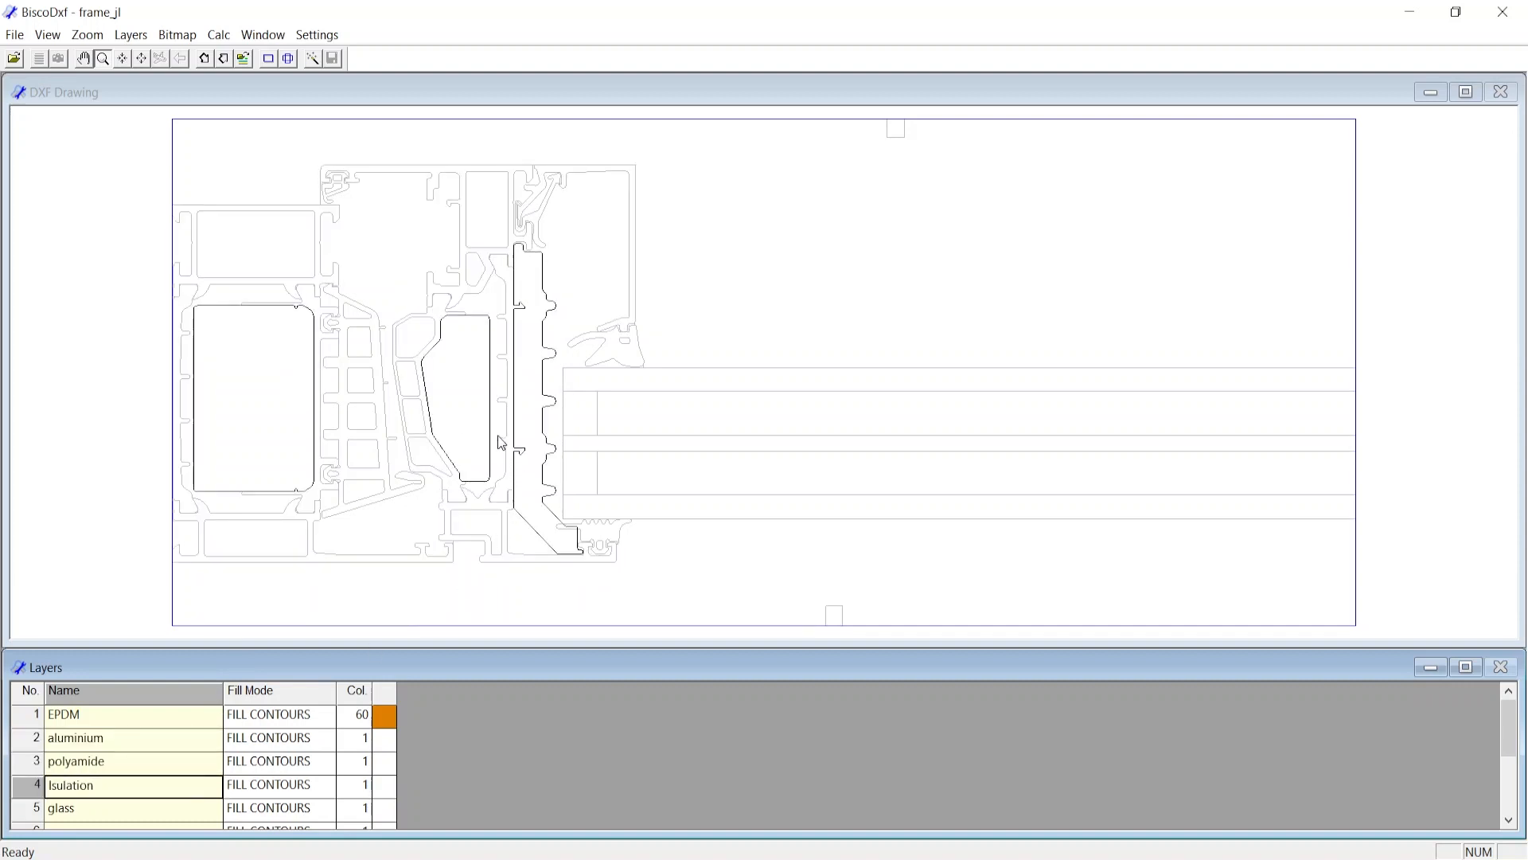
pyautogui.moveTo(455, 490)
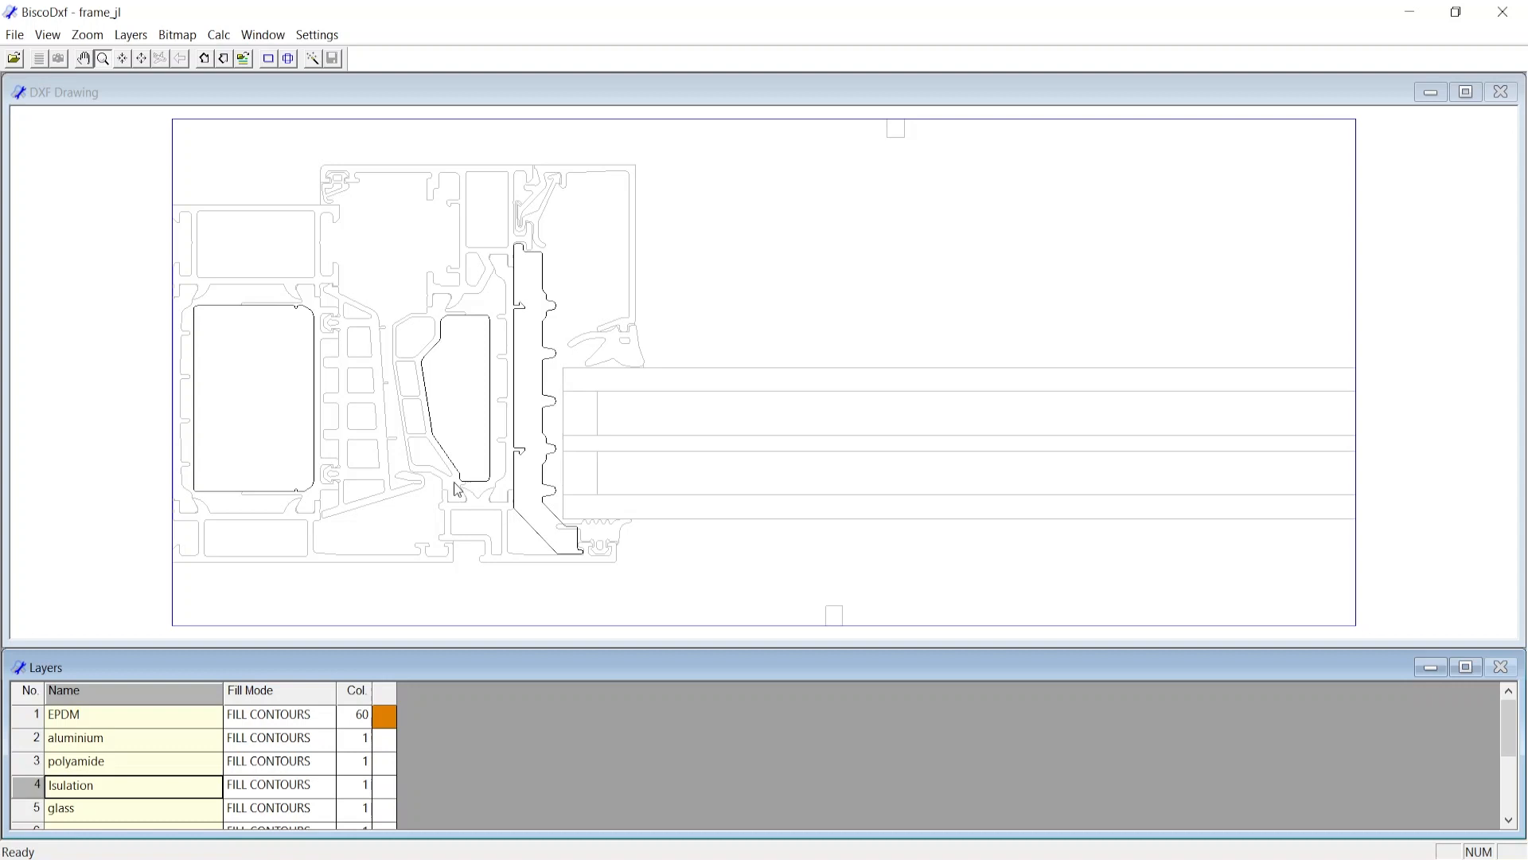
pyautogui.scroll(-3)
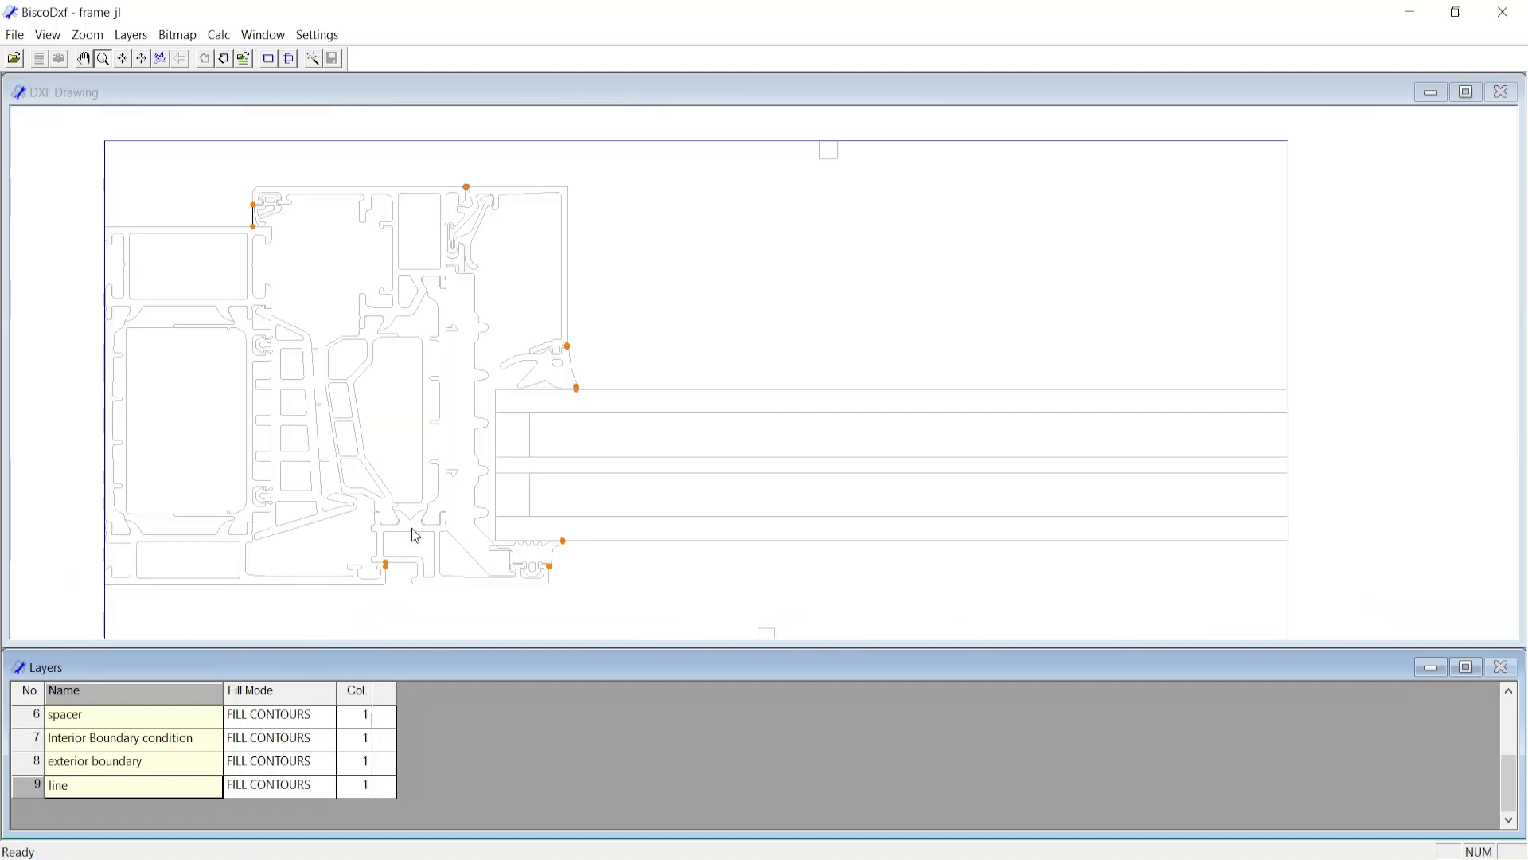
pyautogui.scroll(3)
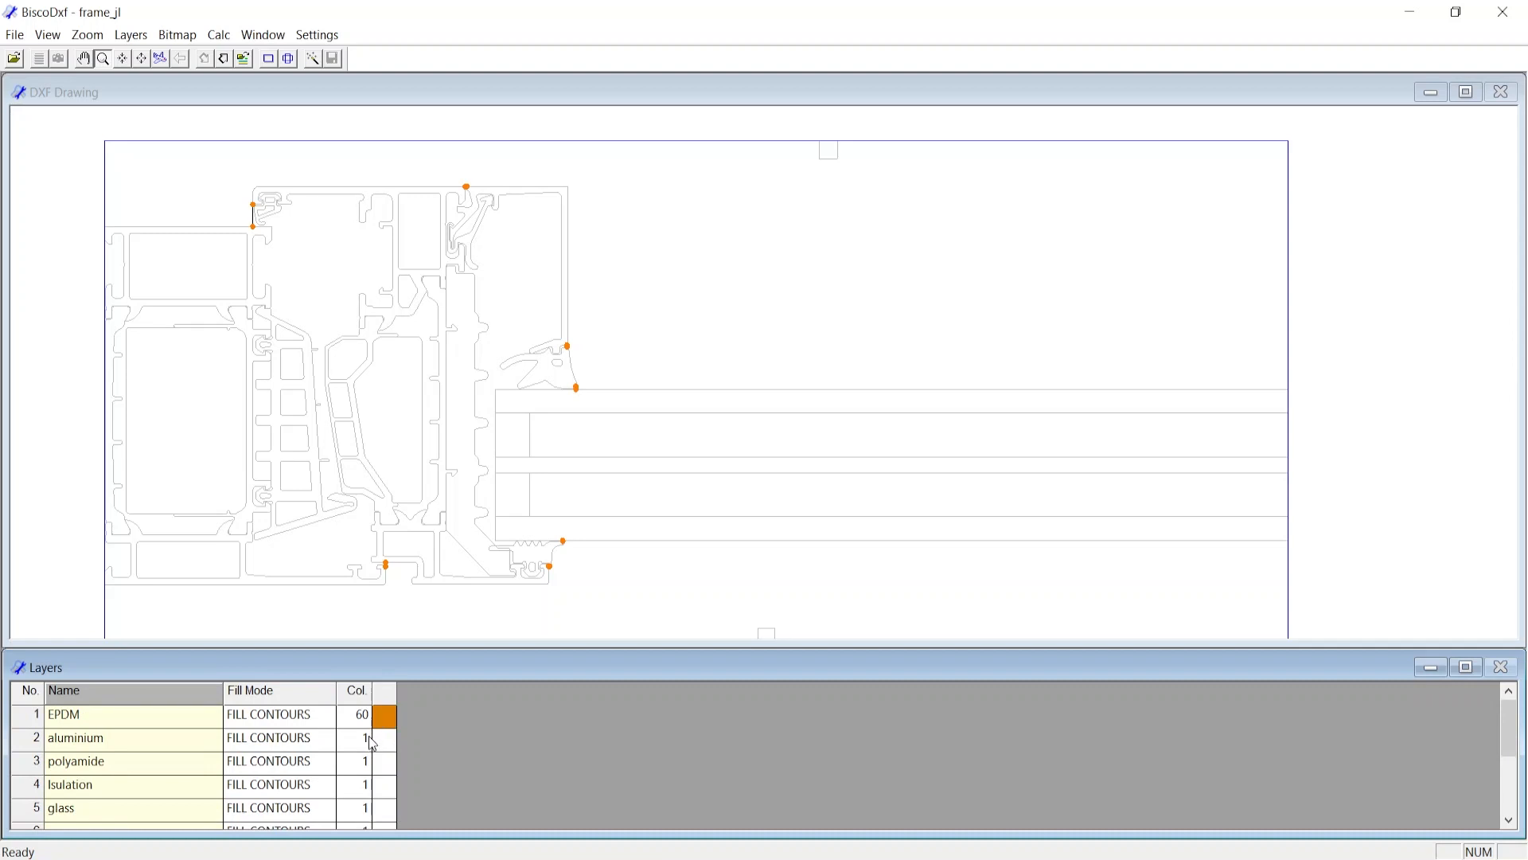
pyautogui.moveTo(348, 717)
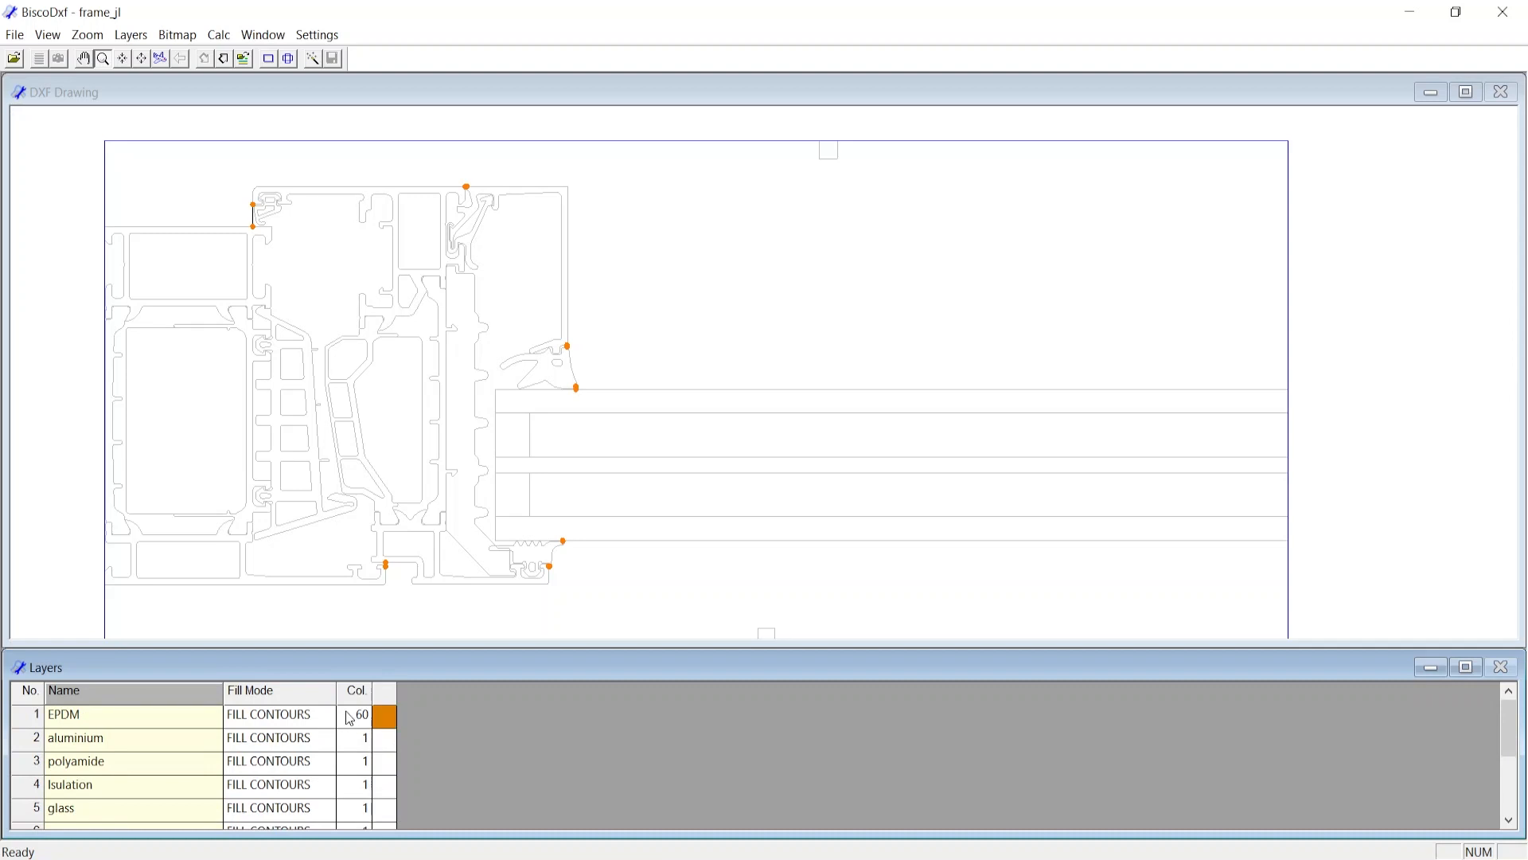
pyautogui.moveTo(358, 748)
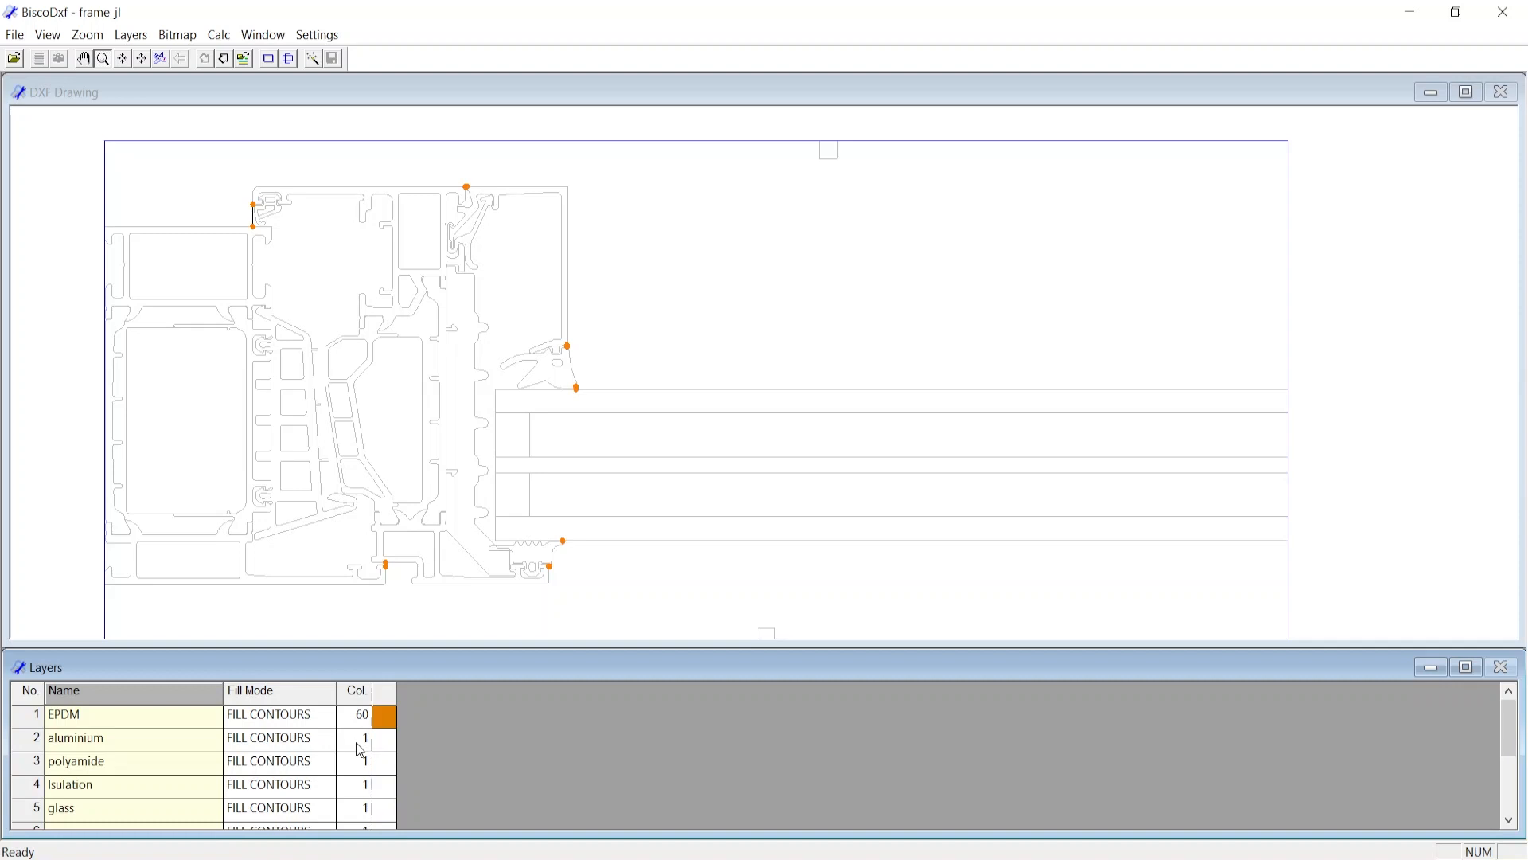
pyautogui.moveTo(351, 720)
pyautogui.write('51')
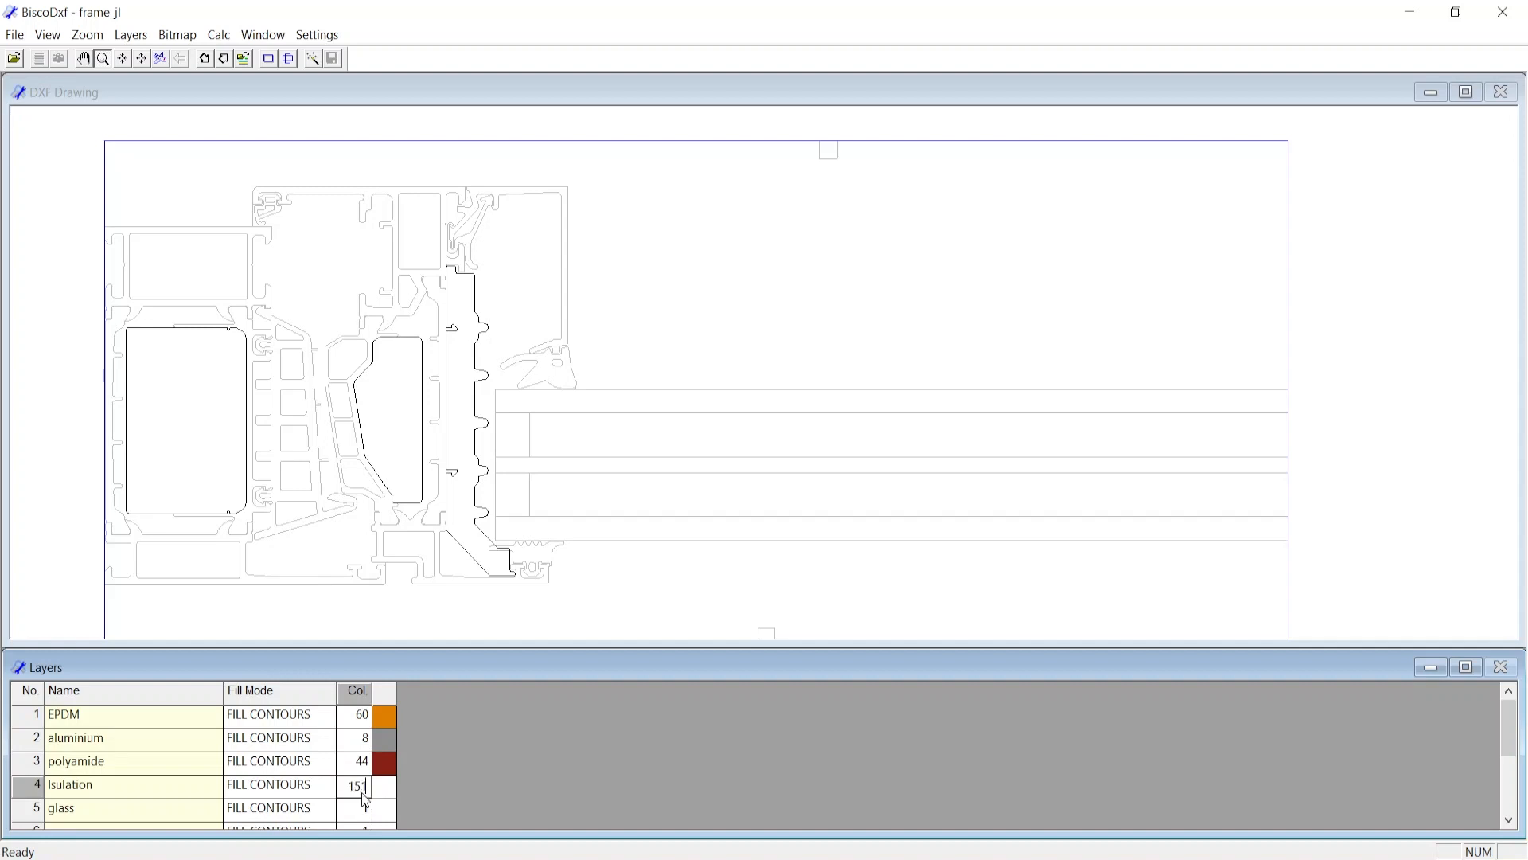
# - Scroll the Layers table to reach the aluminium, polyamide, Isulation and glass colour cells
pyautogui.scroll(-3)
pyautogui.write('85')
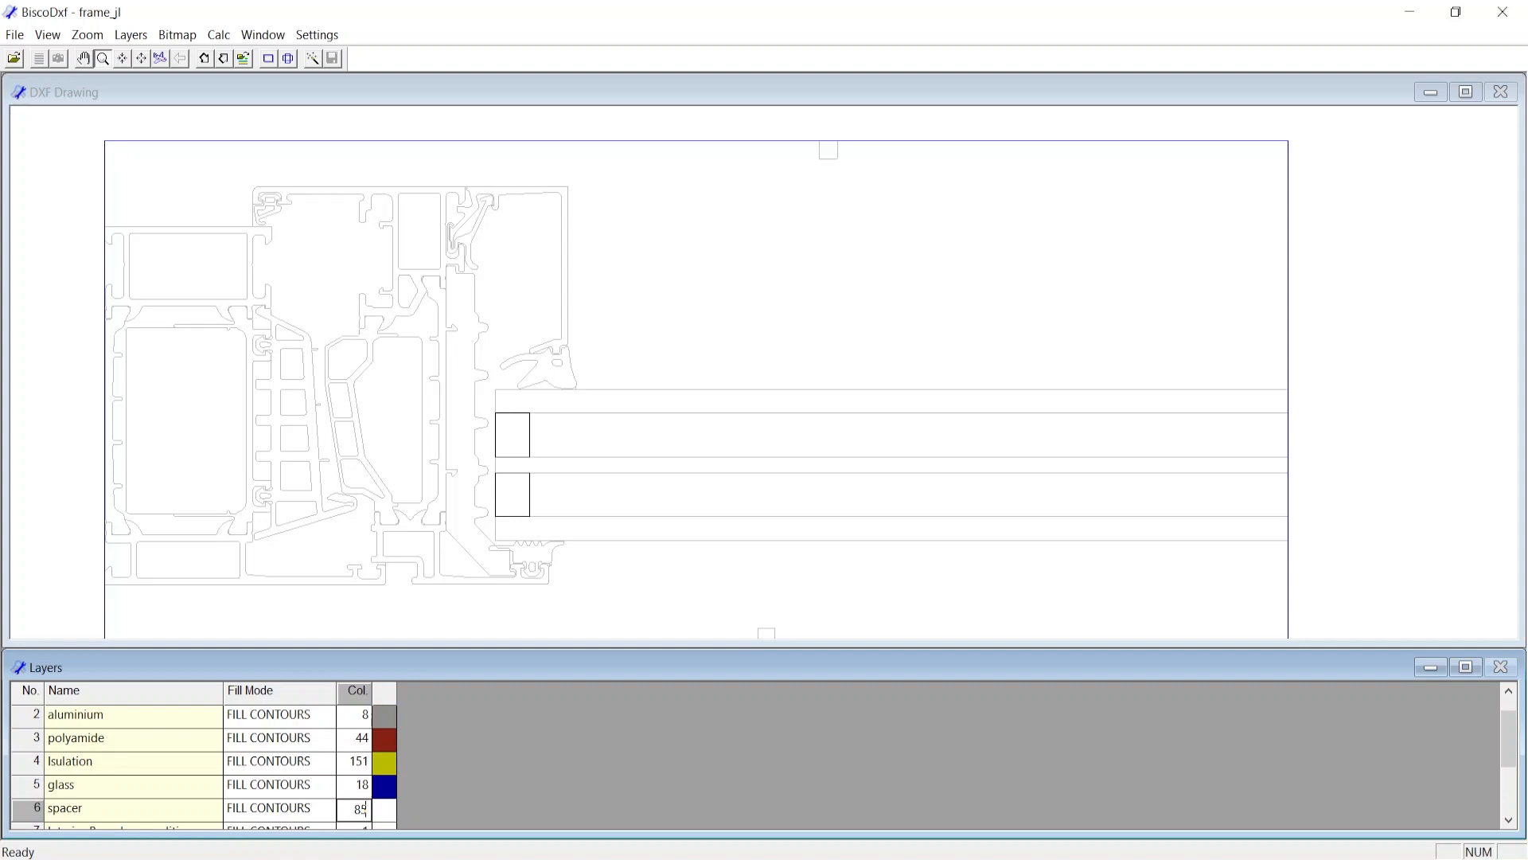
pyautogui.scroll(-3)
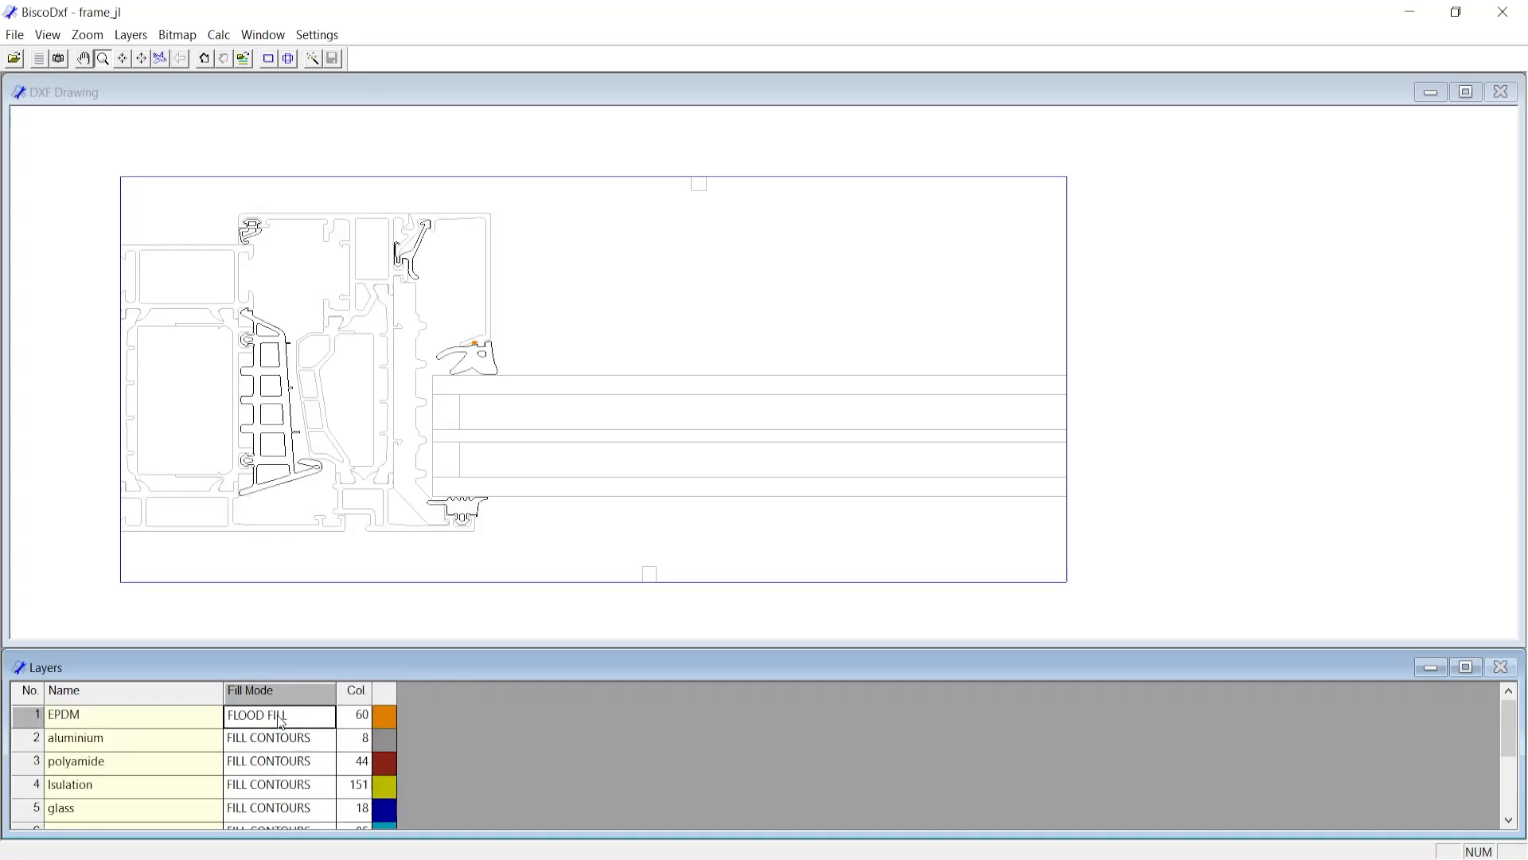
# - Set the EPDM layer's Fill Mode to FILL CONTOURS and scroll to the line layer
pyautogui.click(277, 715)
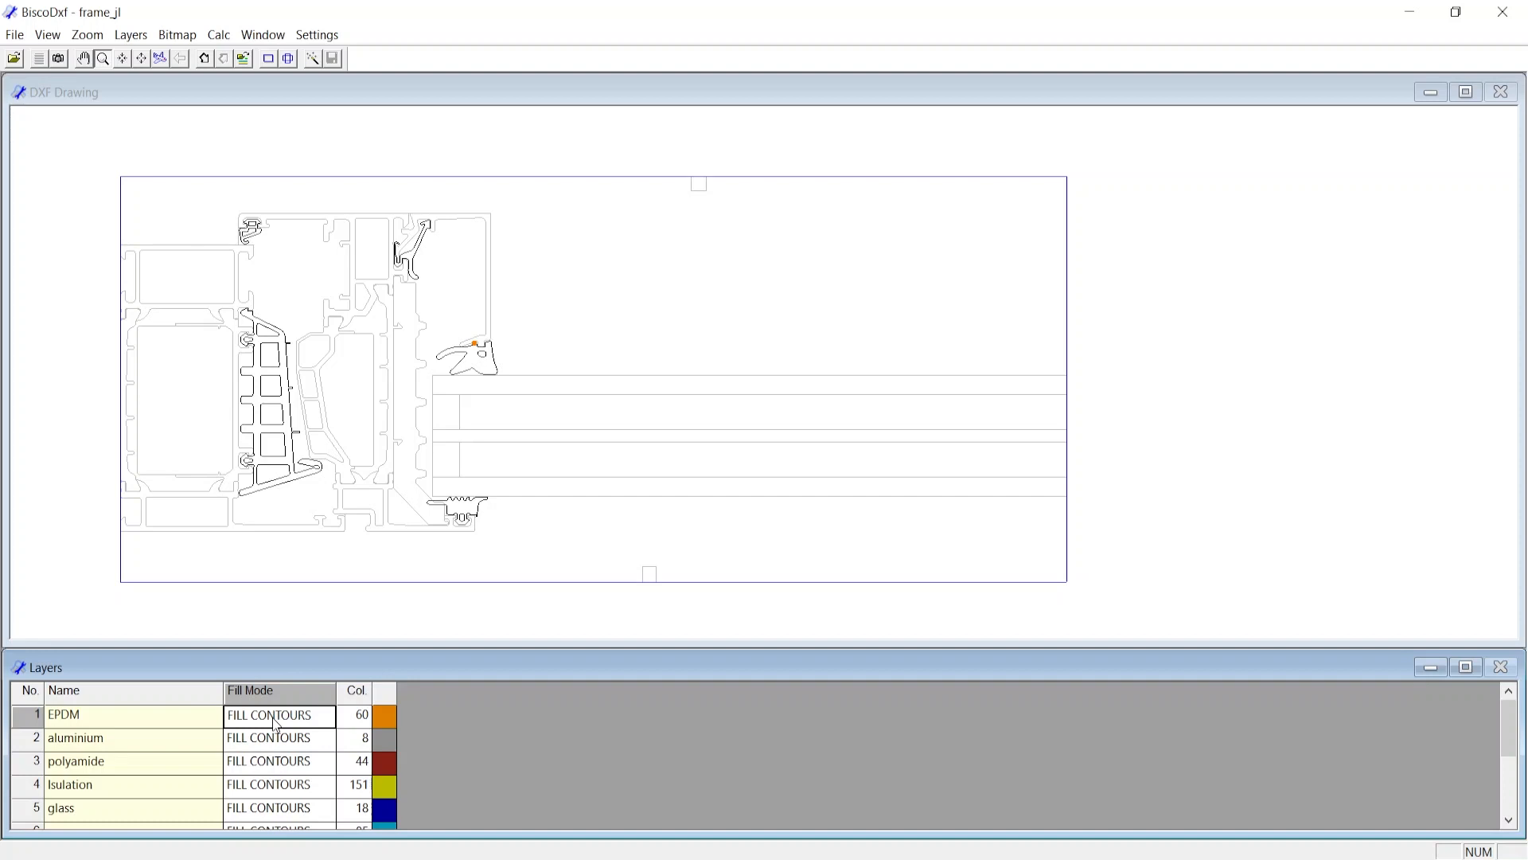
pyautogui.moveTo(326, 60)
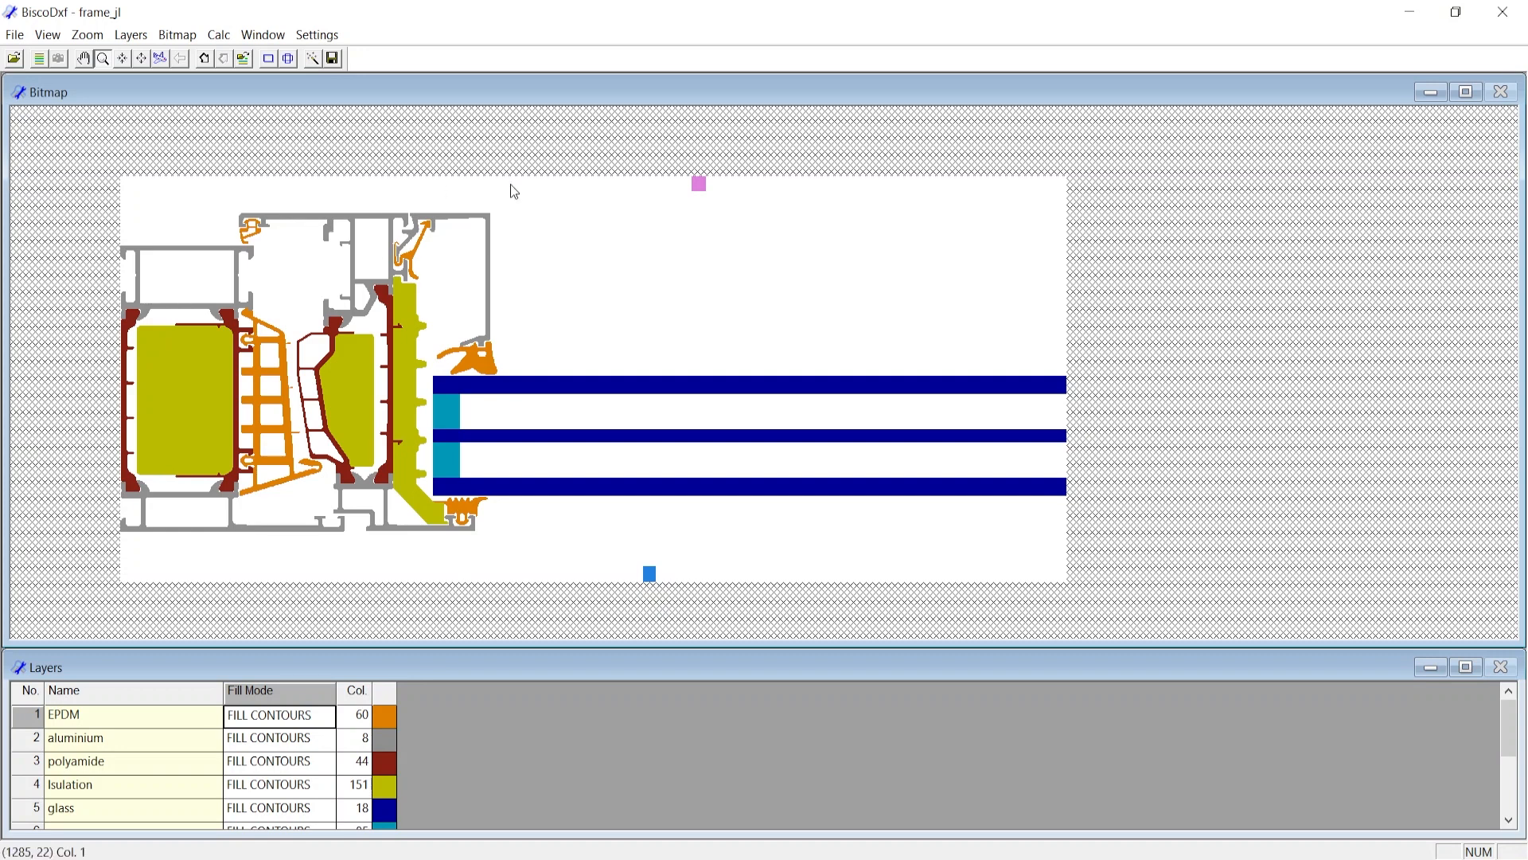
pyautogui.moveTo(243, 725)
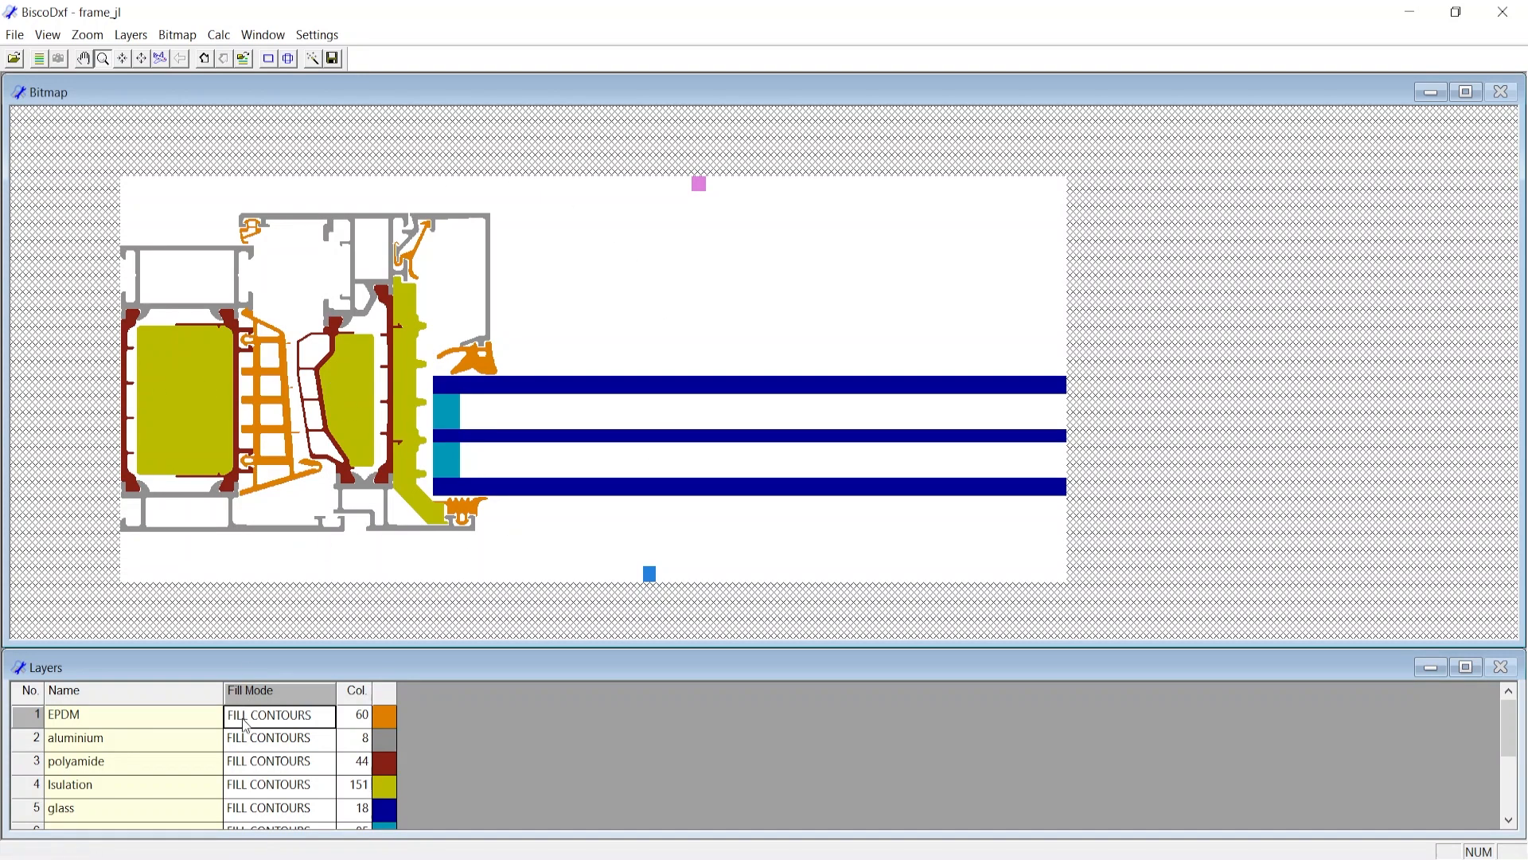
pyautogui.moveTo(437, 480)
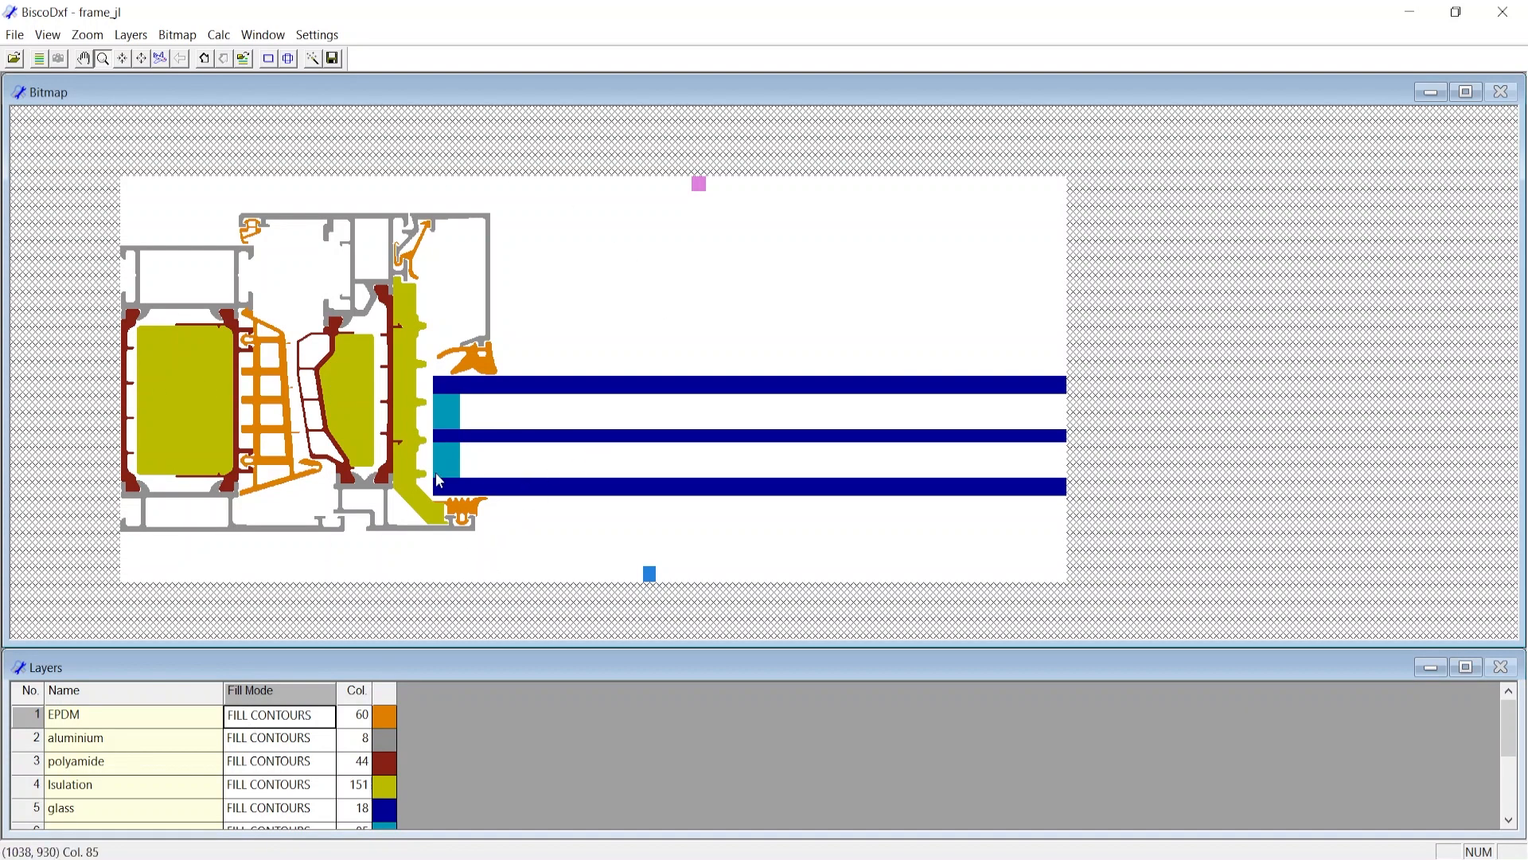
pyautogui.moveTo(733, 492)
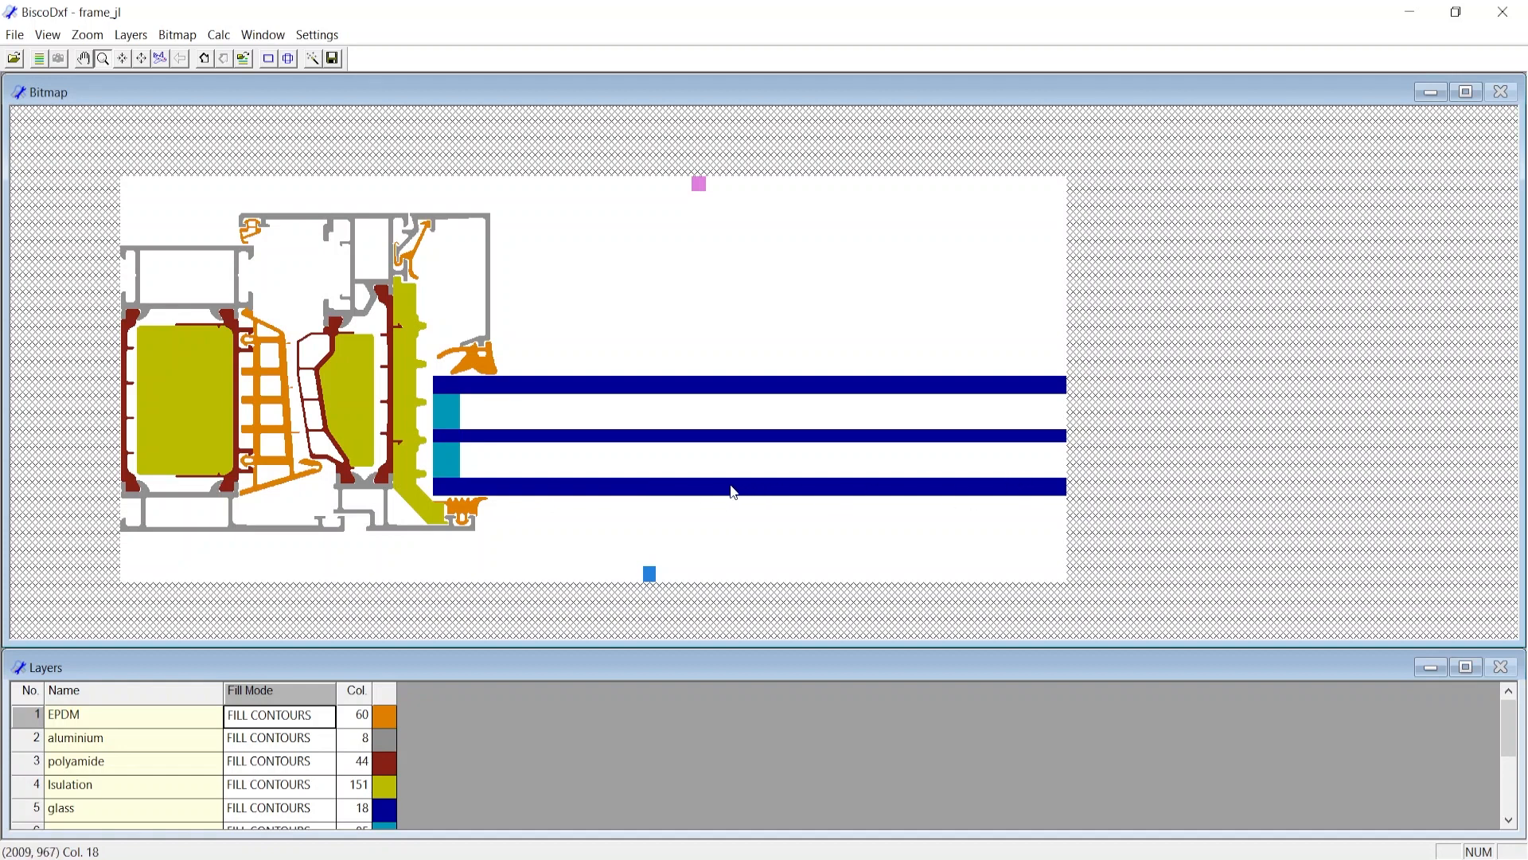
pyautogui.scroll(-3)
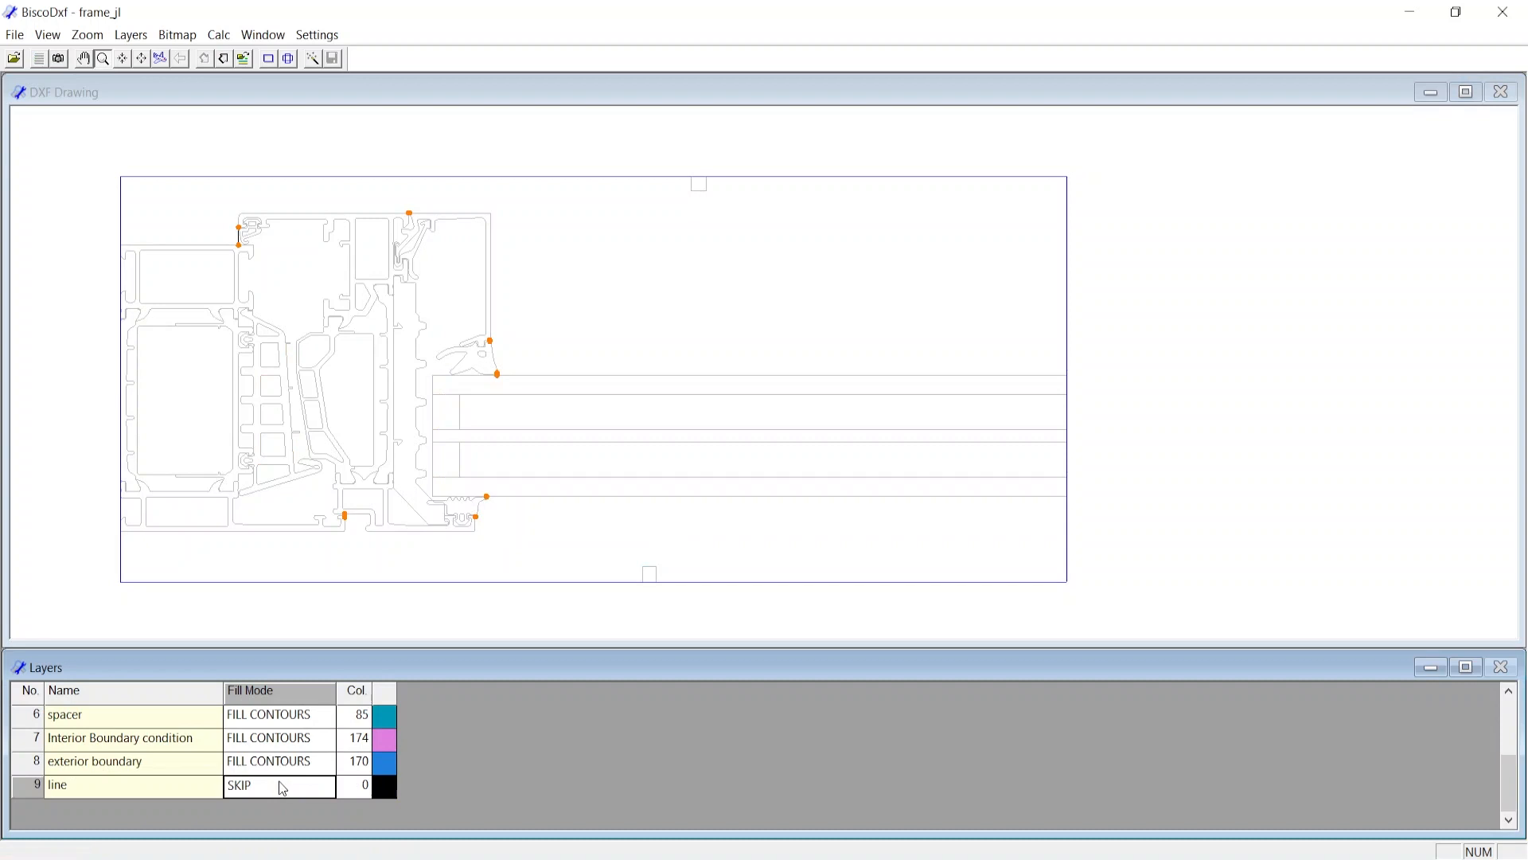
# - Draw the line layer as LINES and regenerate the coloured bitmap, enlarging it slightly
pyautogui.click(280, 785)
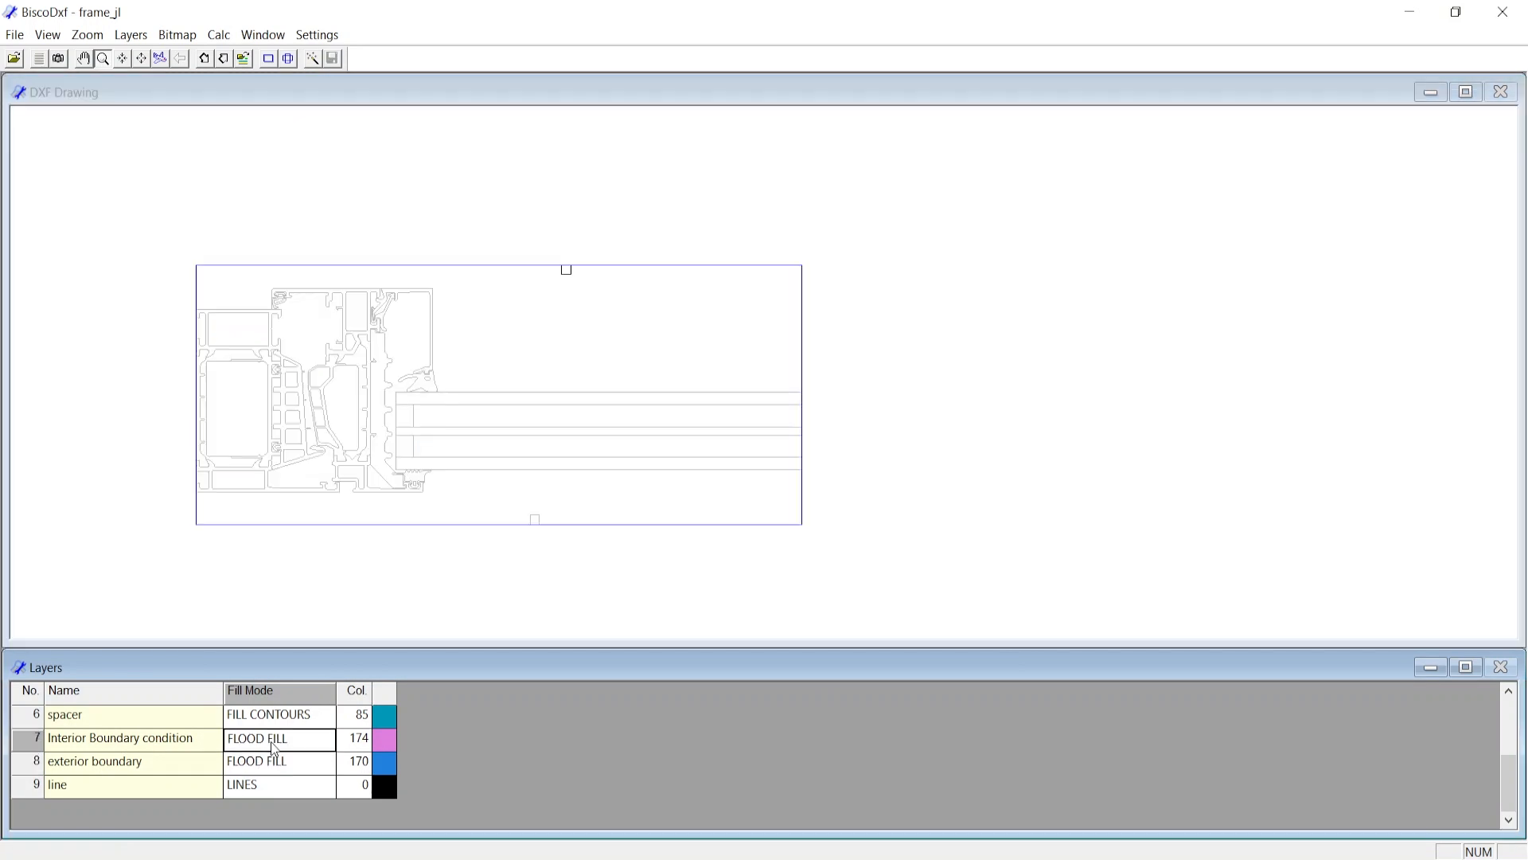
pyautogui.click(312, 57)
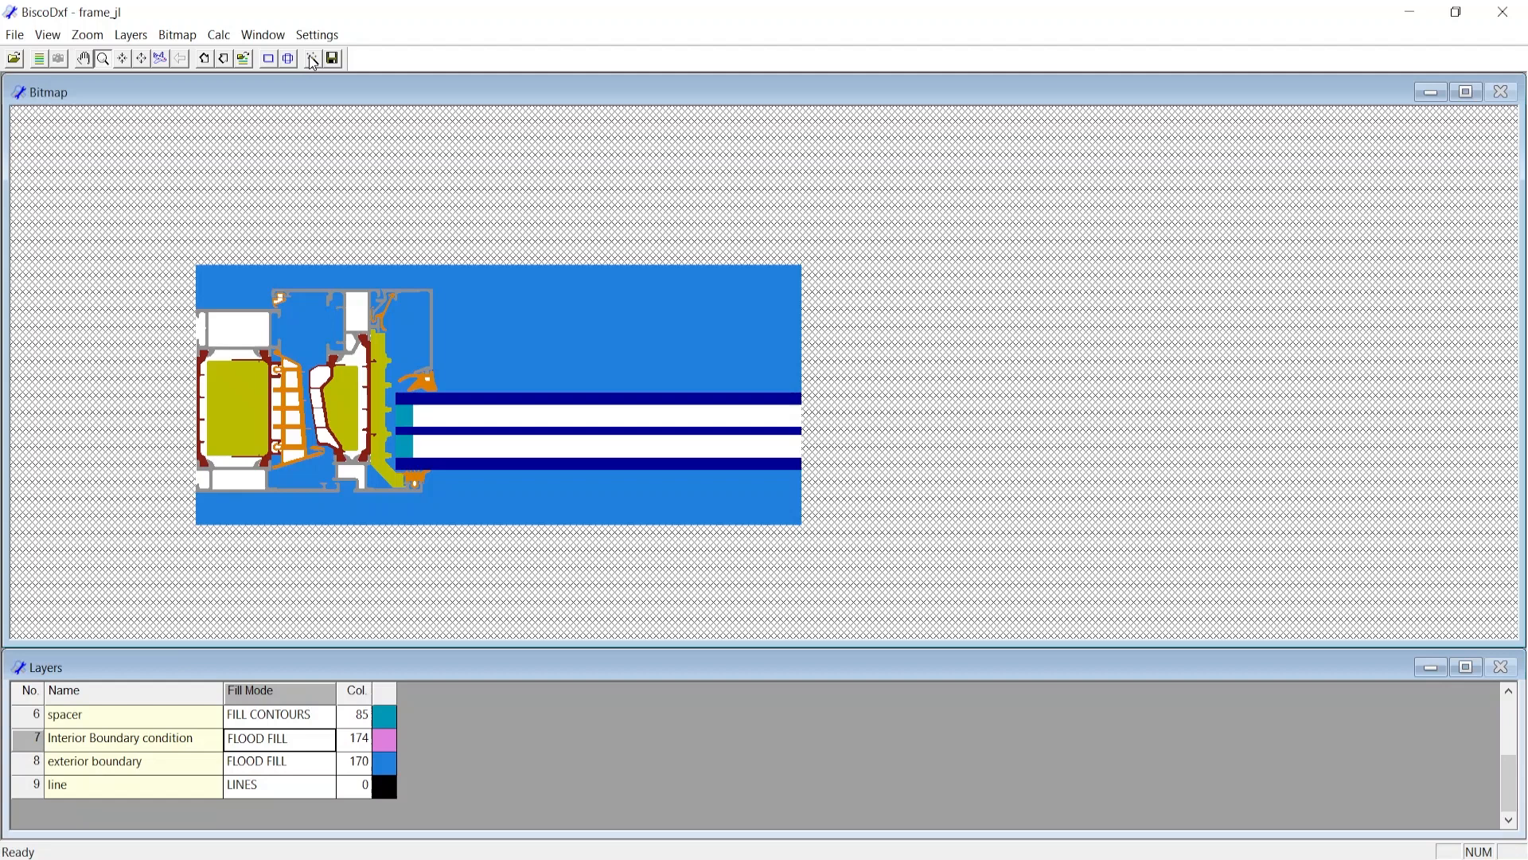
pyautogui.click(312, 58)
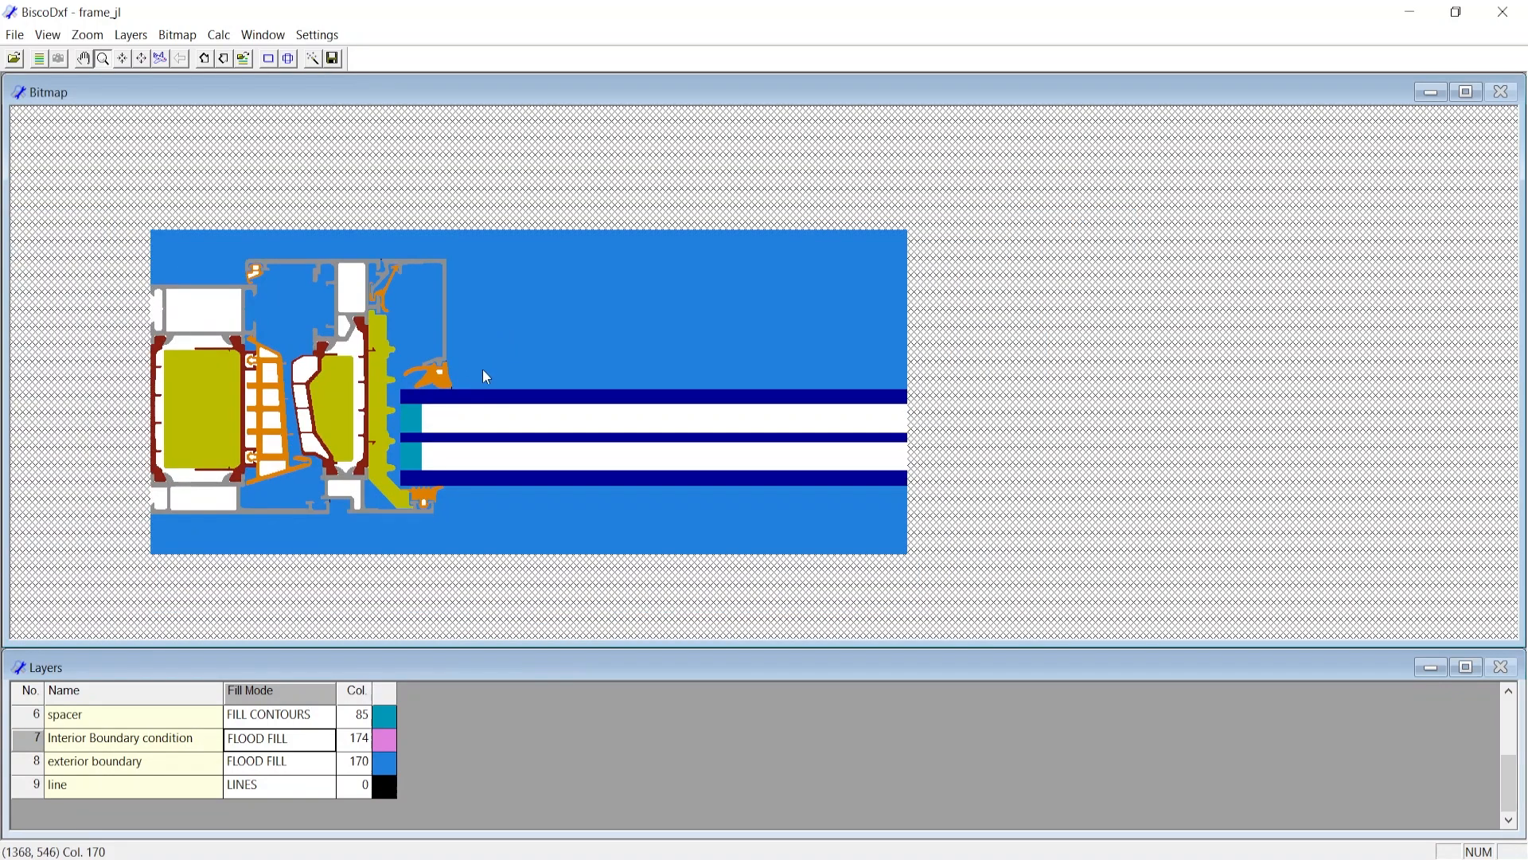
pyautogui.moveTo(524, 359)
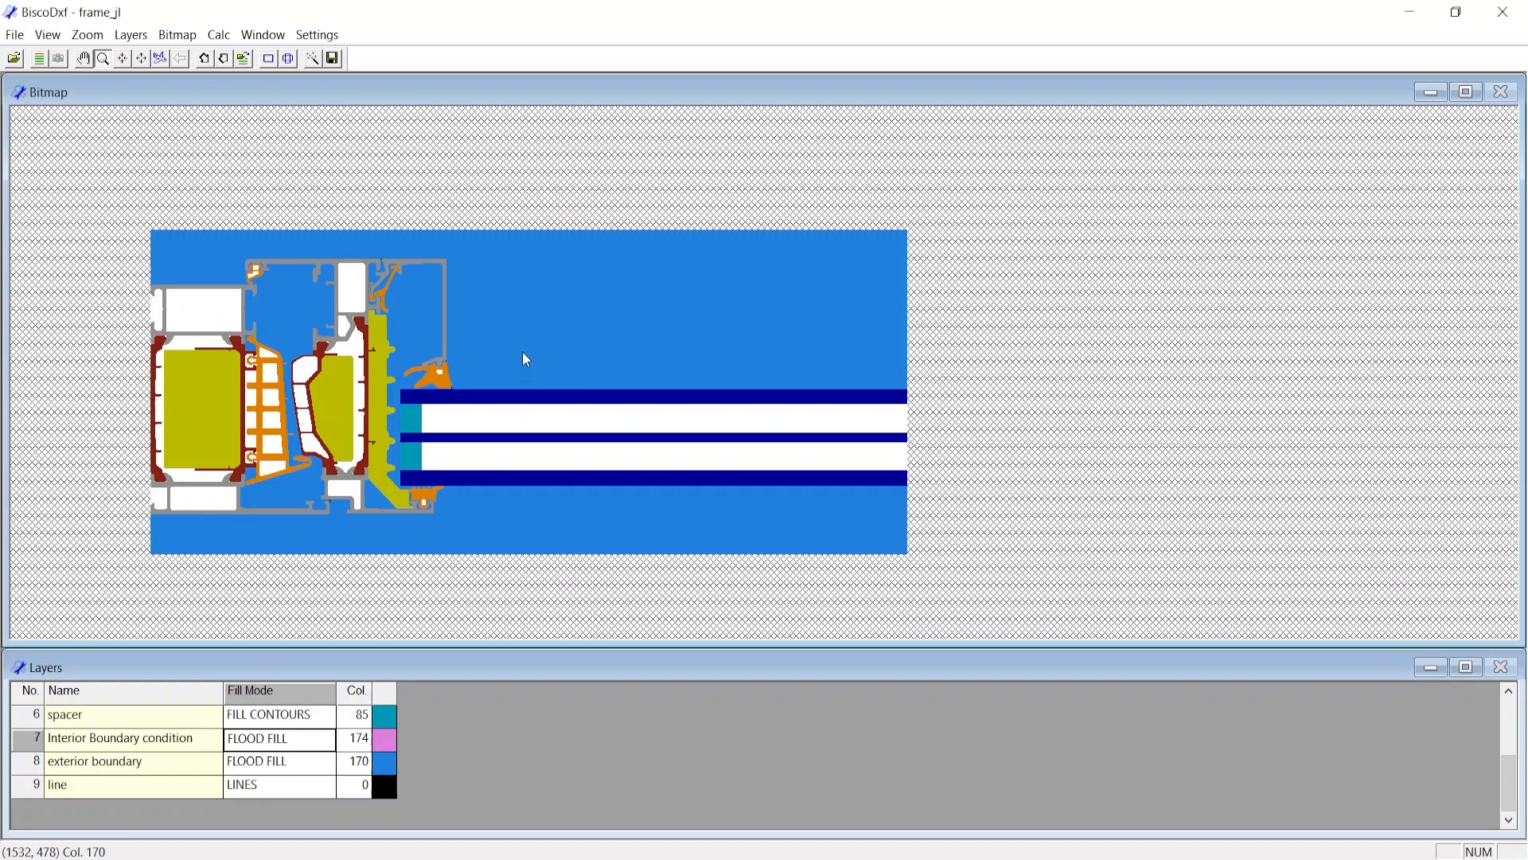
pyautogui.moveTo(477, 329)
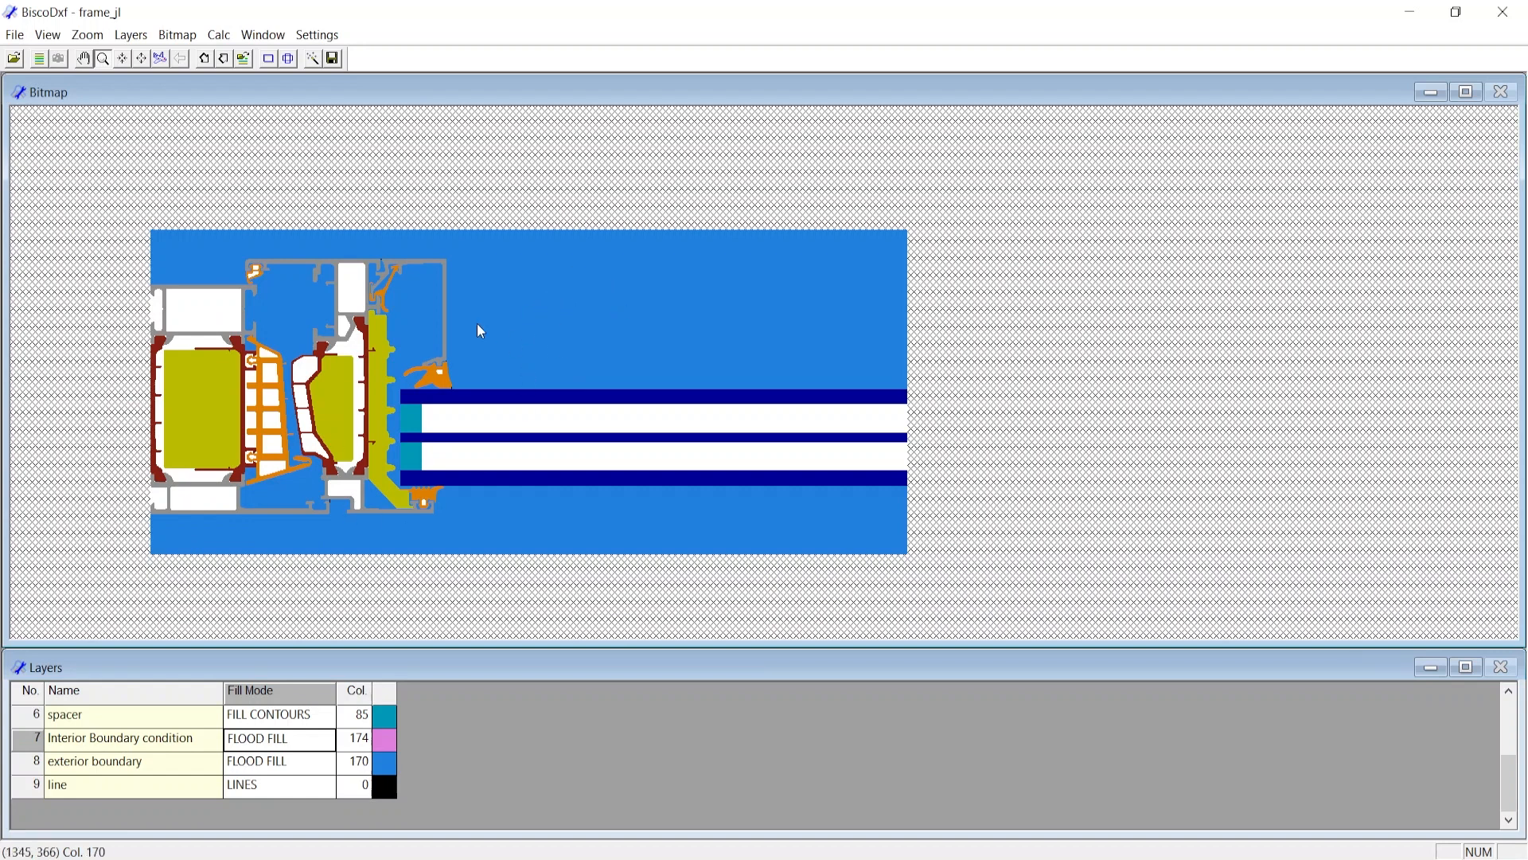
pyautogui.moveTo(589, 240)
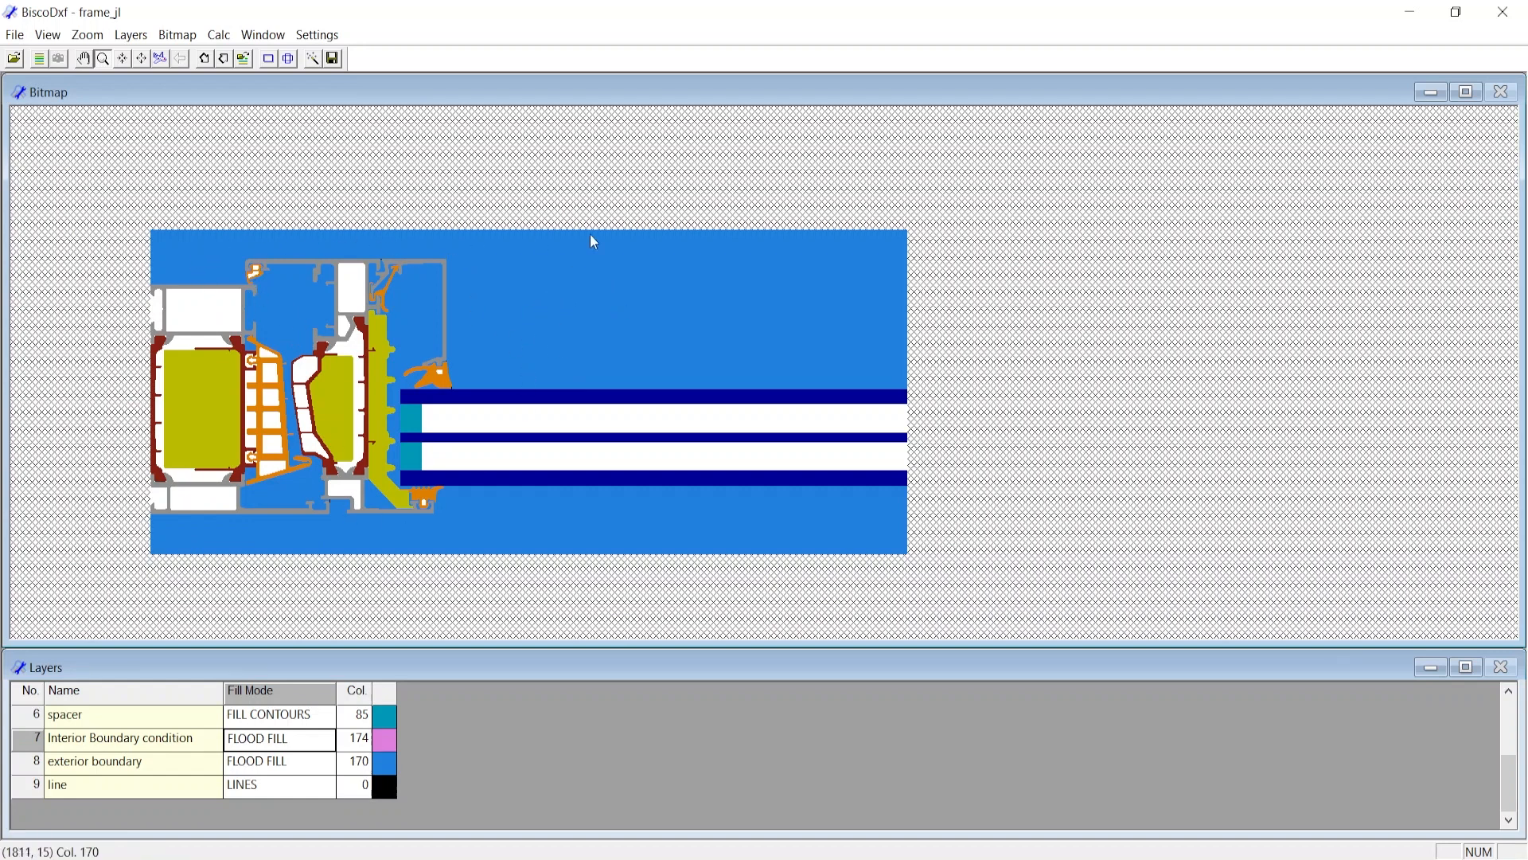
pyautogui.moveTo(577, 237)
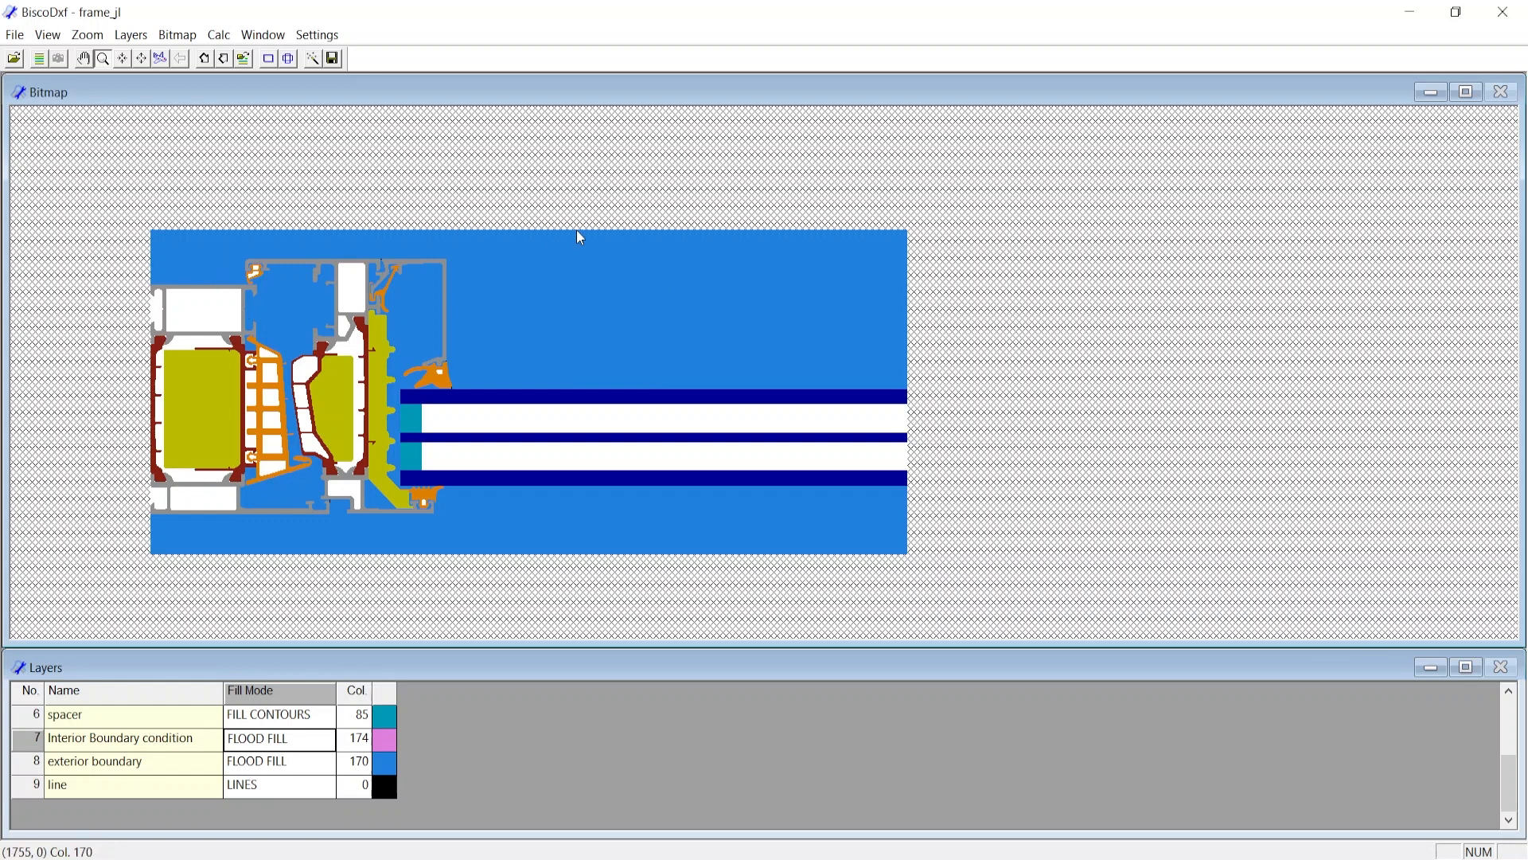
pyautogui.moveTo(324, 709)
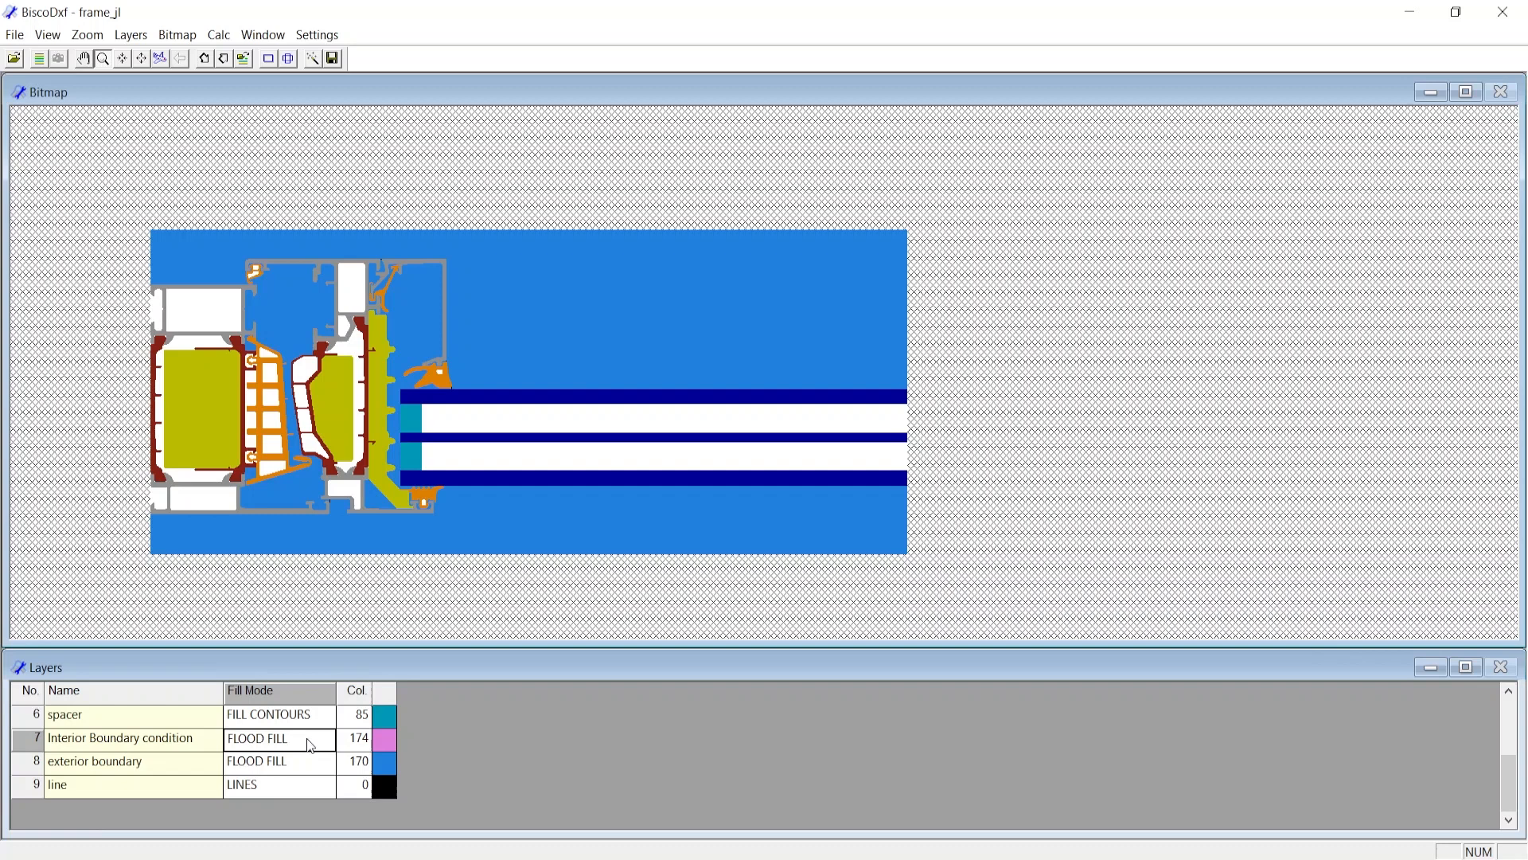
pyautogui.moveTo(422, 674)
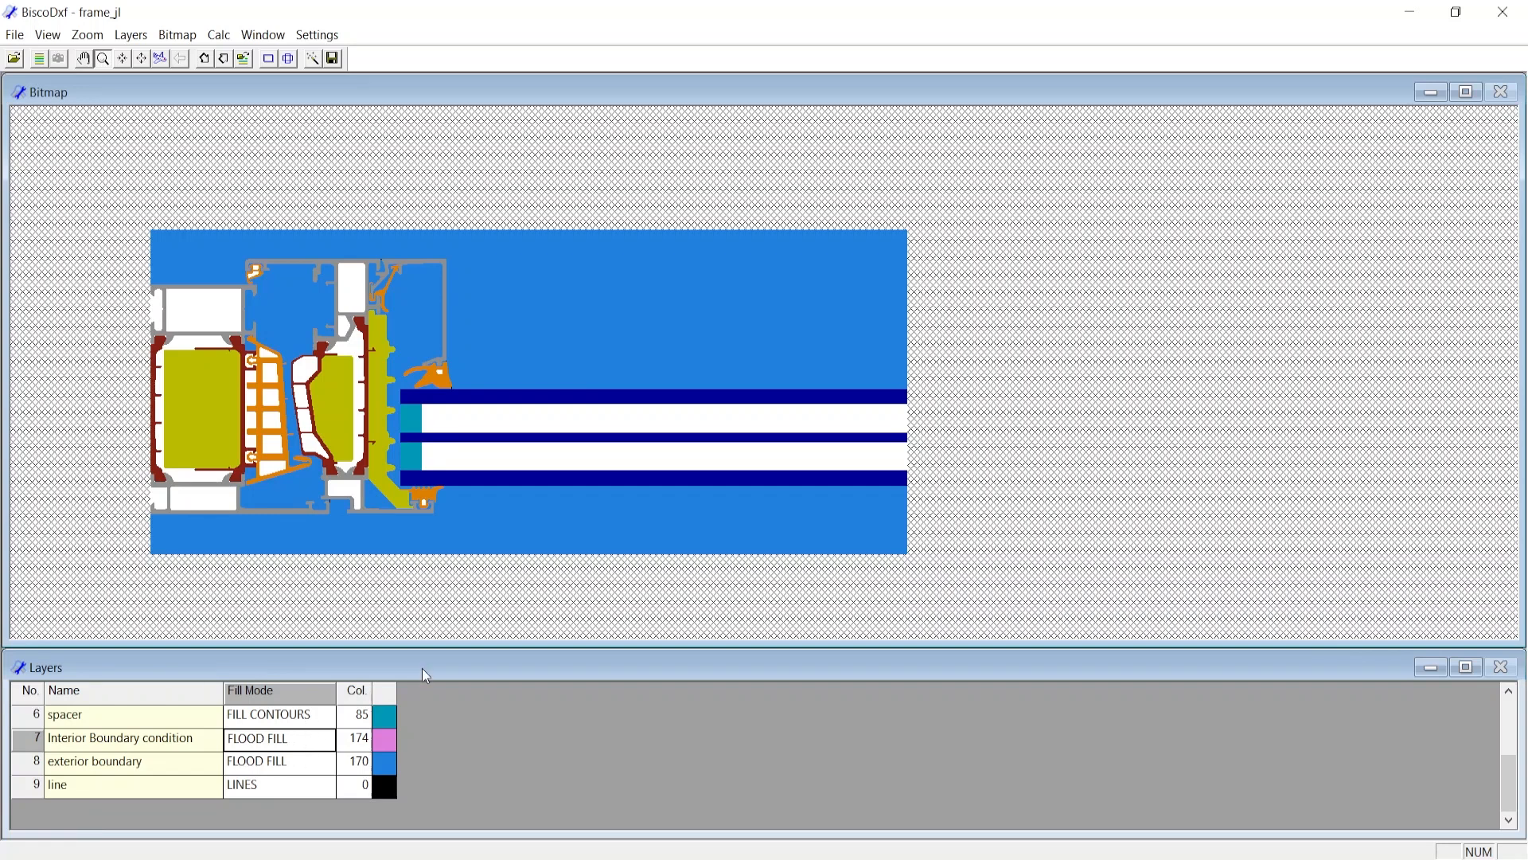
pyautogui.moveTo(290, 580)
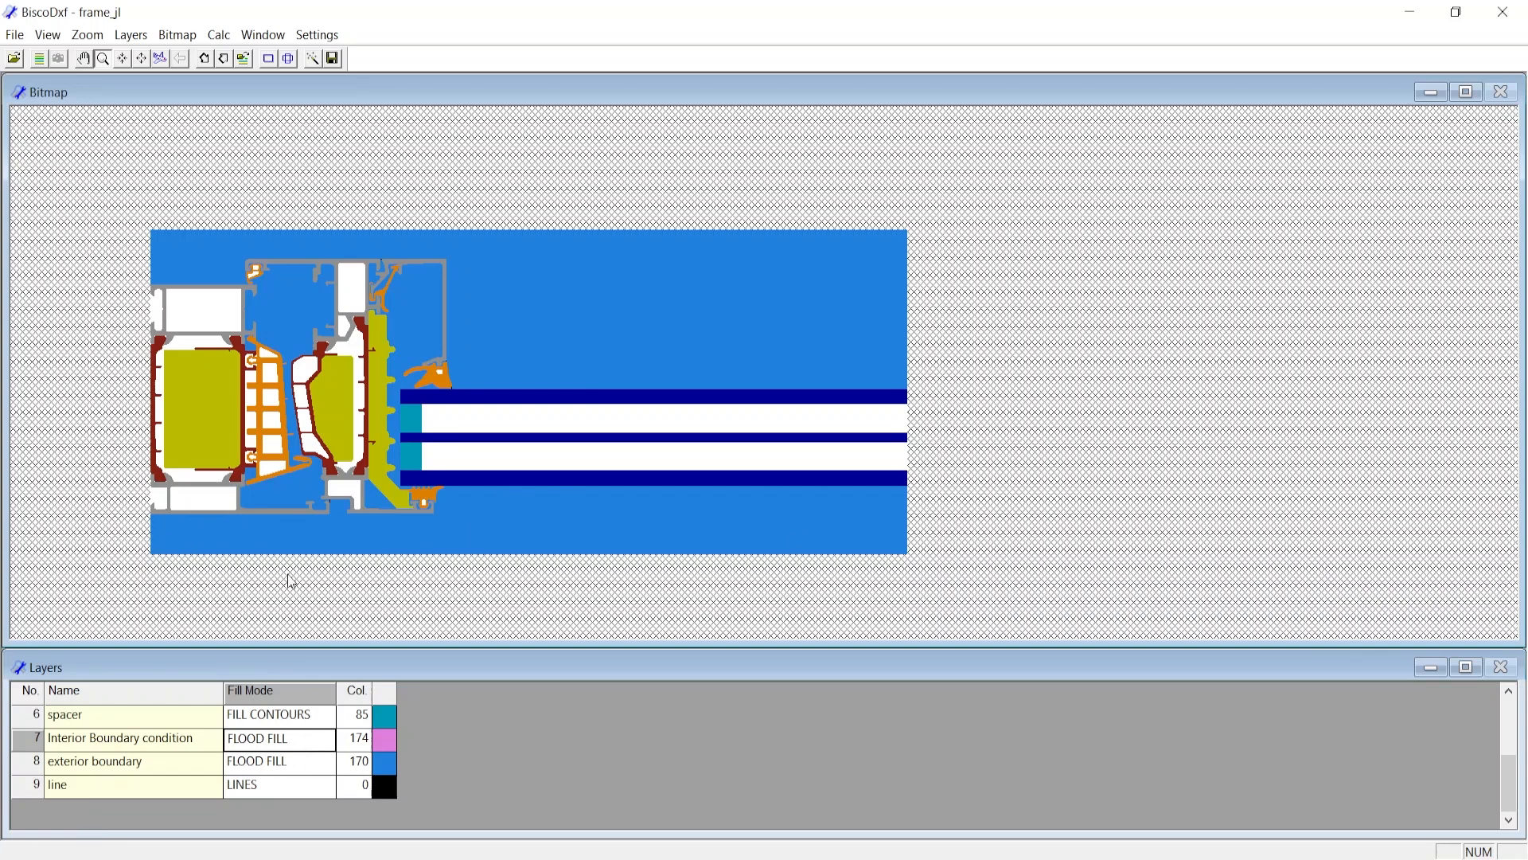
pyautogui.moveTo(217, 421)
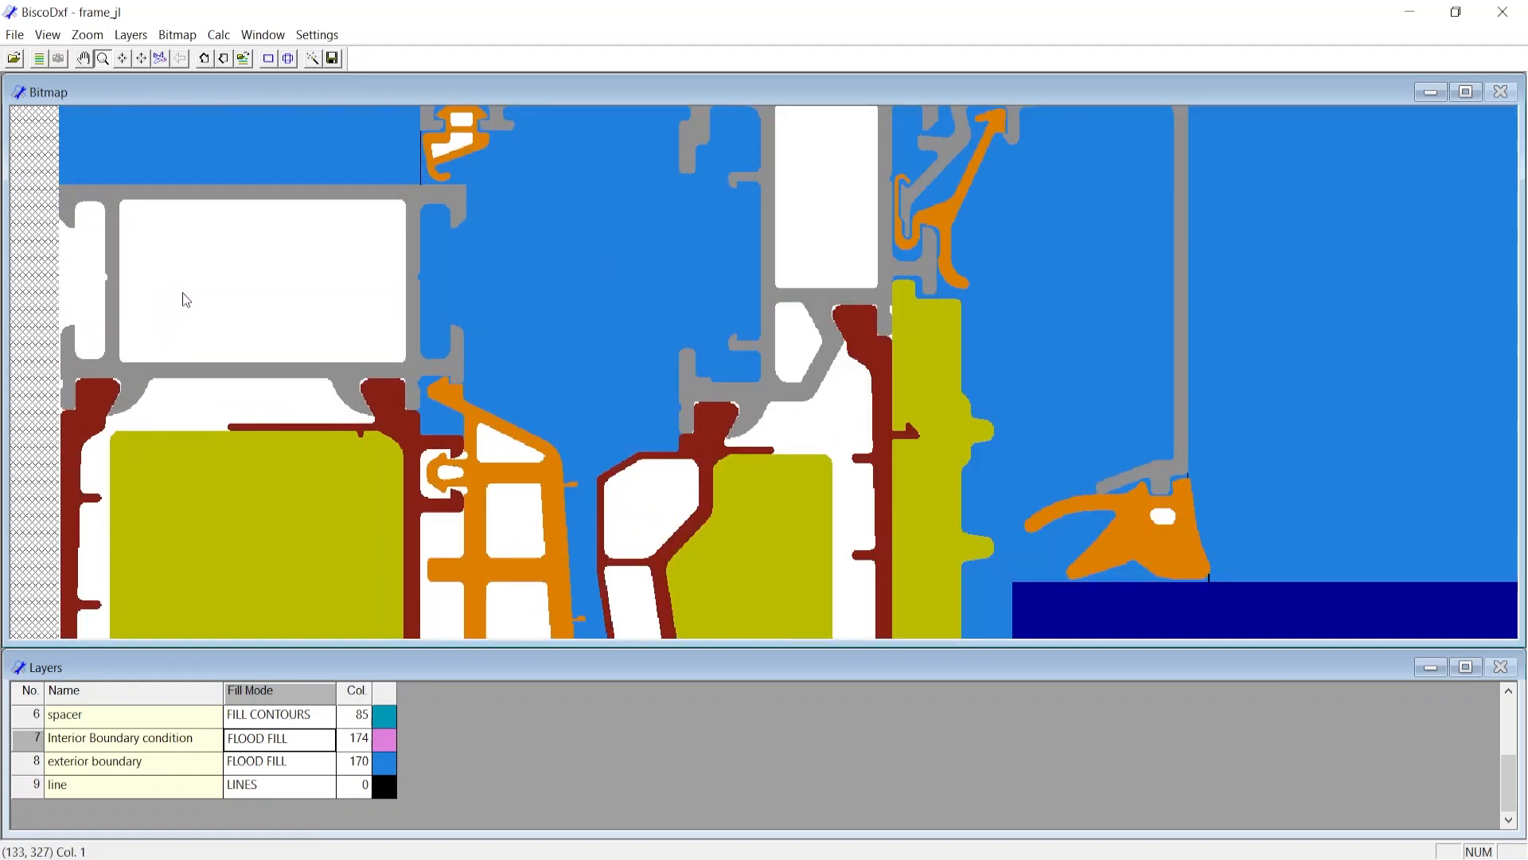
pyautogui.moveTo(425, 556)
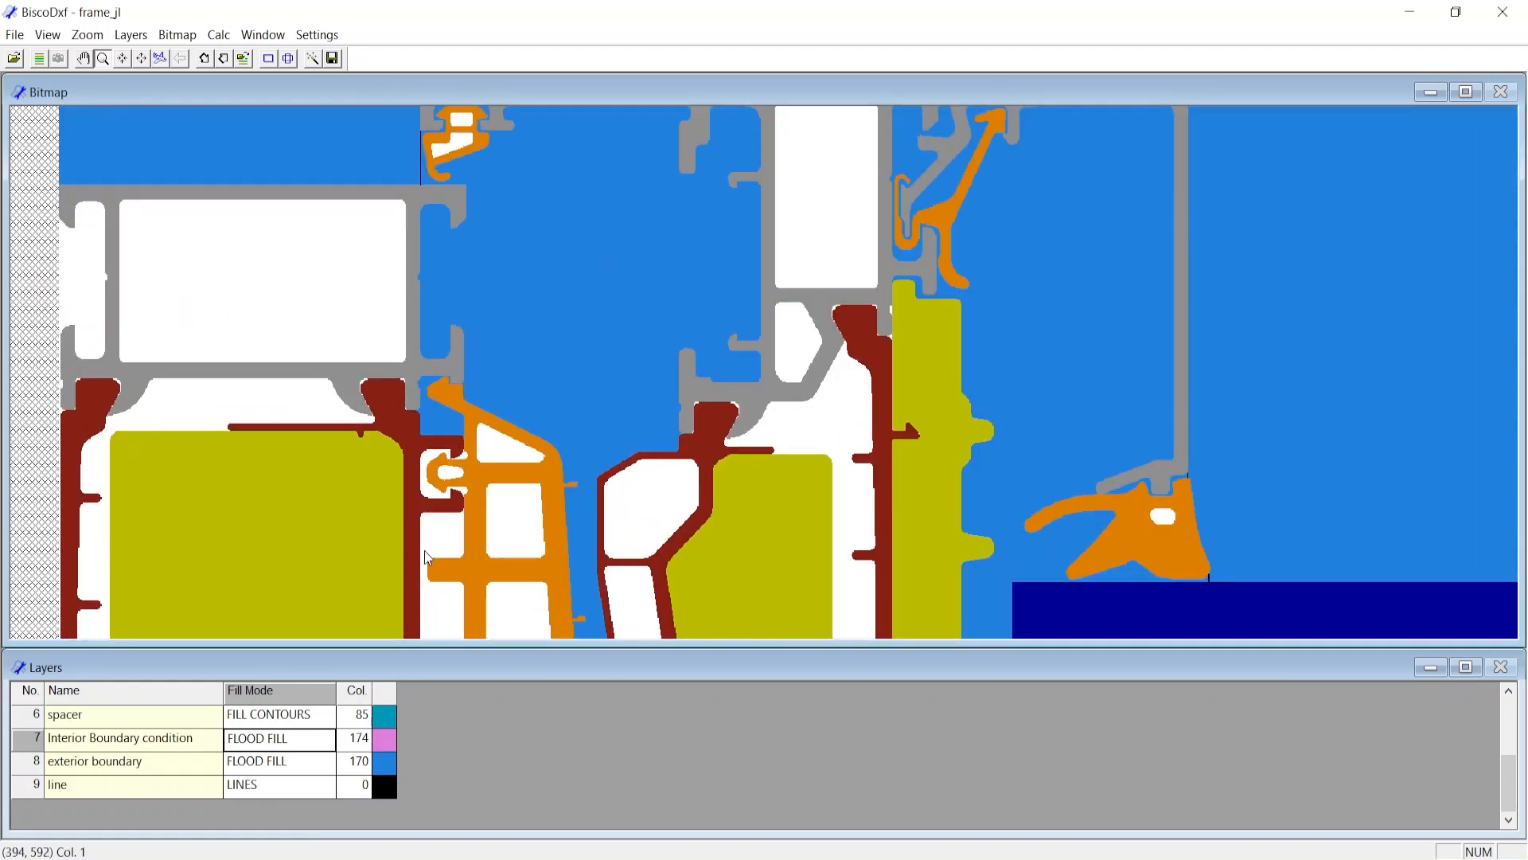
pyautogui.moveTo(522, 612)
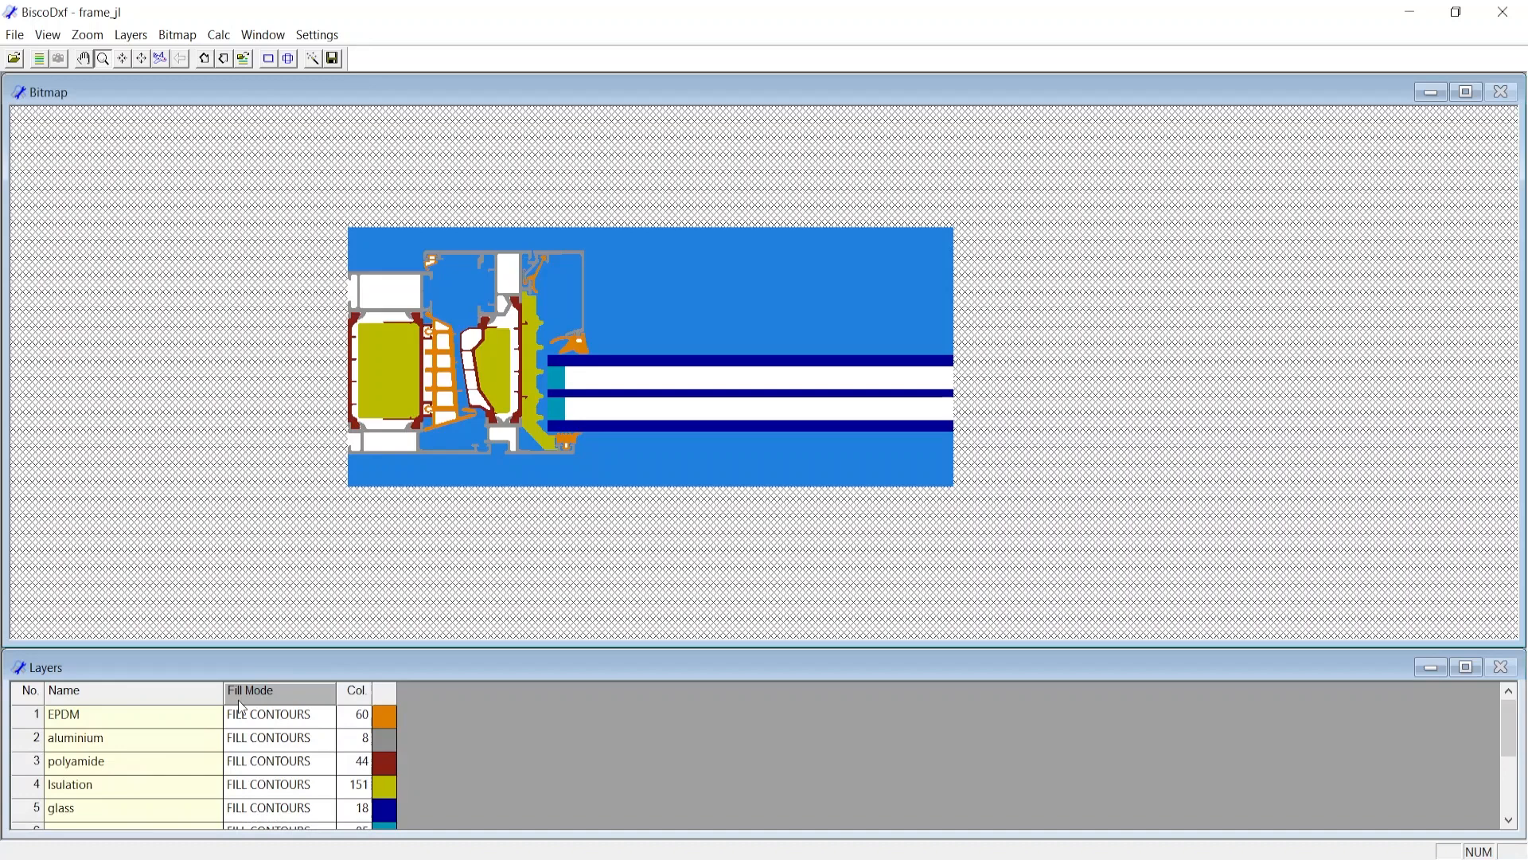
# - Lower the line layer's priority so it sits ahead of both boundary layers
pyautogui.scroll(-3)
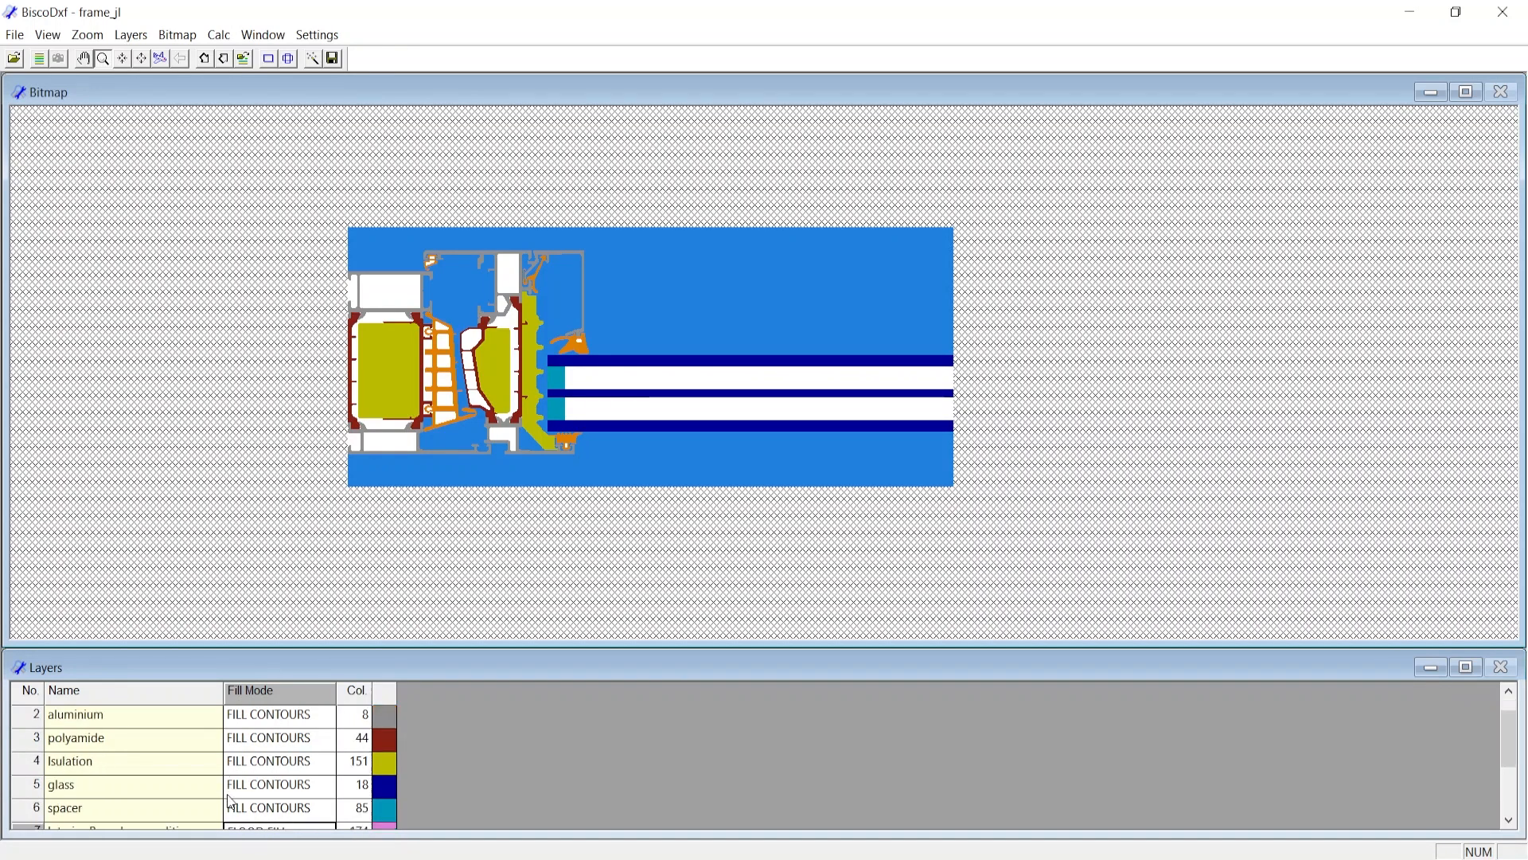
pyautogui.scroll(-3)
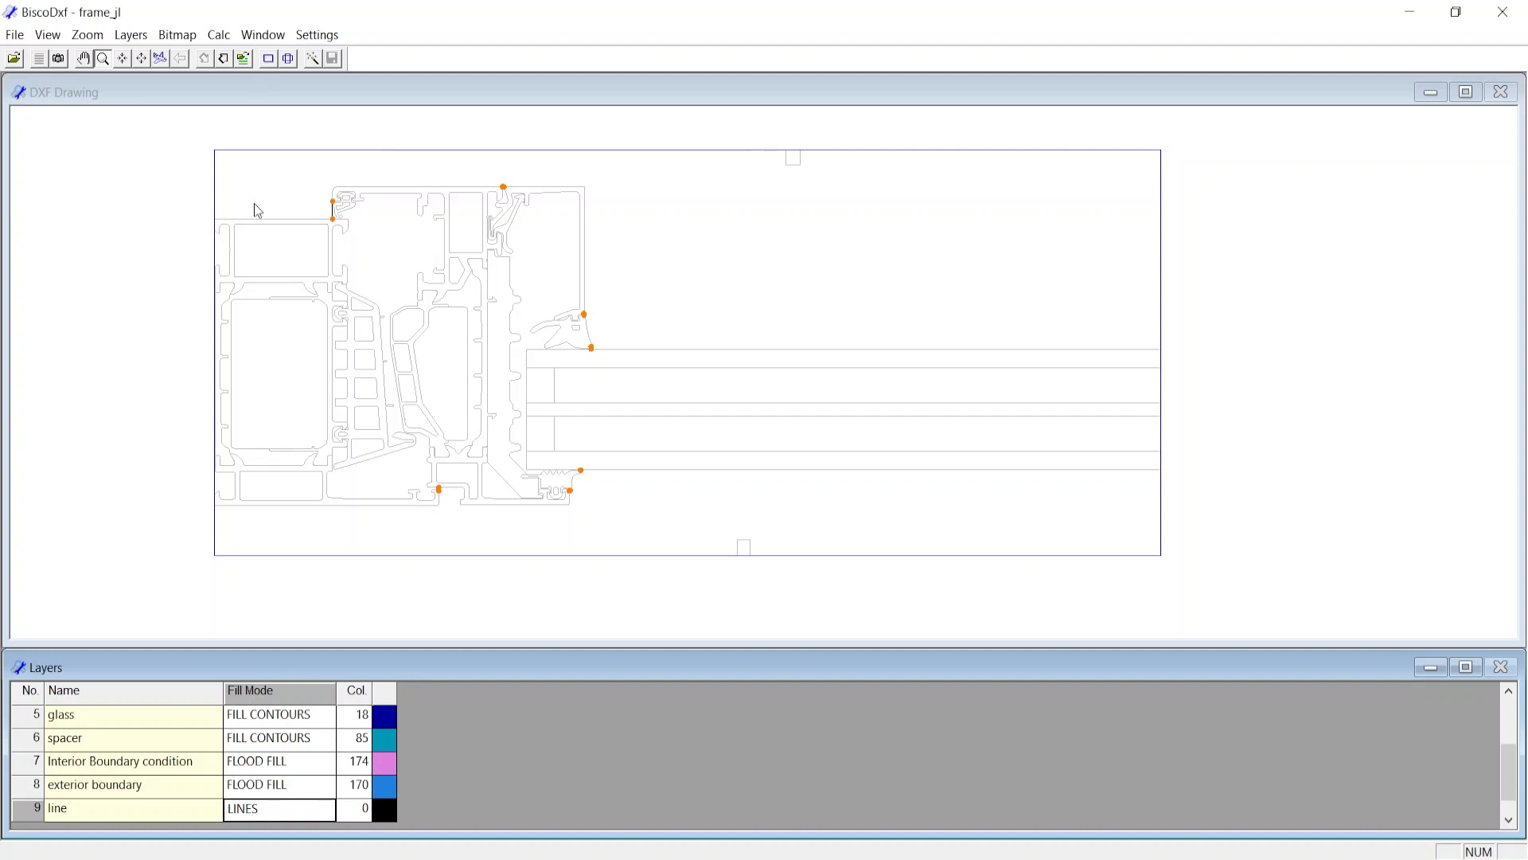
pyautogui.moveTo(248, 750)
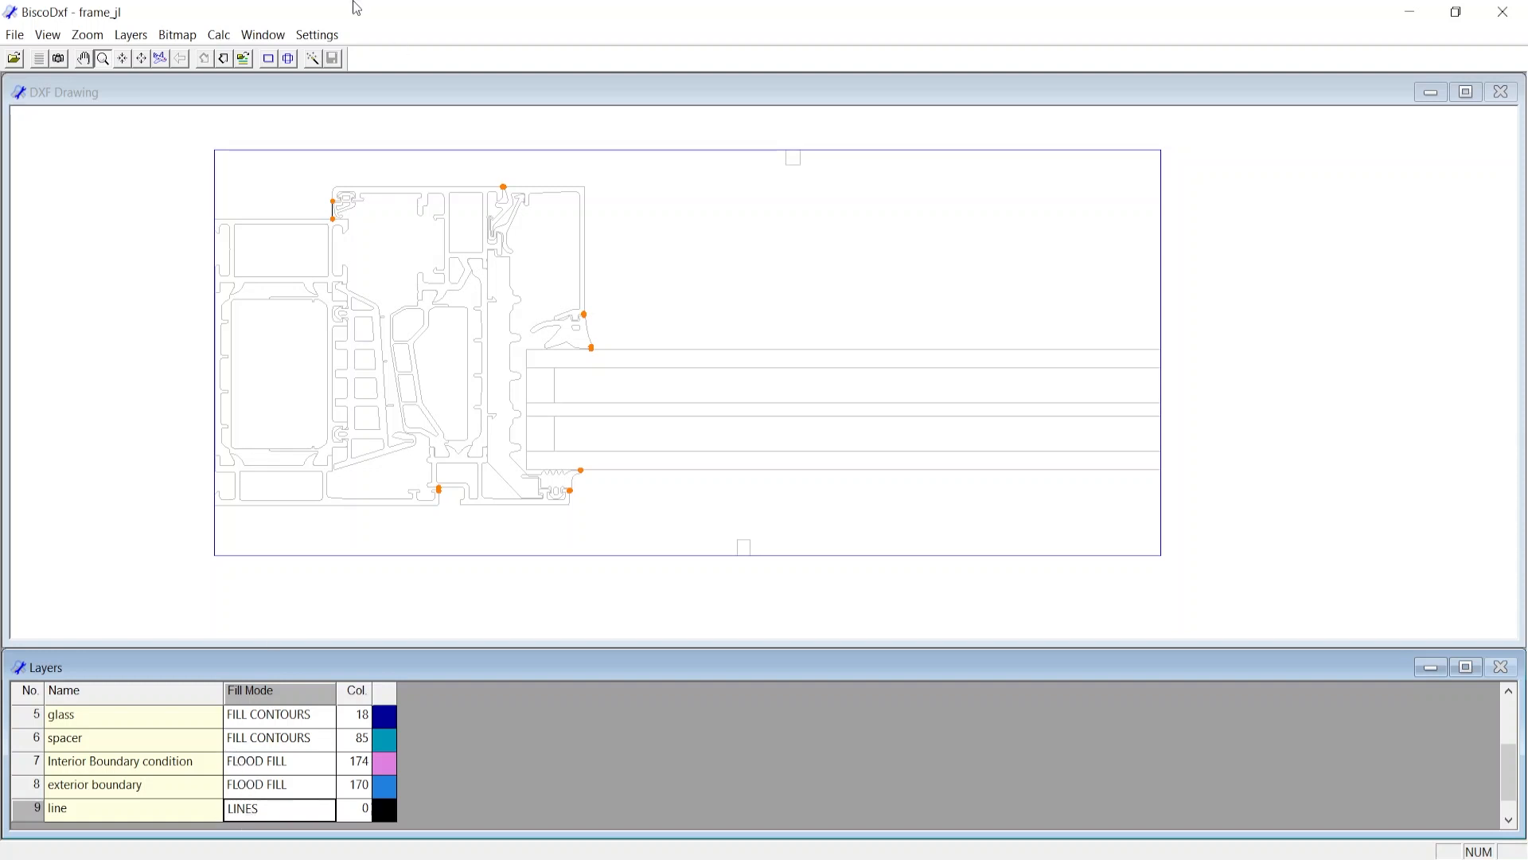
pyautogui.moveTo(225, 58)
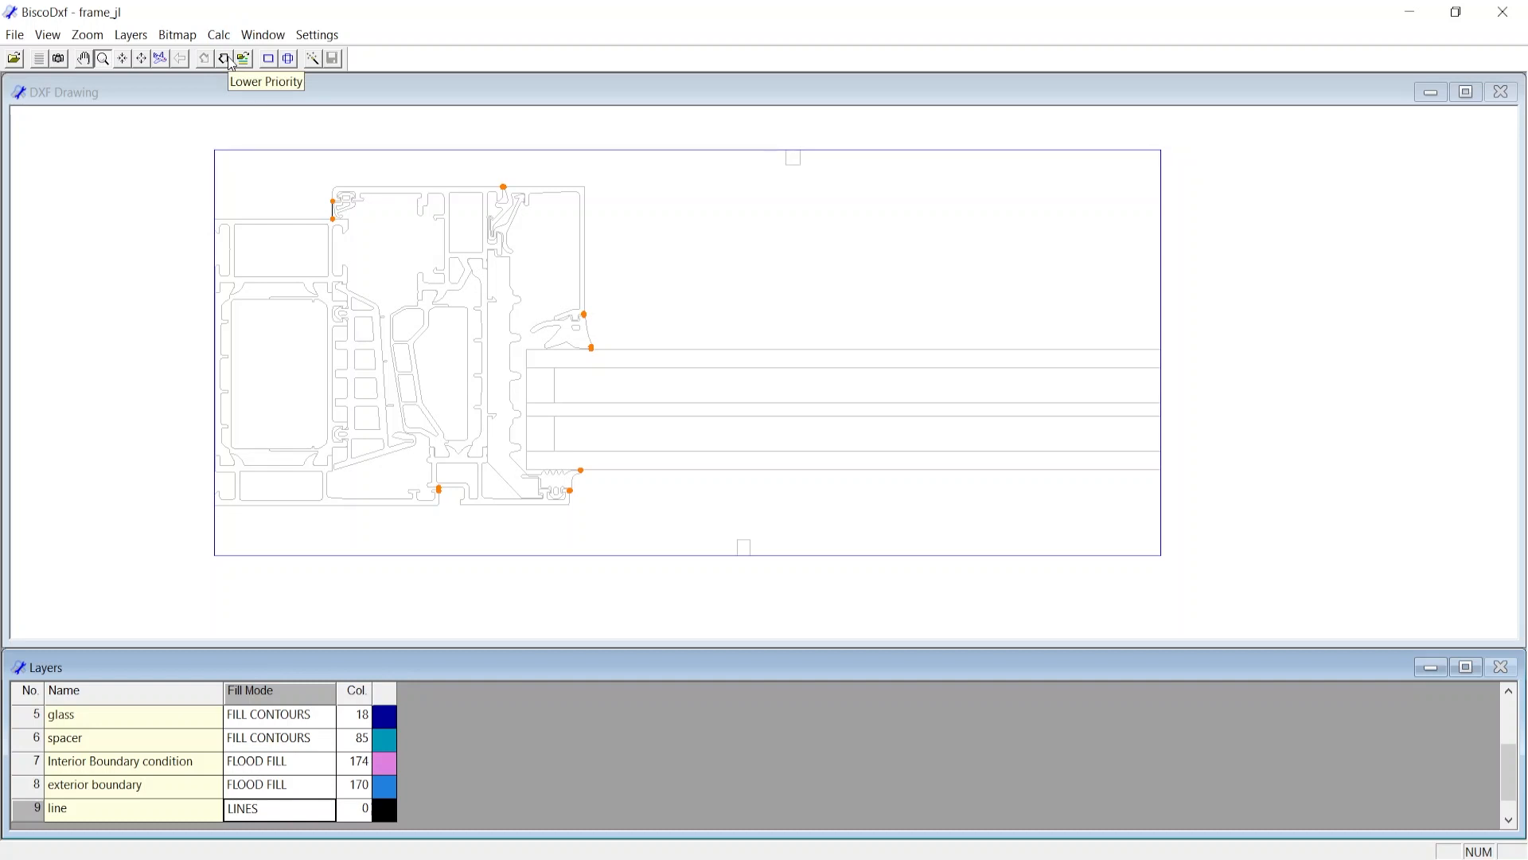
pyautogui.click(225, 58)
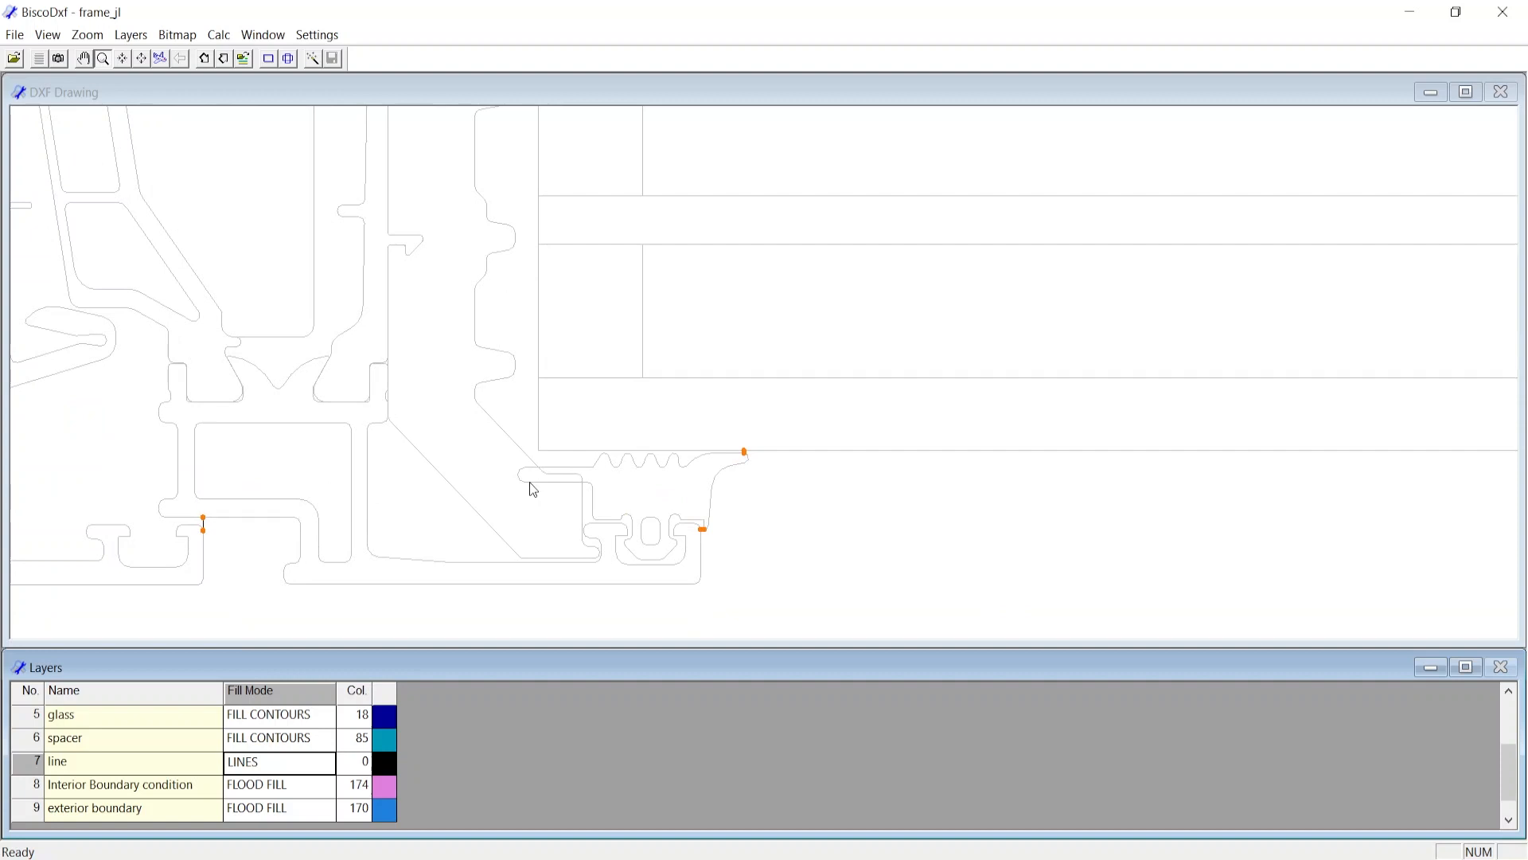
pyautogui.moveTo(521, 498)
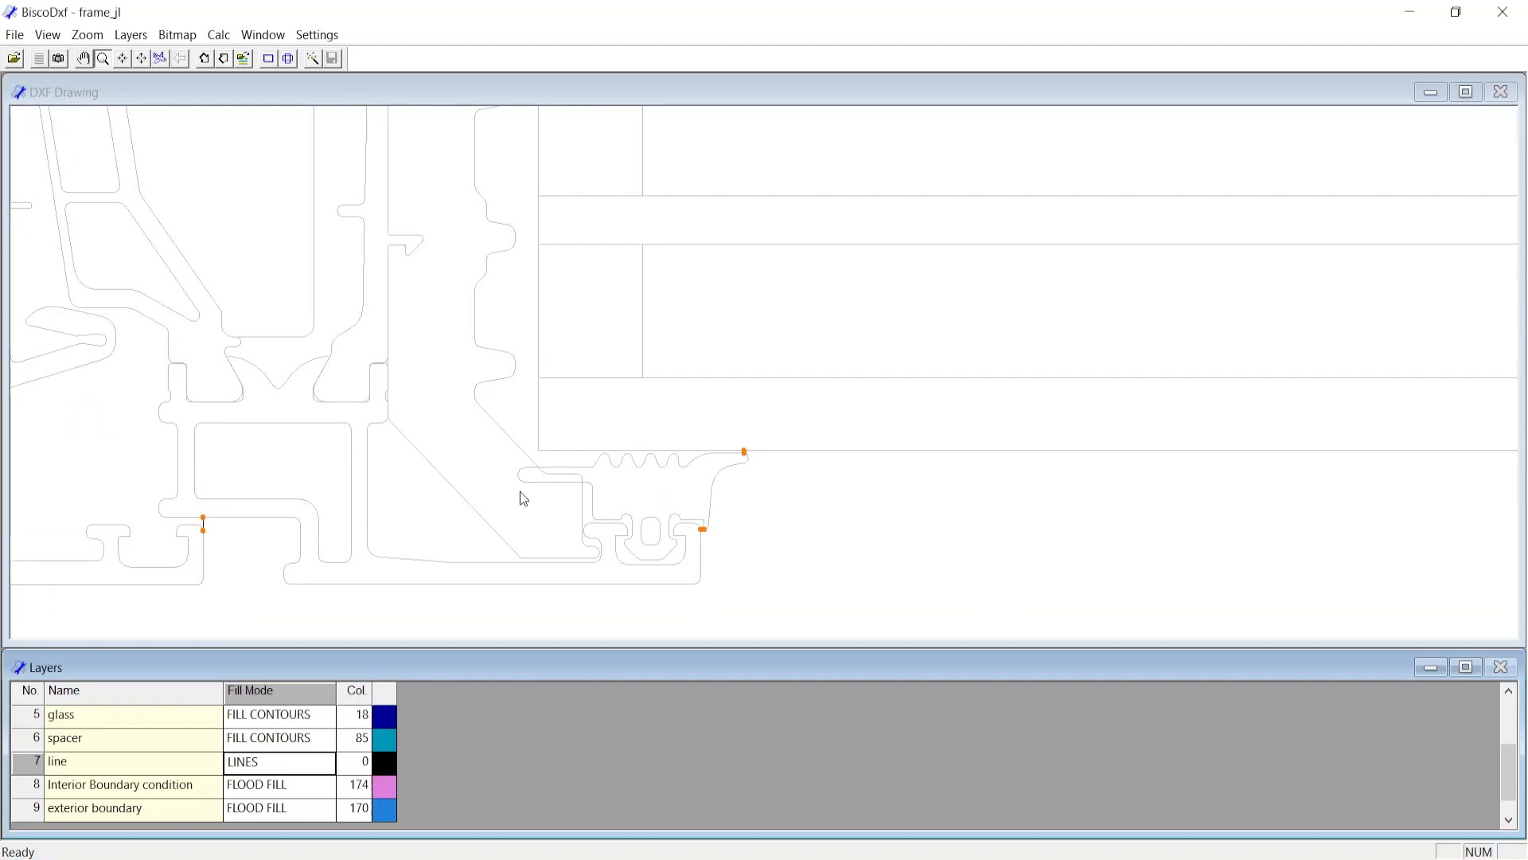
# - Zoom onto the lower frame profiles and highlight the Isulation layer's contours
pyautogui.scroll(3)
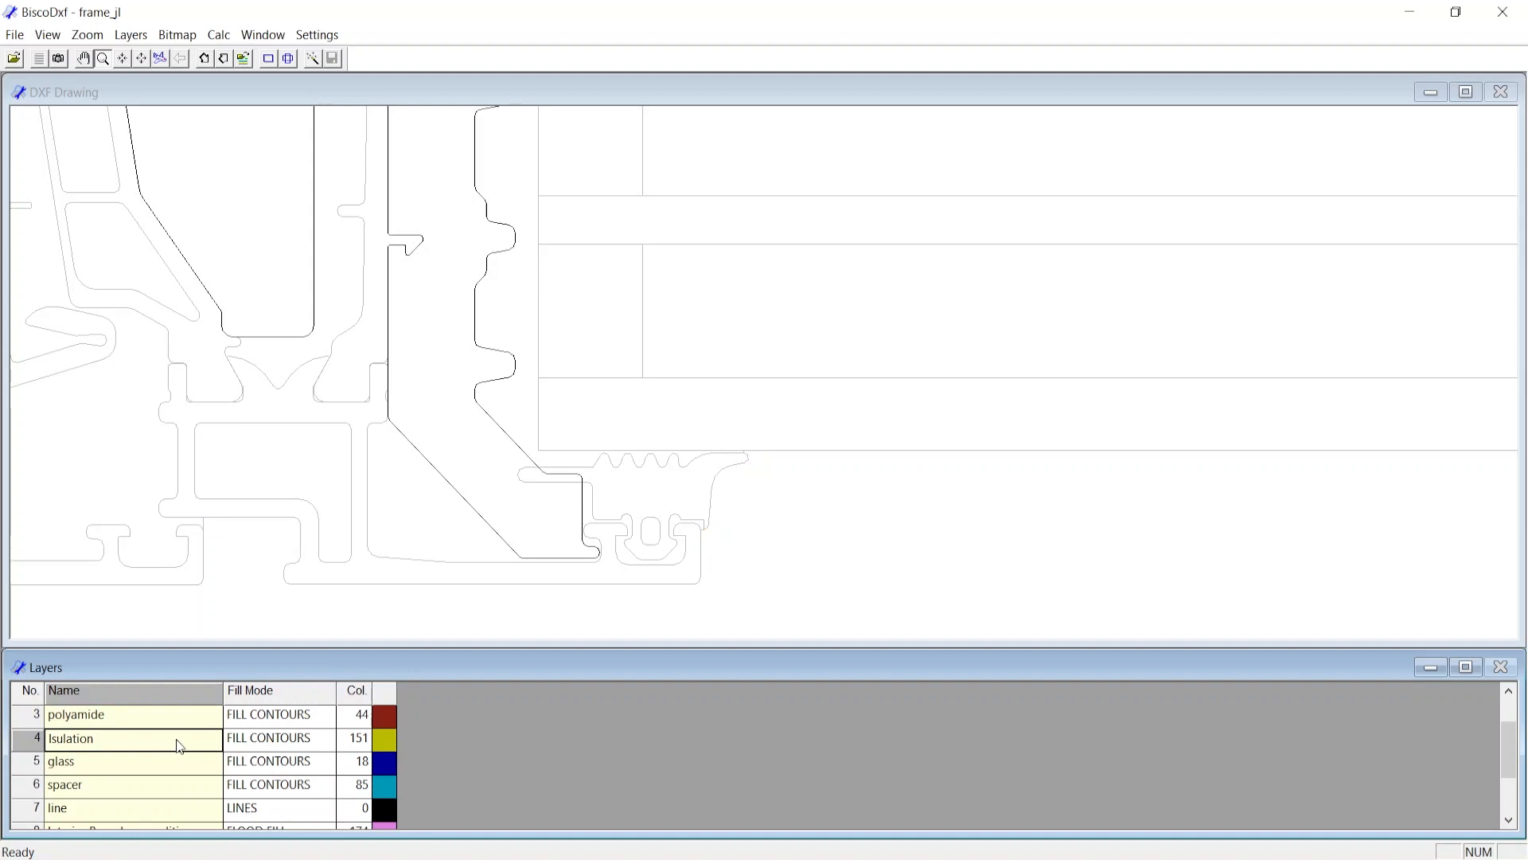
pyautogui.scroll(3)
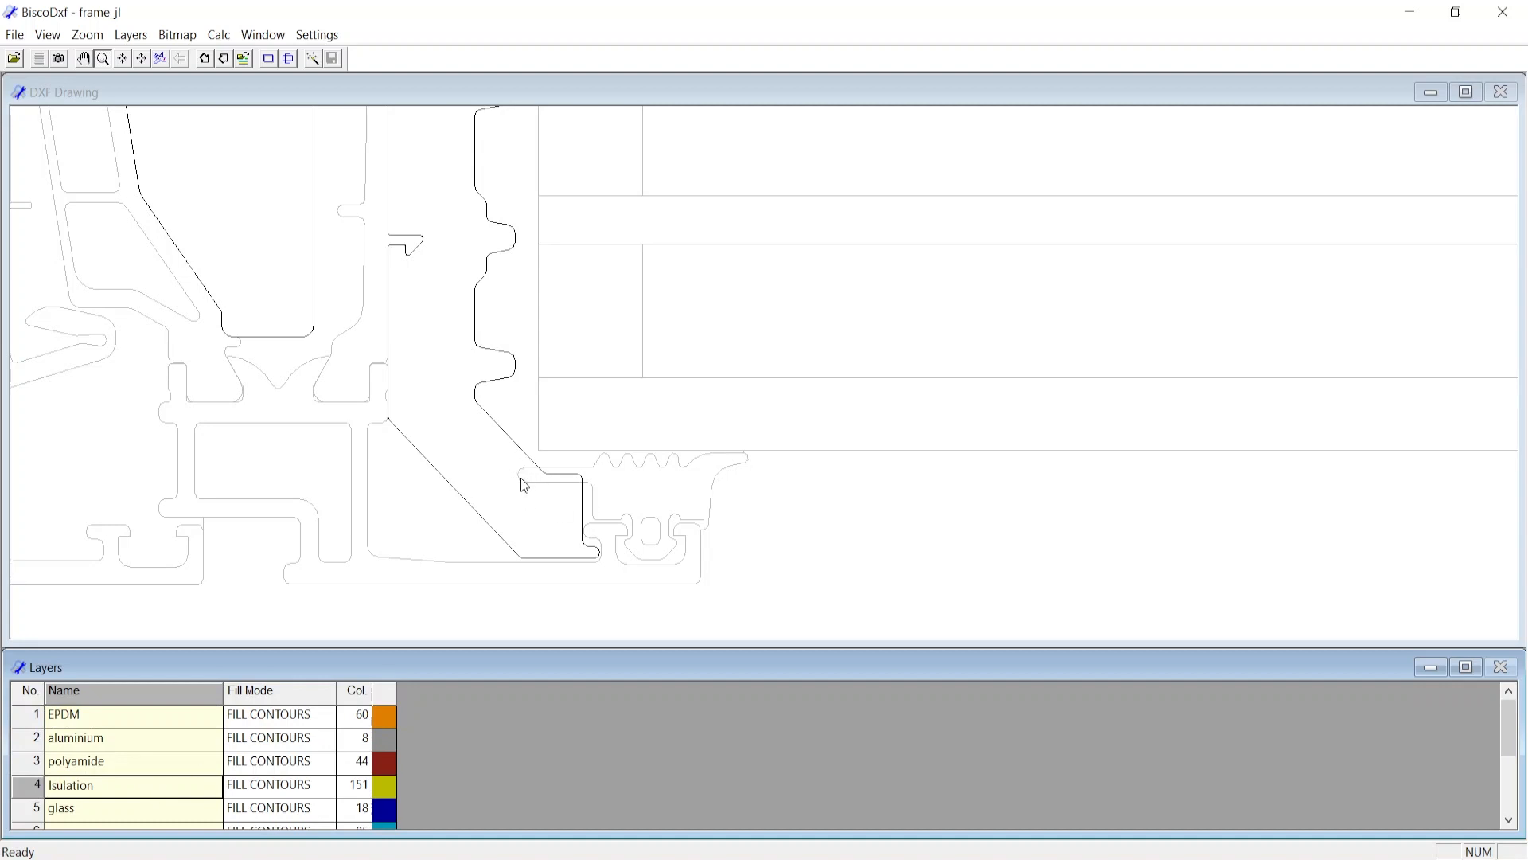
pyautogui.click(312, 57)
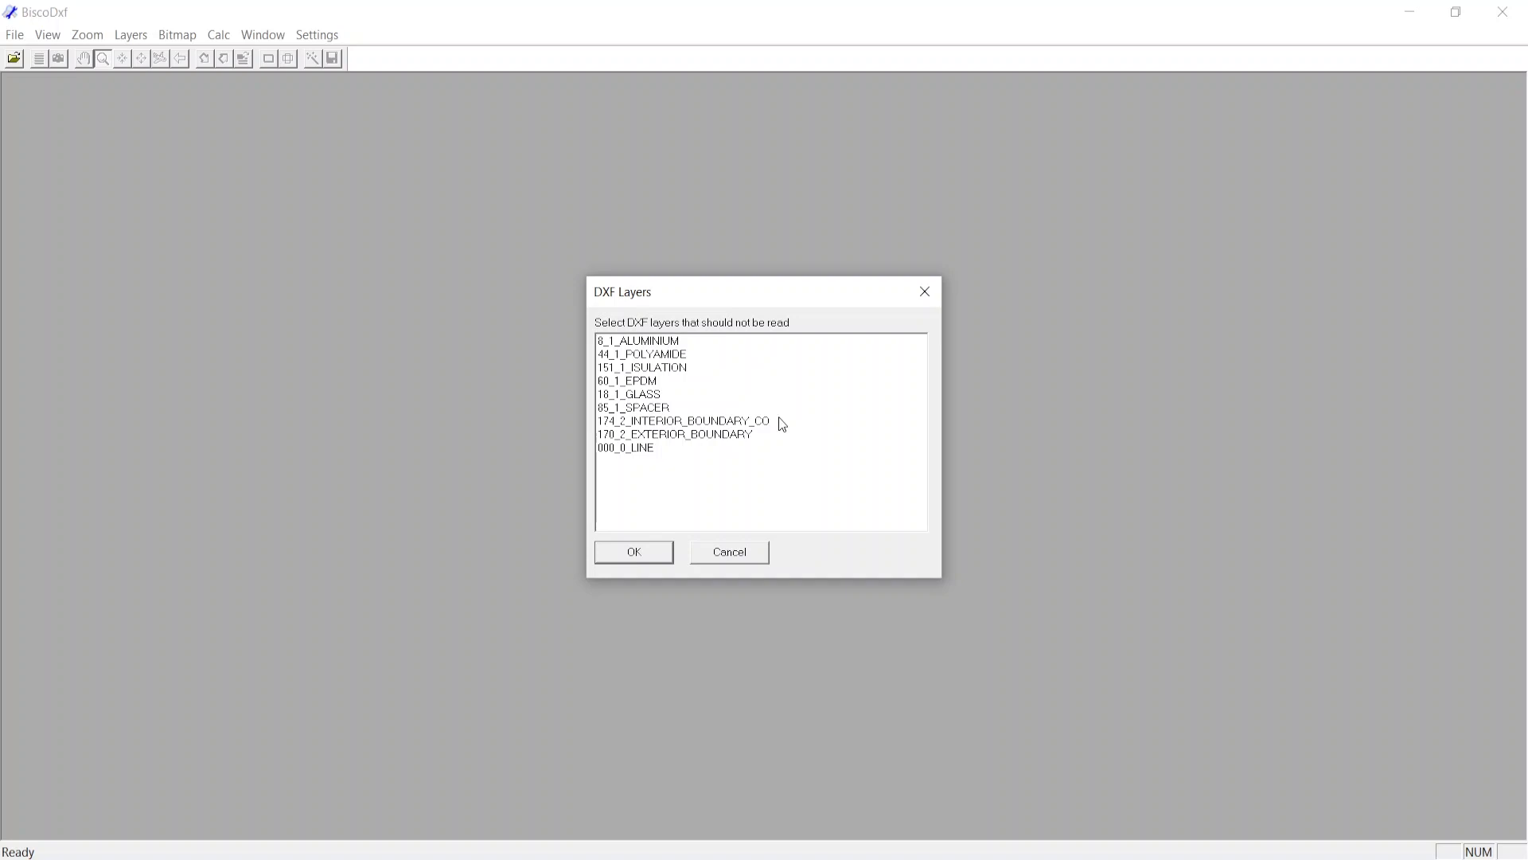
# - Confirm the layer skip selection and rasterize frame_jl into the coloured bitmap
pyautogui.click(633, 551)
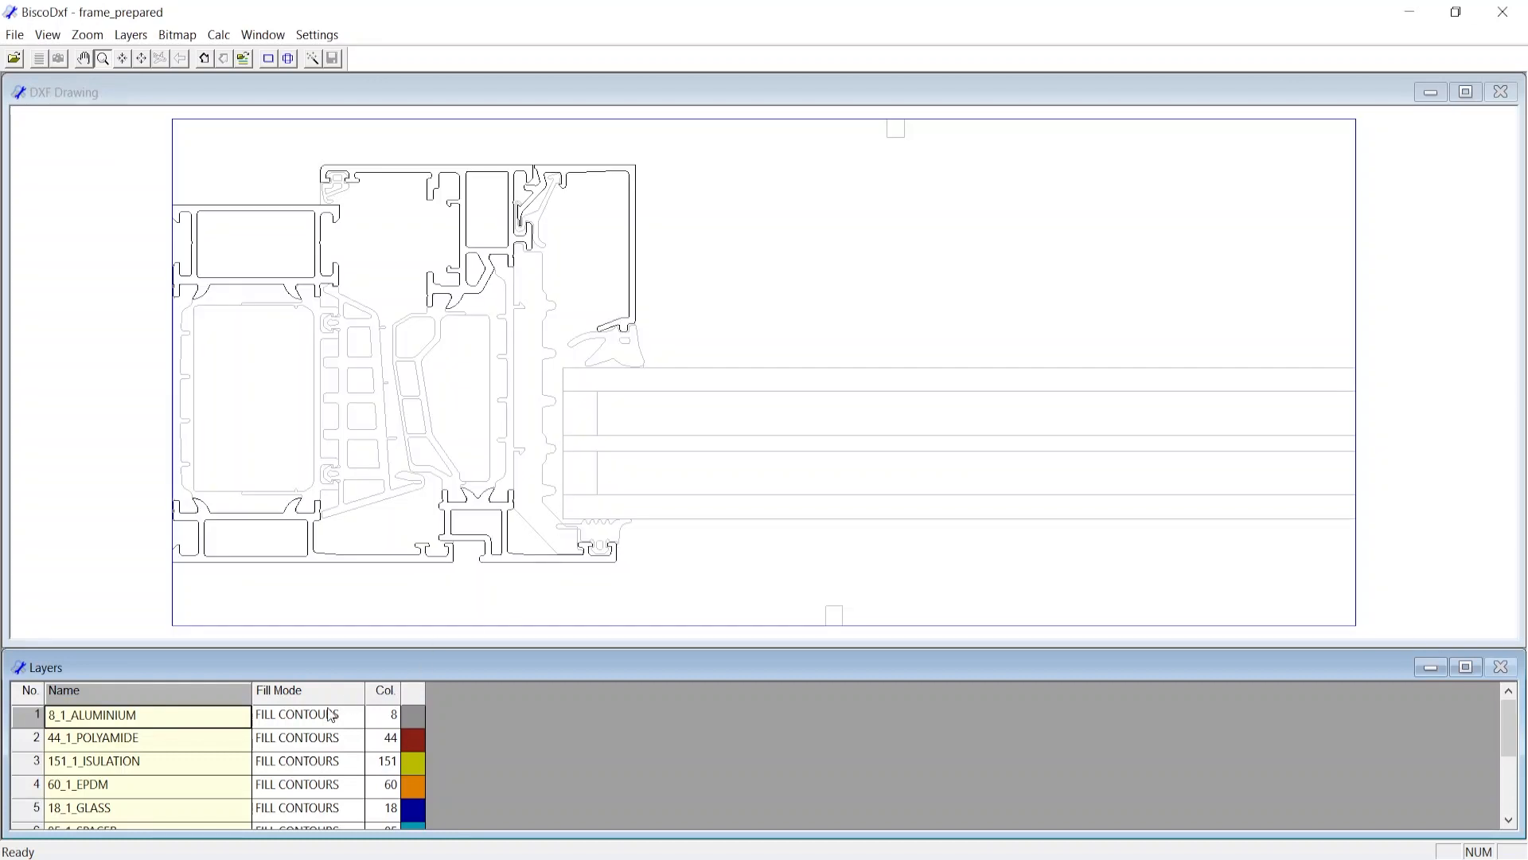
pyautogui.moveTo(357, 770)
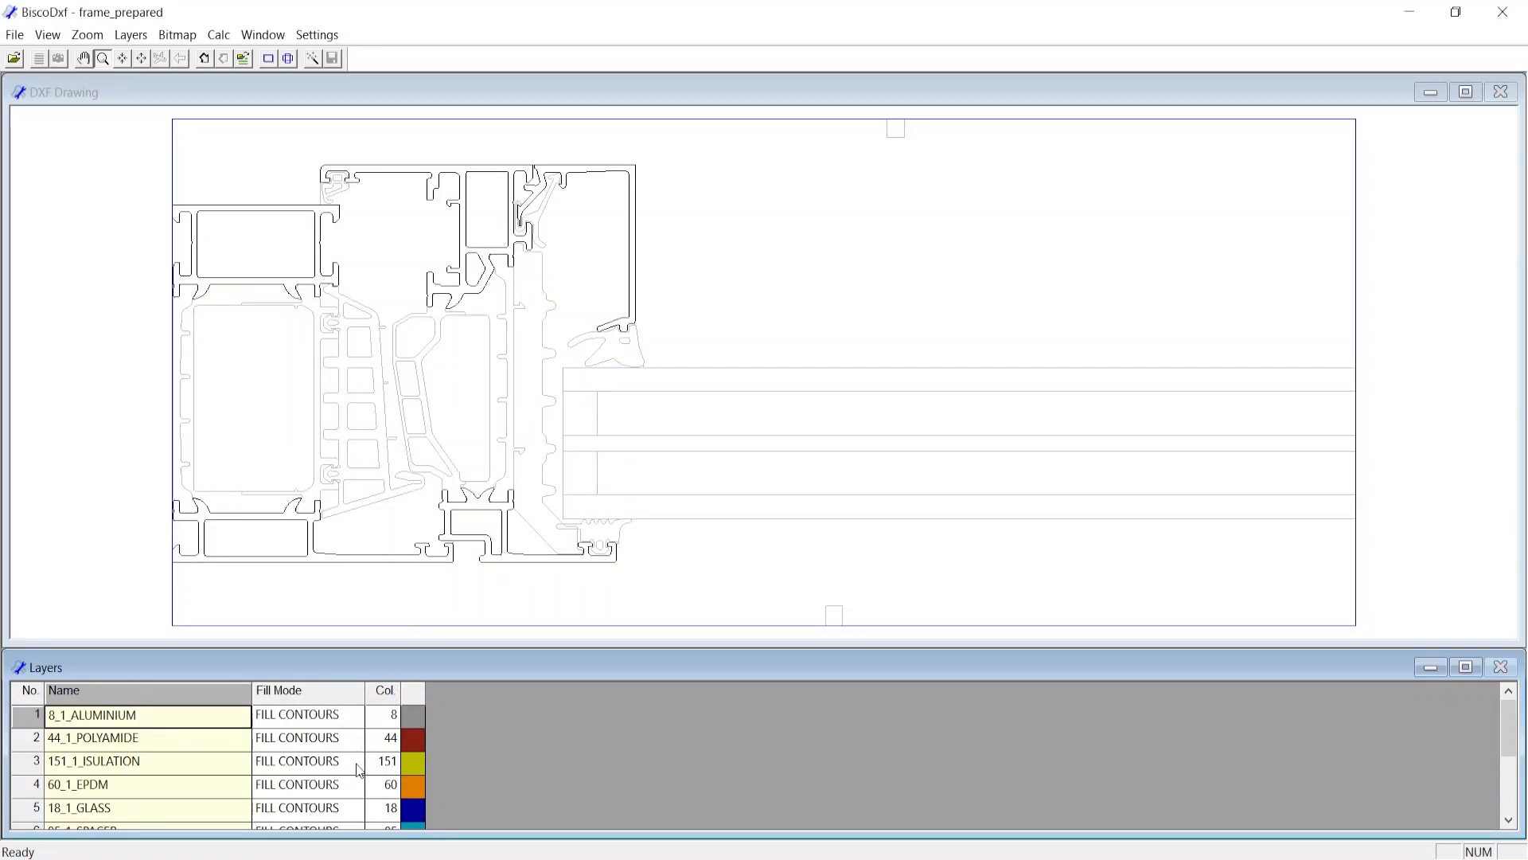
pyautogui.scroll(-3)
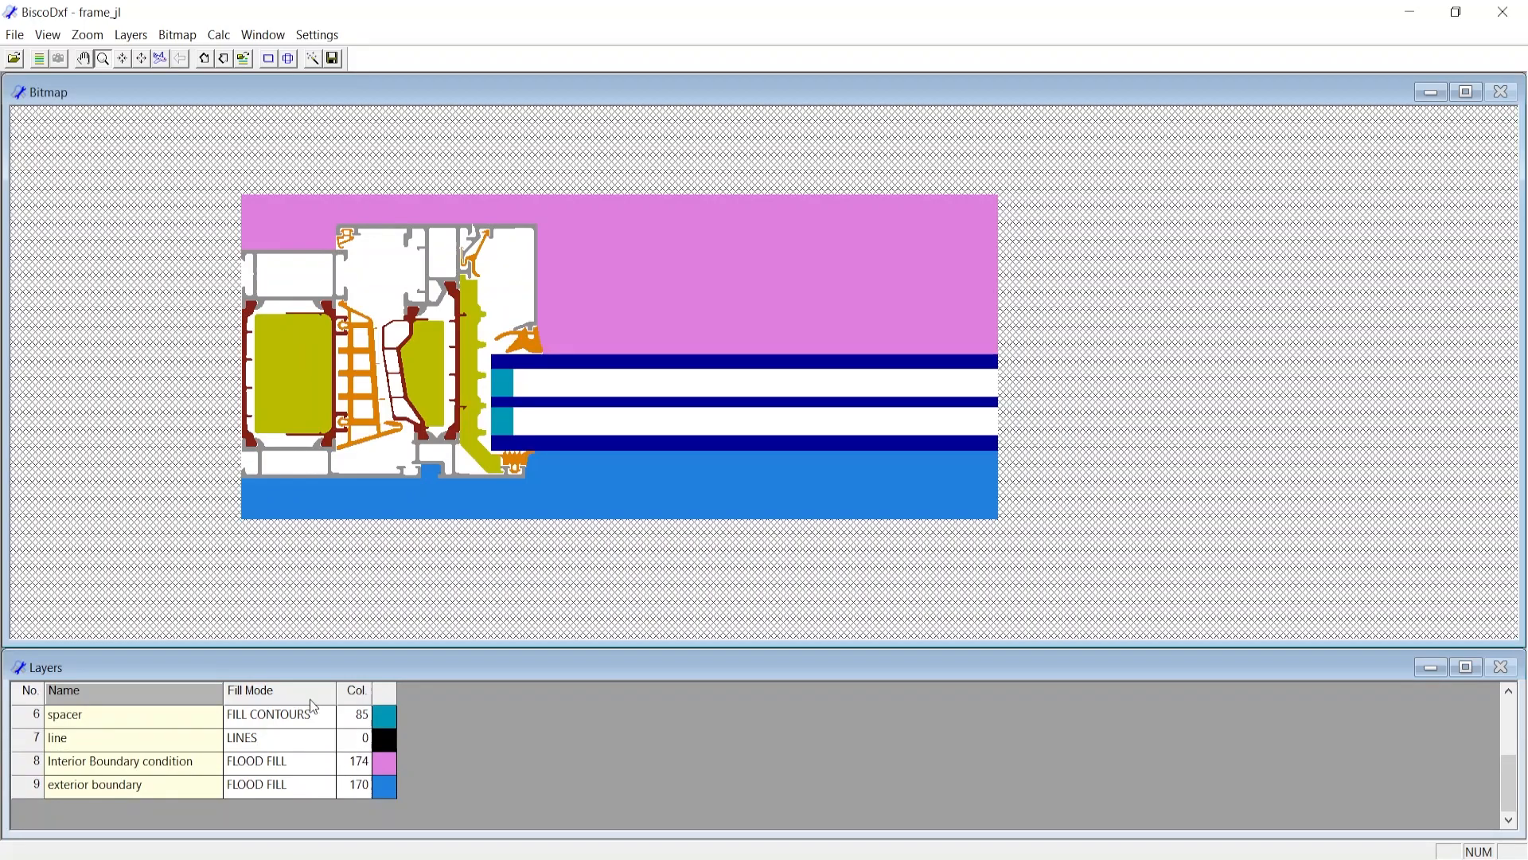
# - Set the bitmap pixel resolution to a coarser 0.5
pyautogui.click(176, 34)
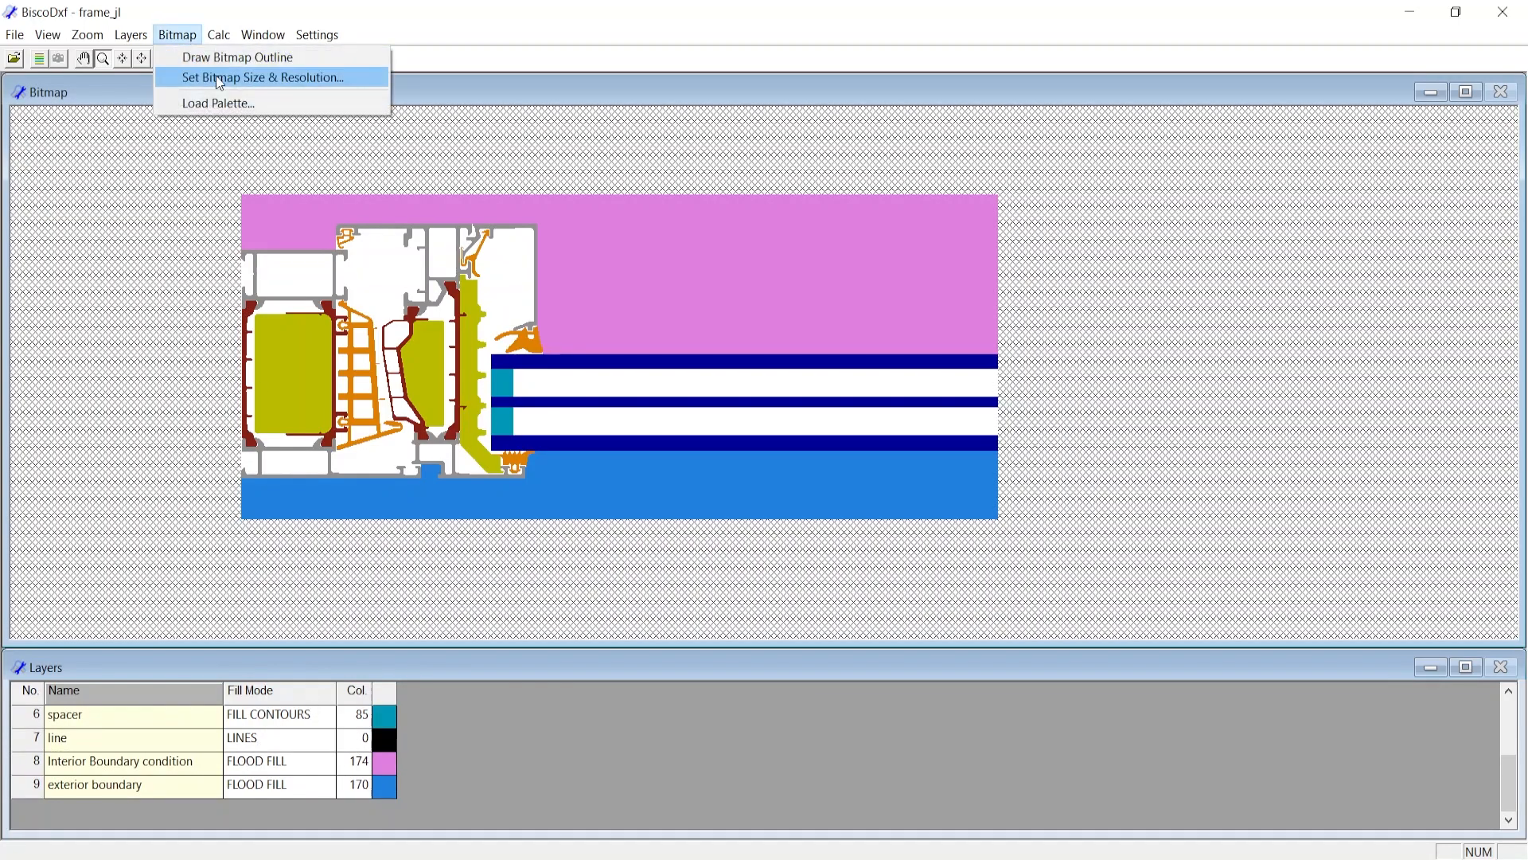
pyautogui.click(261, 77)
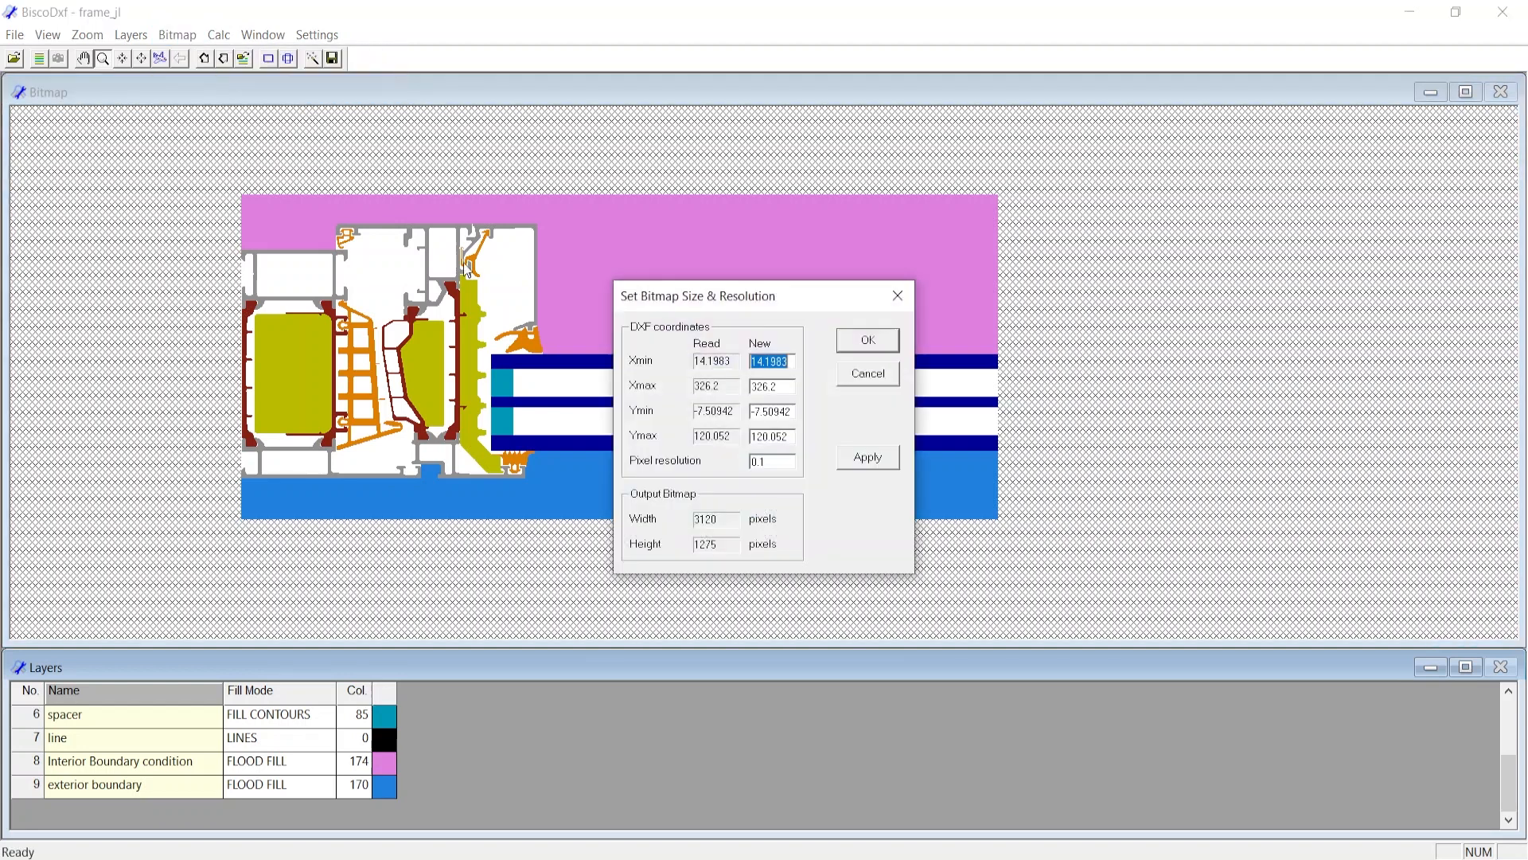
pyautogui.click(770, 461)
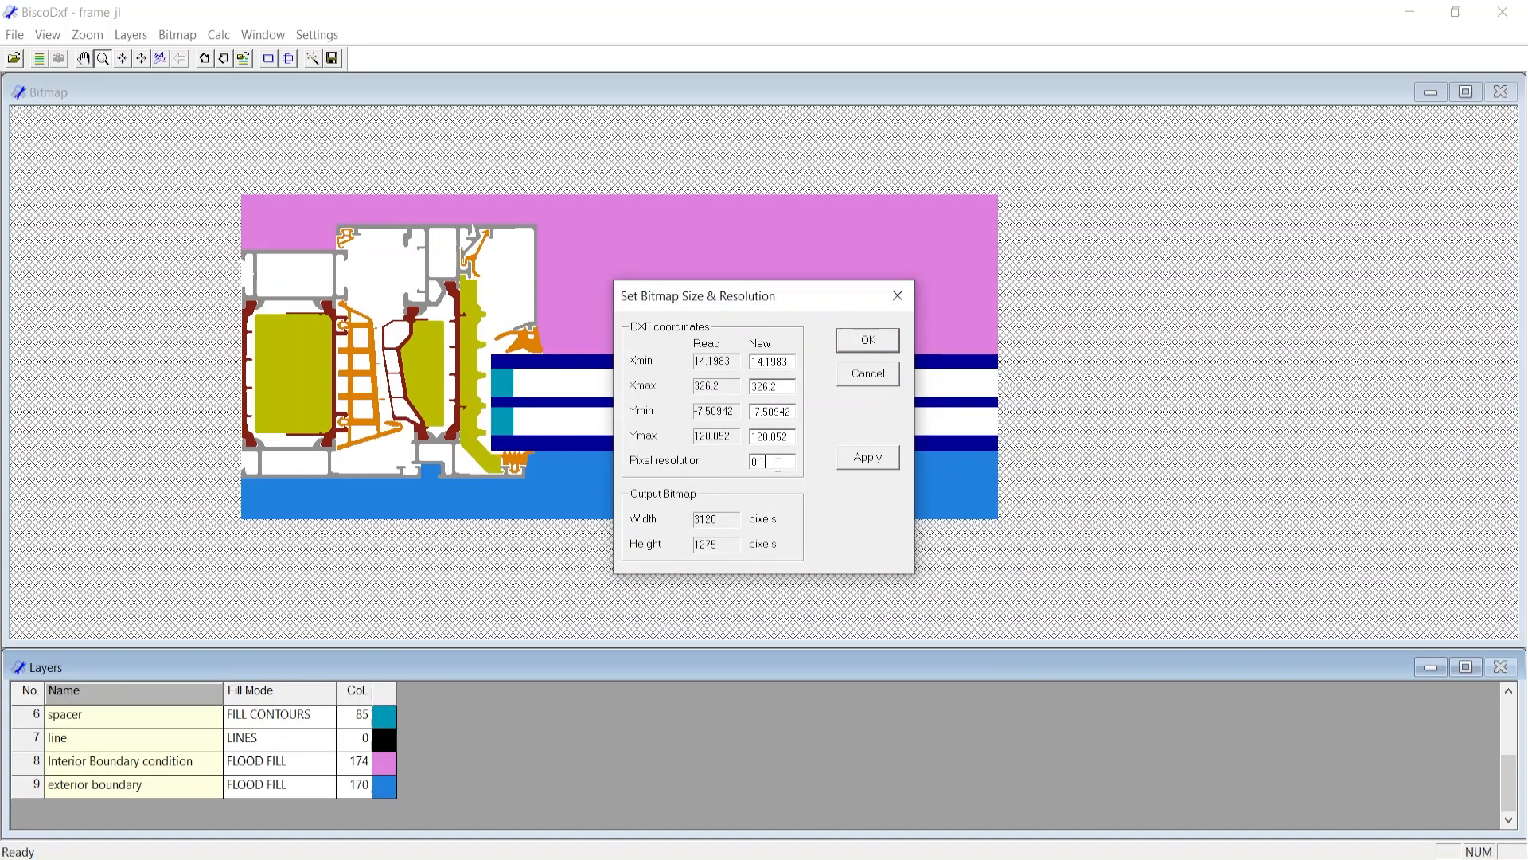
pyautogui.moveTo(1017, 461)
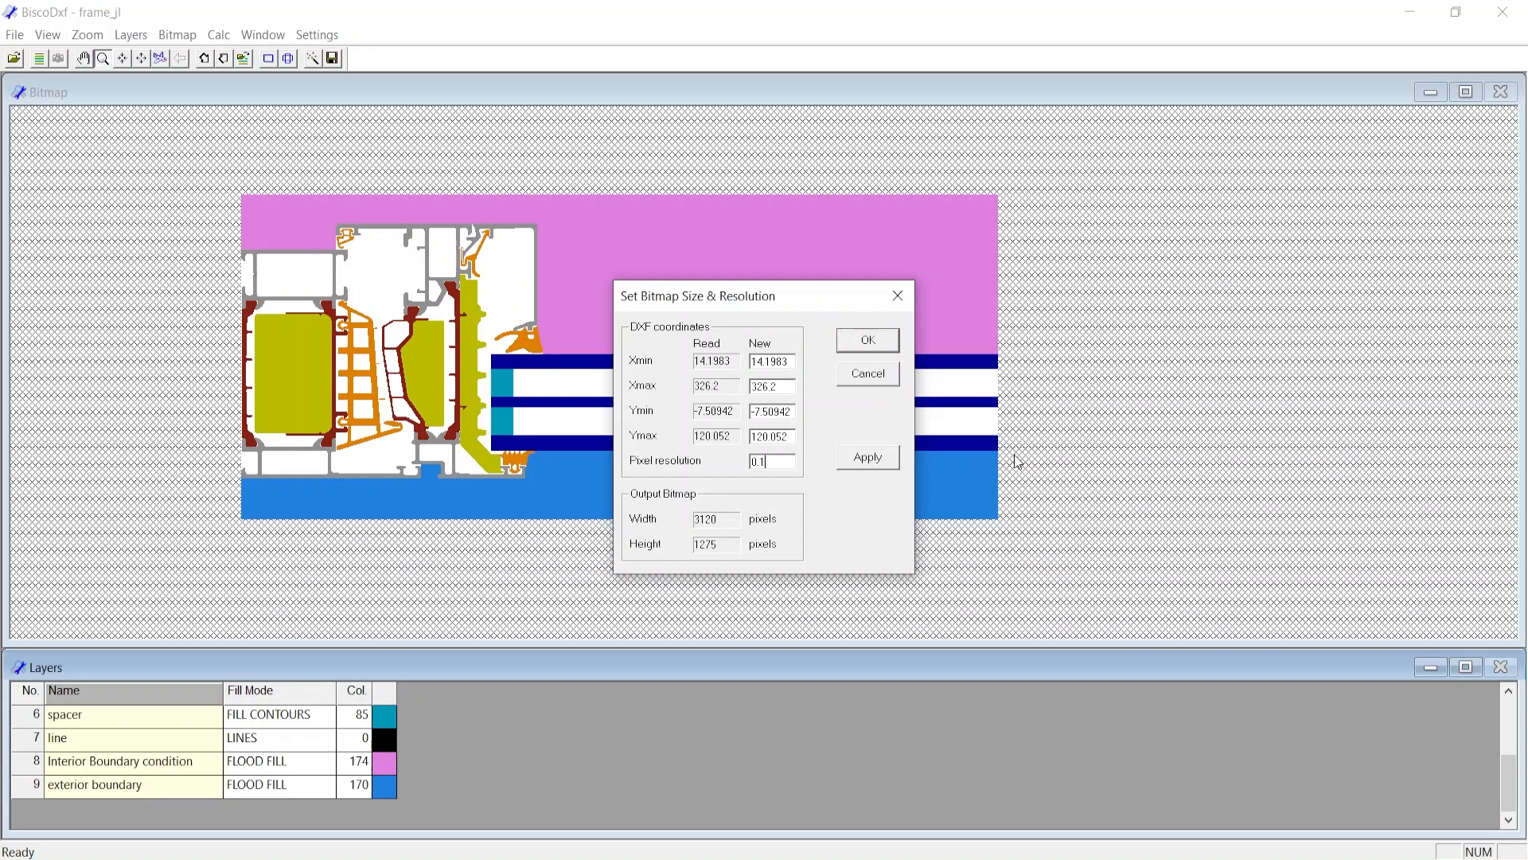
pyautogui.moveTo(786, 463)
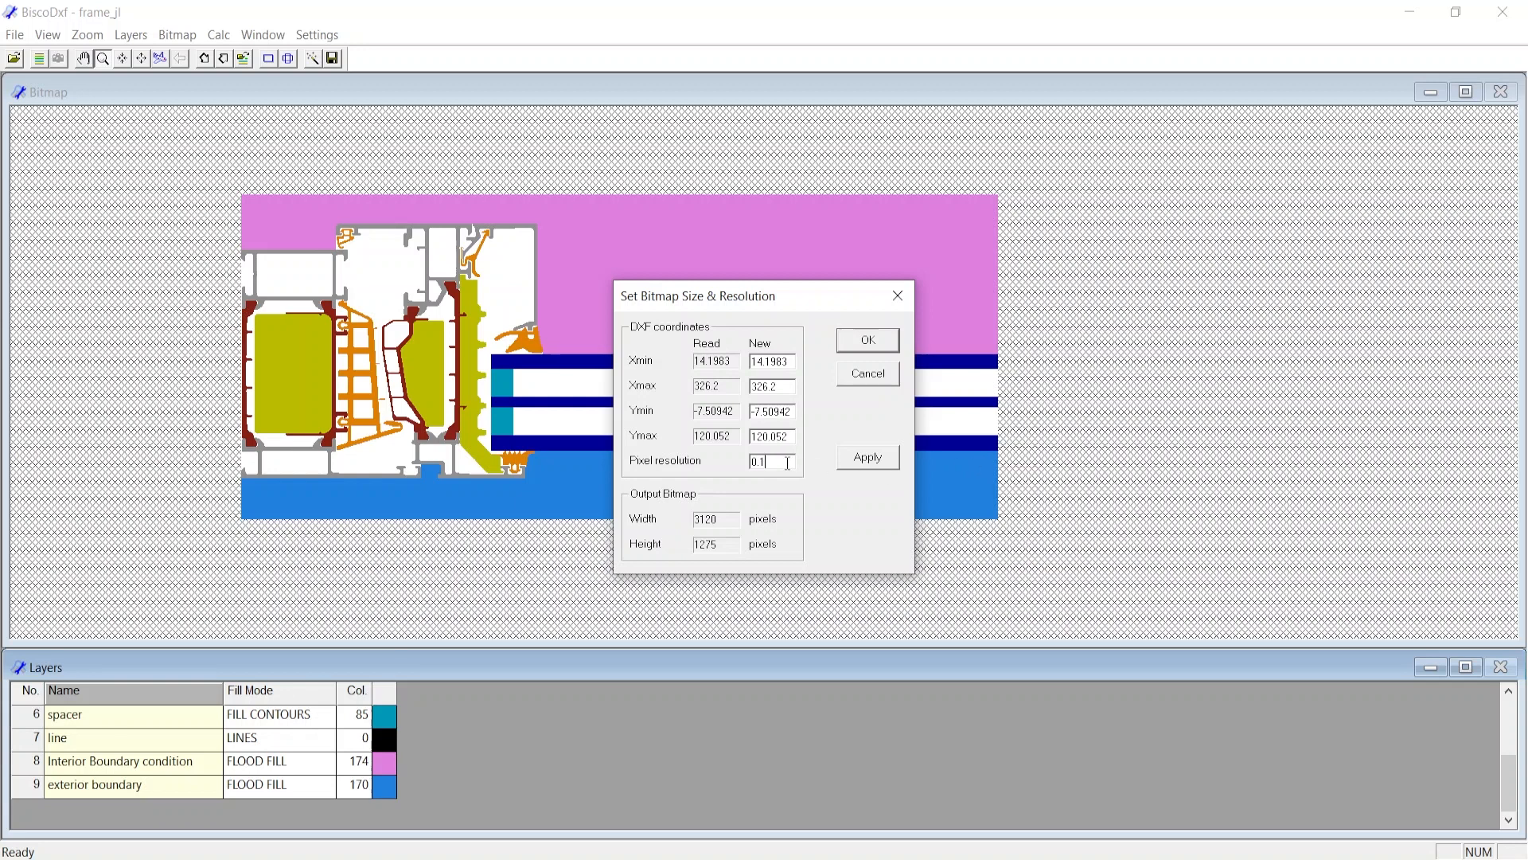
pyautogui.write('0.5')
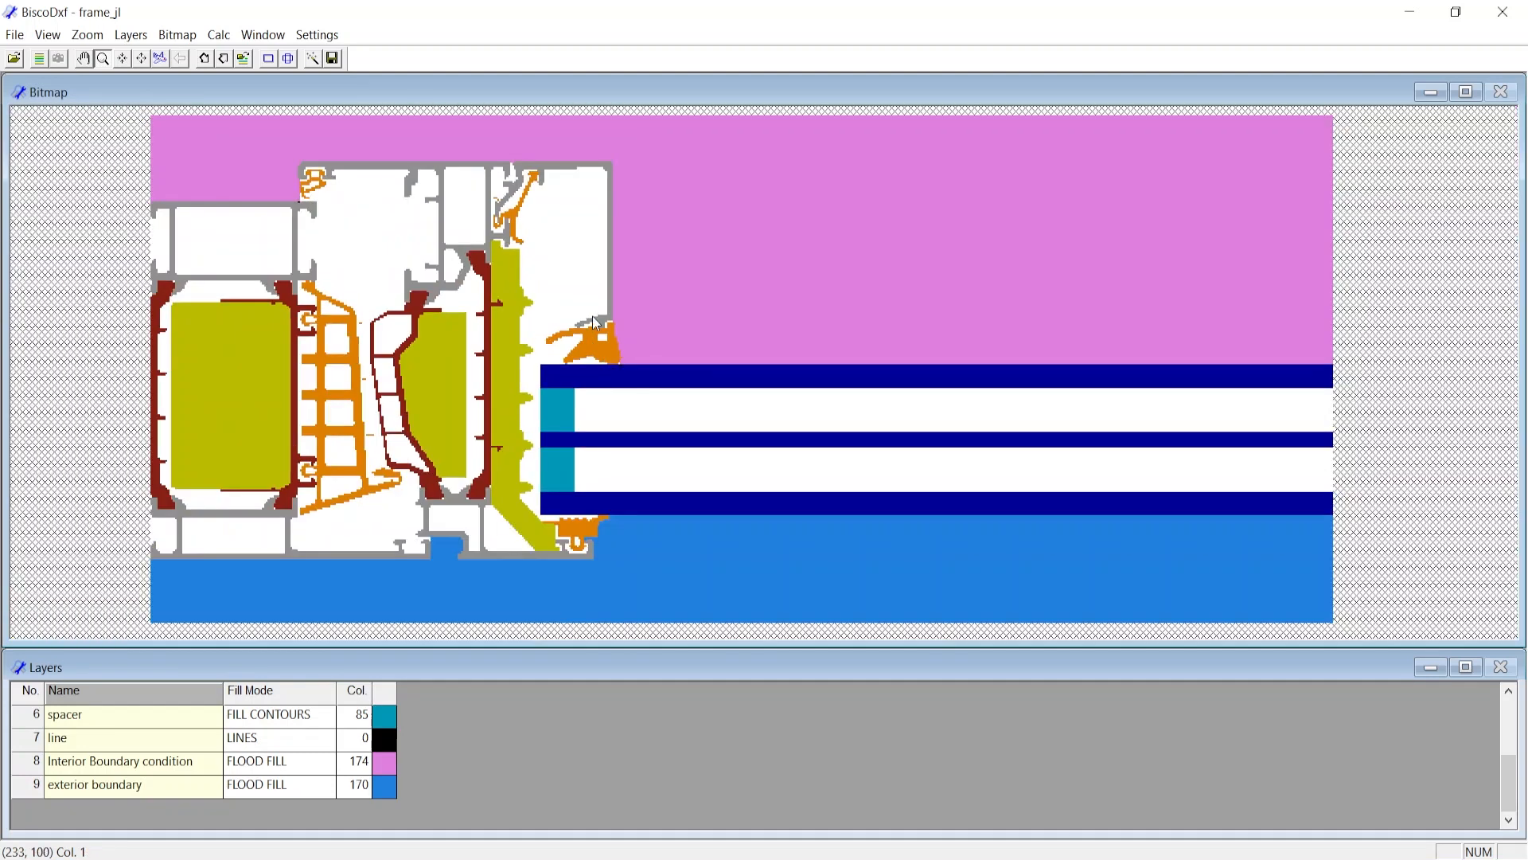
# - Set the bitmap pixel resolution back to 0.1 and confirm it
pyautogui.click(177, 34)
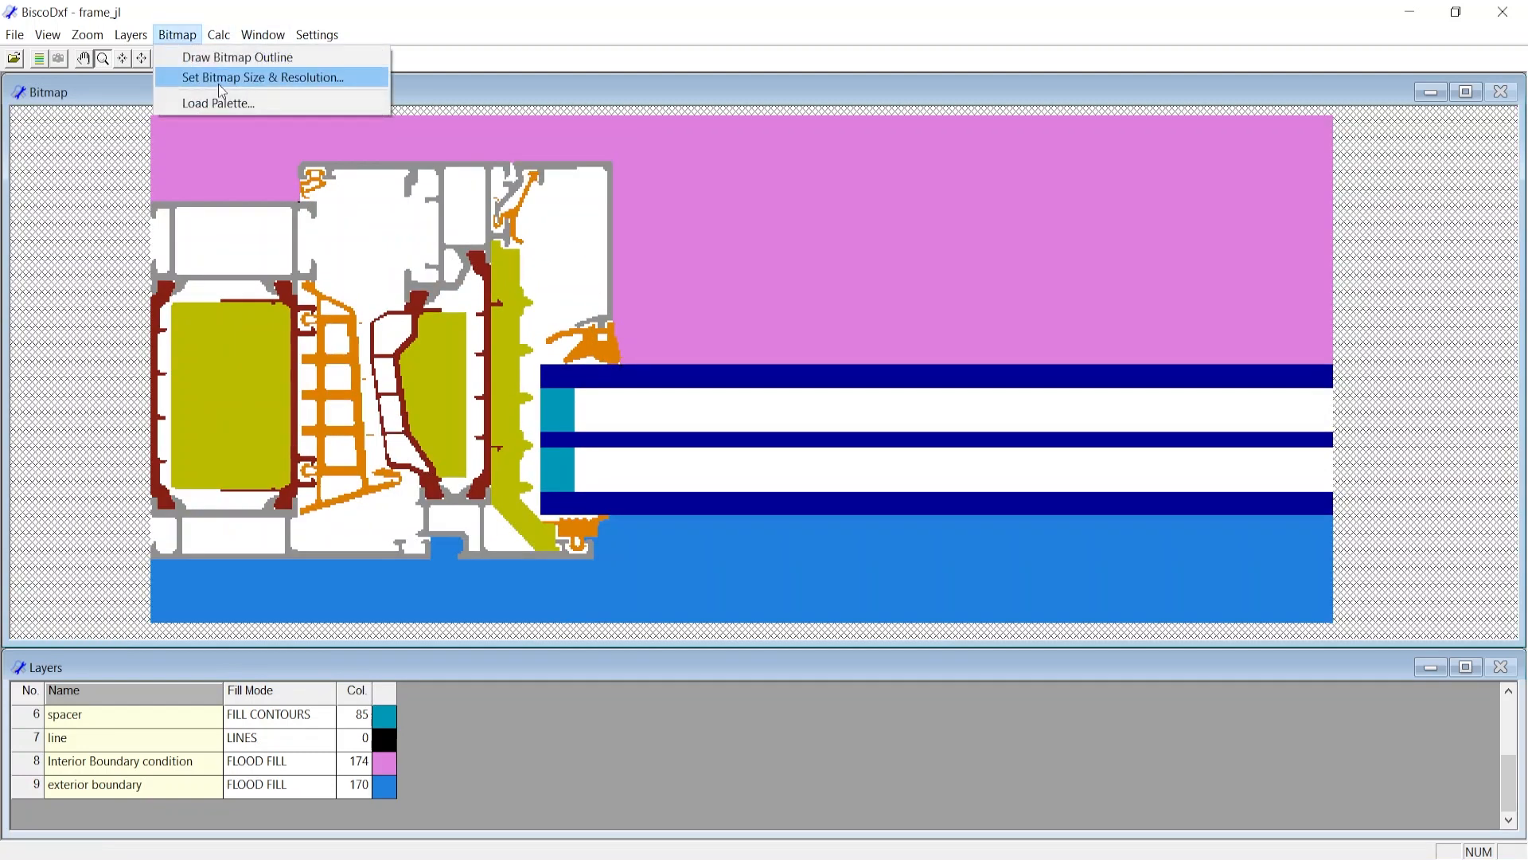
pyautogui.click(260, 77)
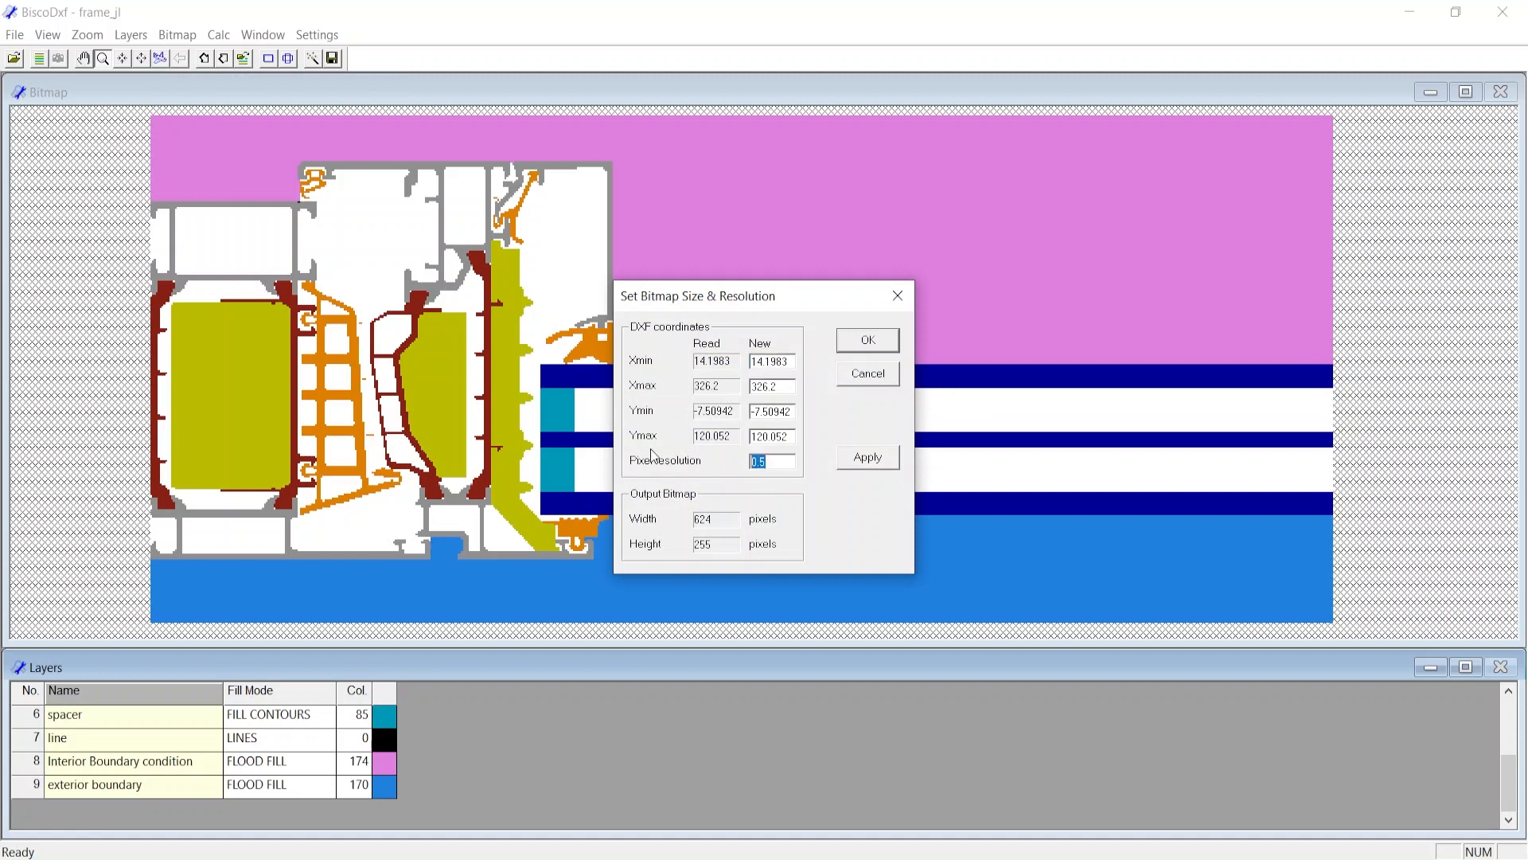
pyautogui.write('0.1')
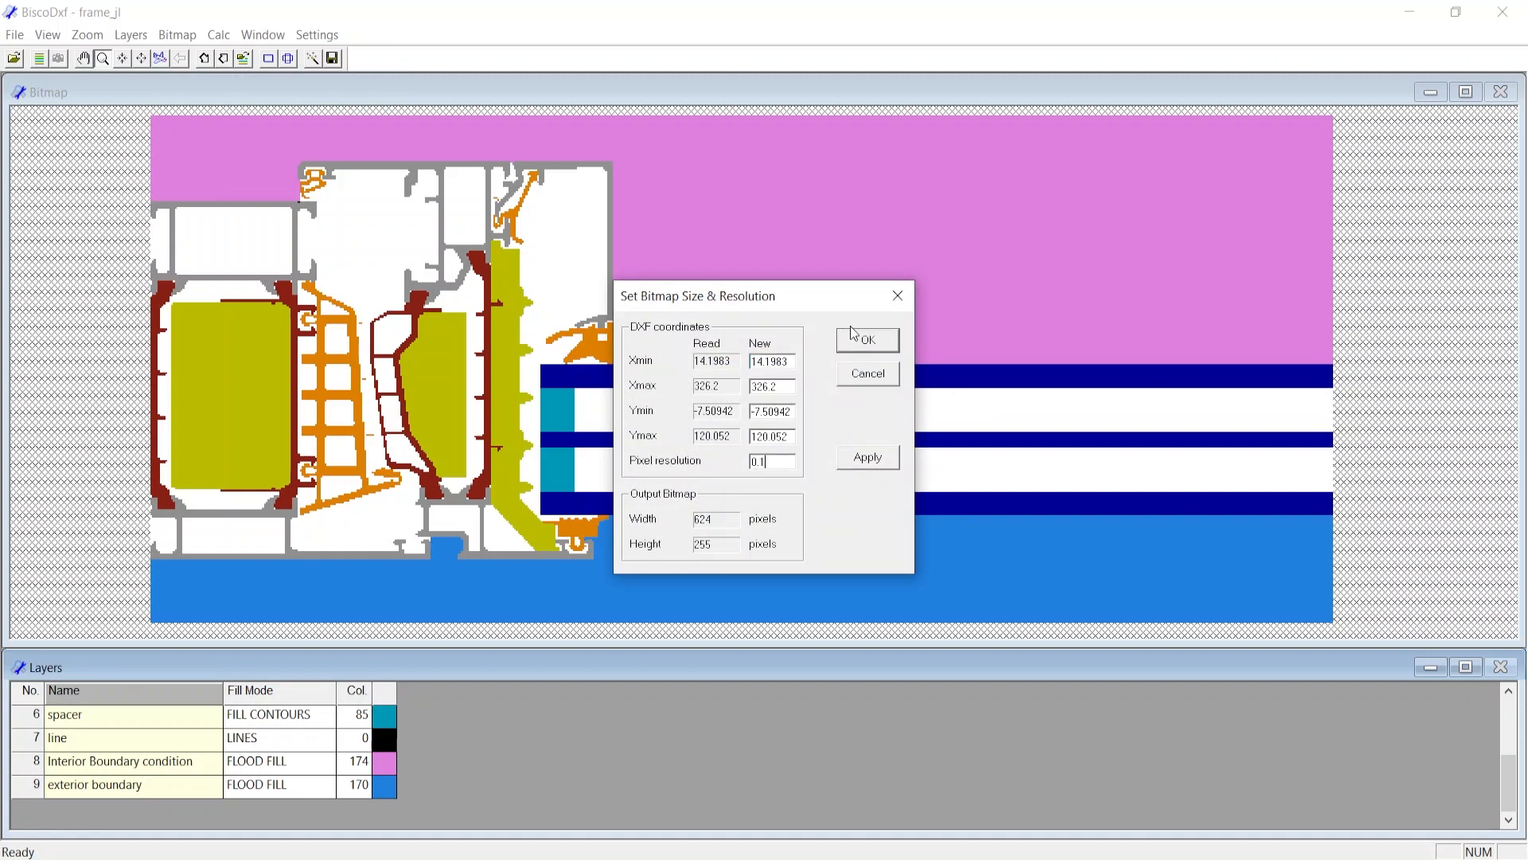
pyautogui.click(864, 339)
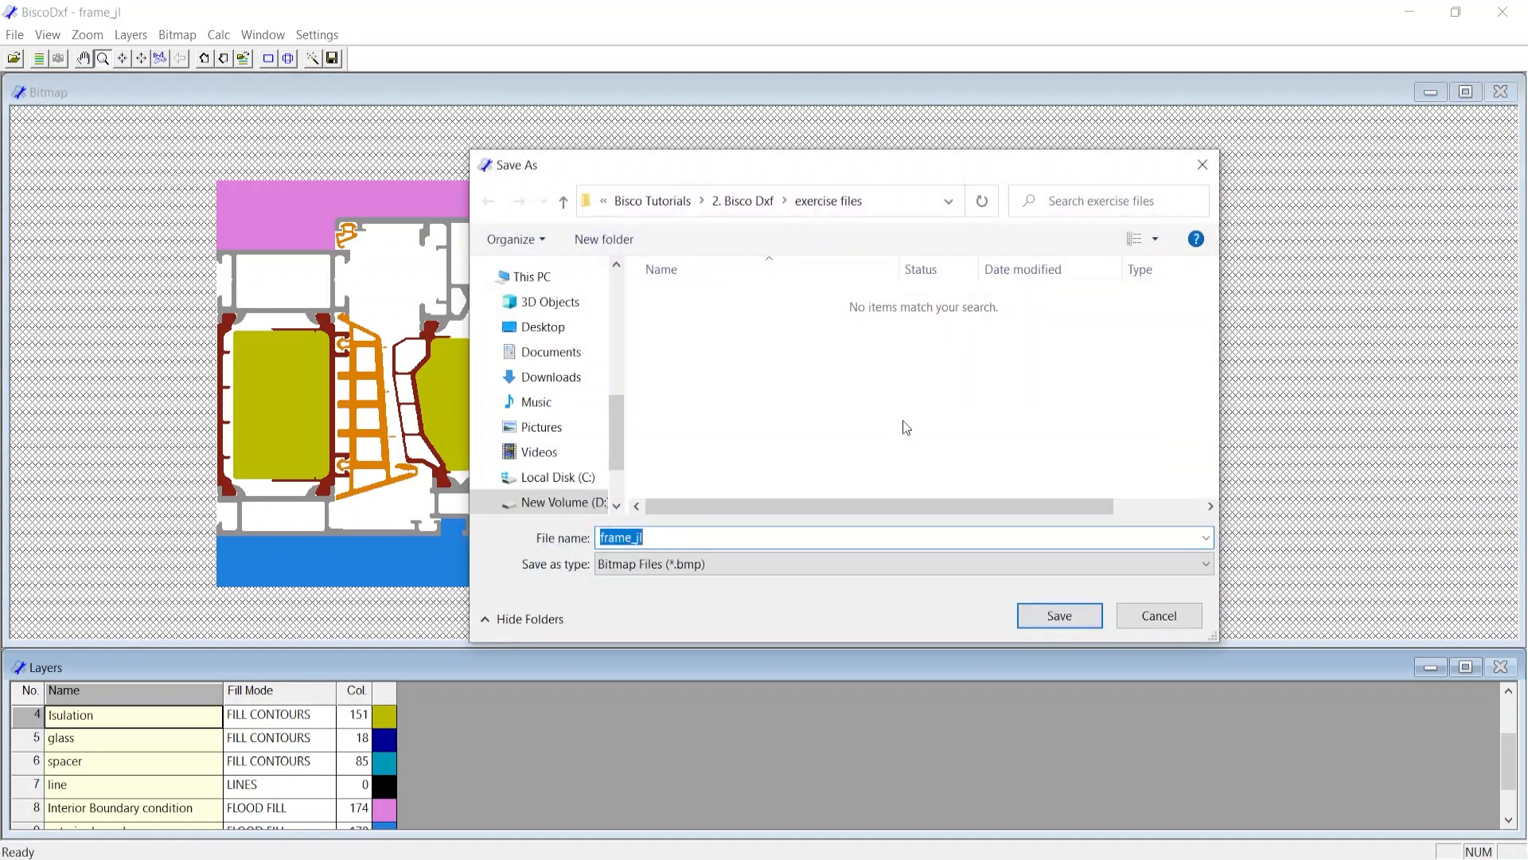
# - Save the bitmap as frame_jl and check the new frame_jl.lay file in the exercise folder
pyautogui.click(1058, 616)
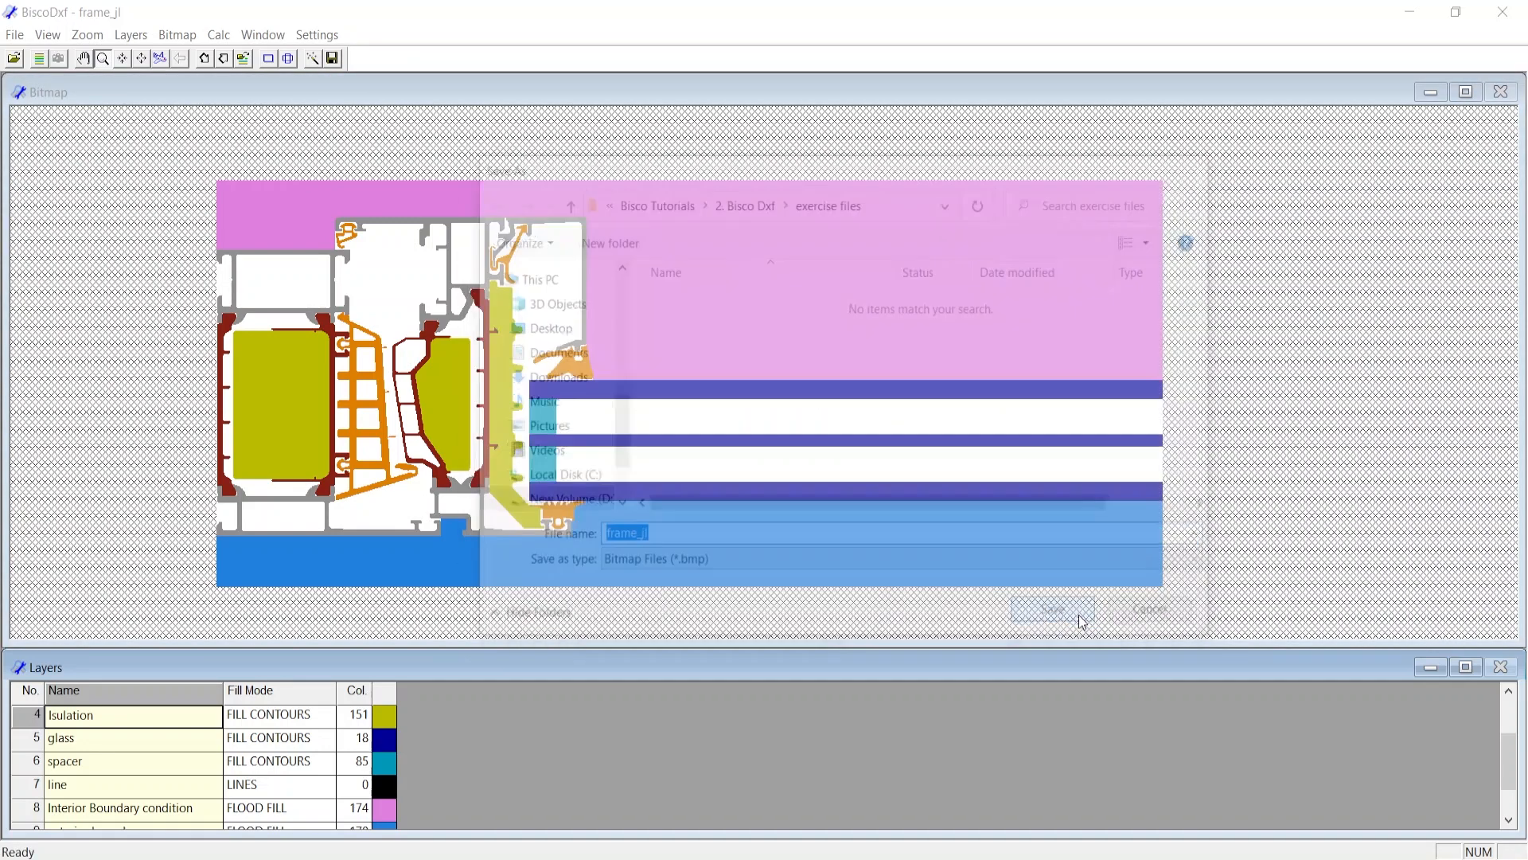
pyautogui.click(1051, 609)
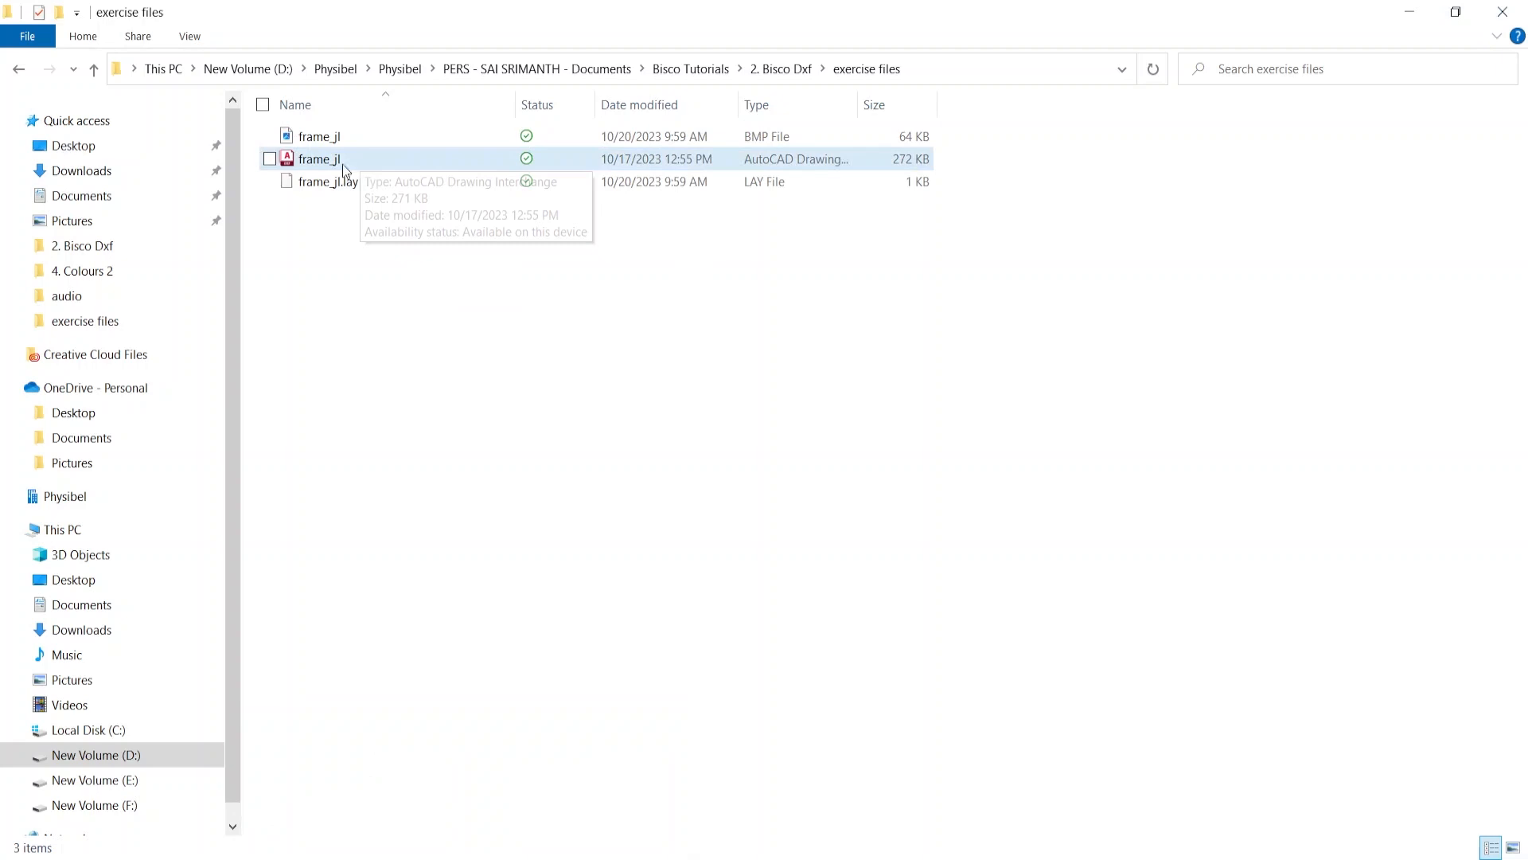
pyautogui.moveTo(339, 153)
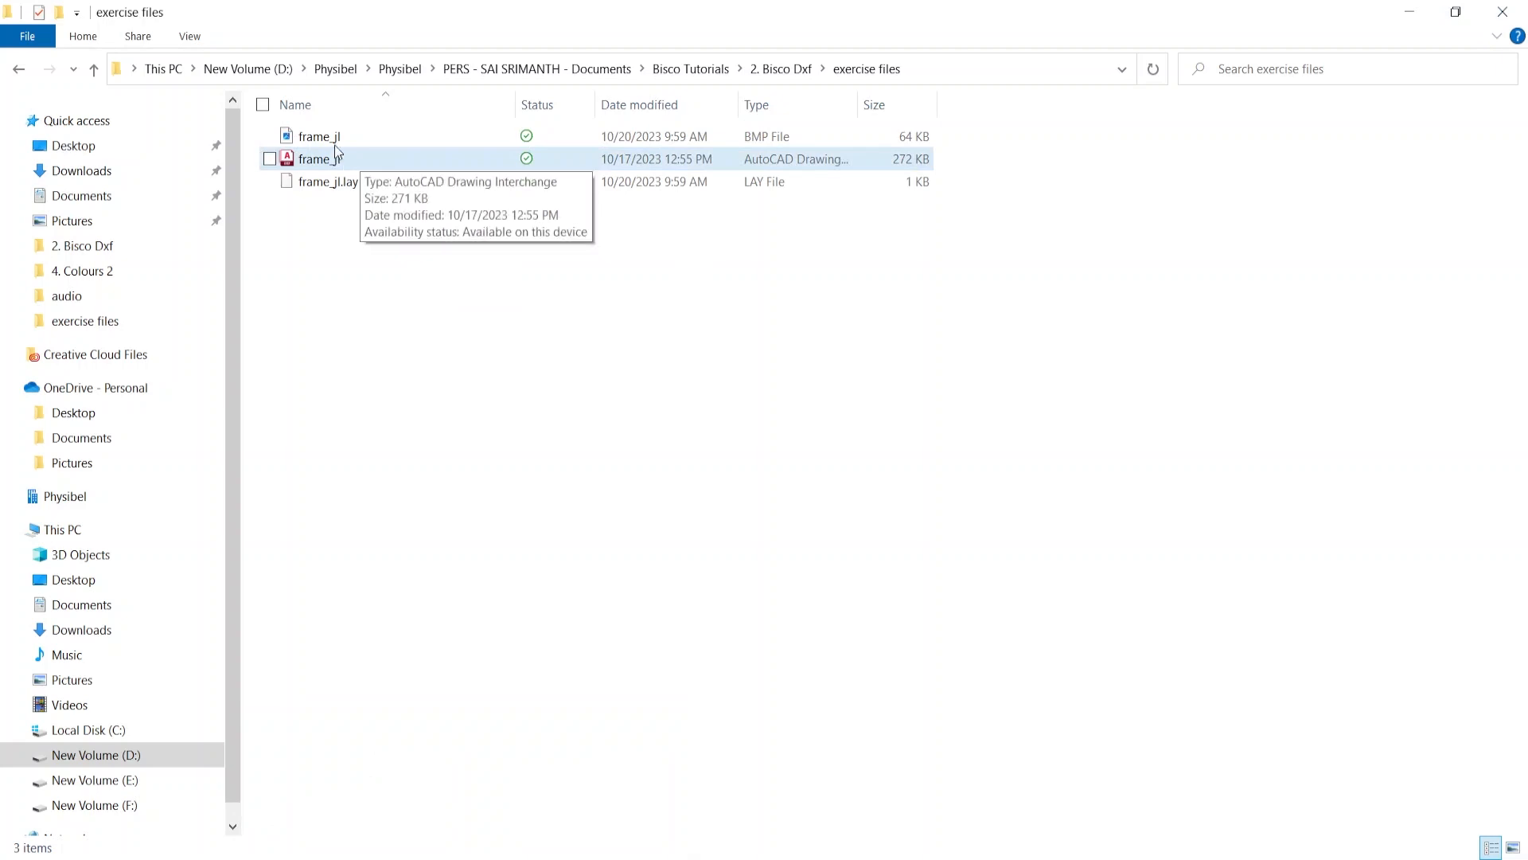
pyautogui.click(326, 182)
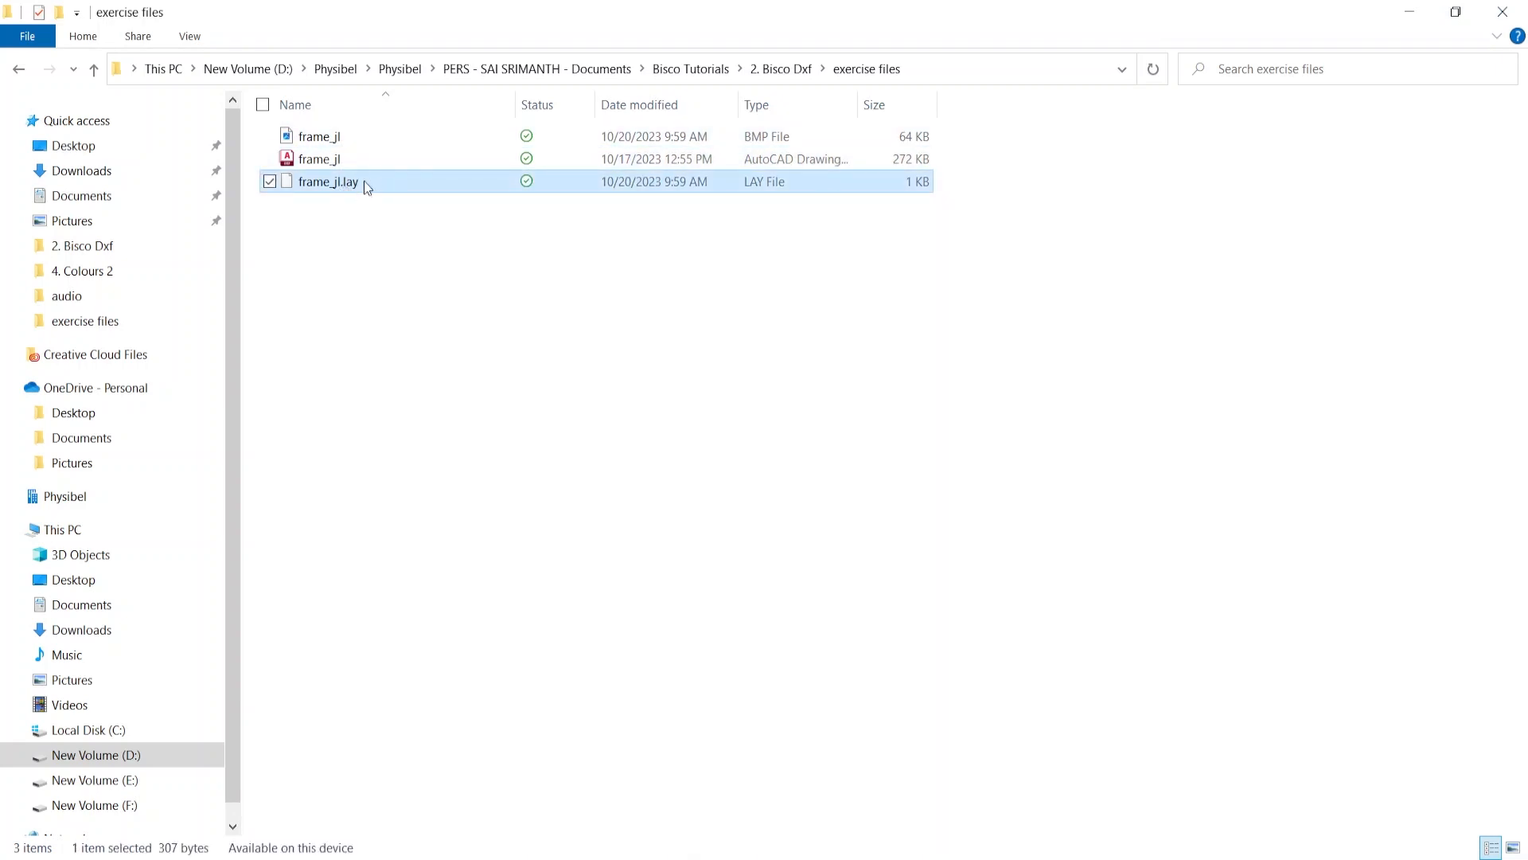
pyautogui.moveTo(327, 182)
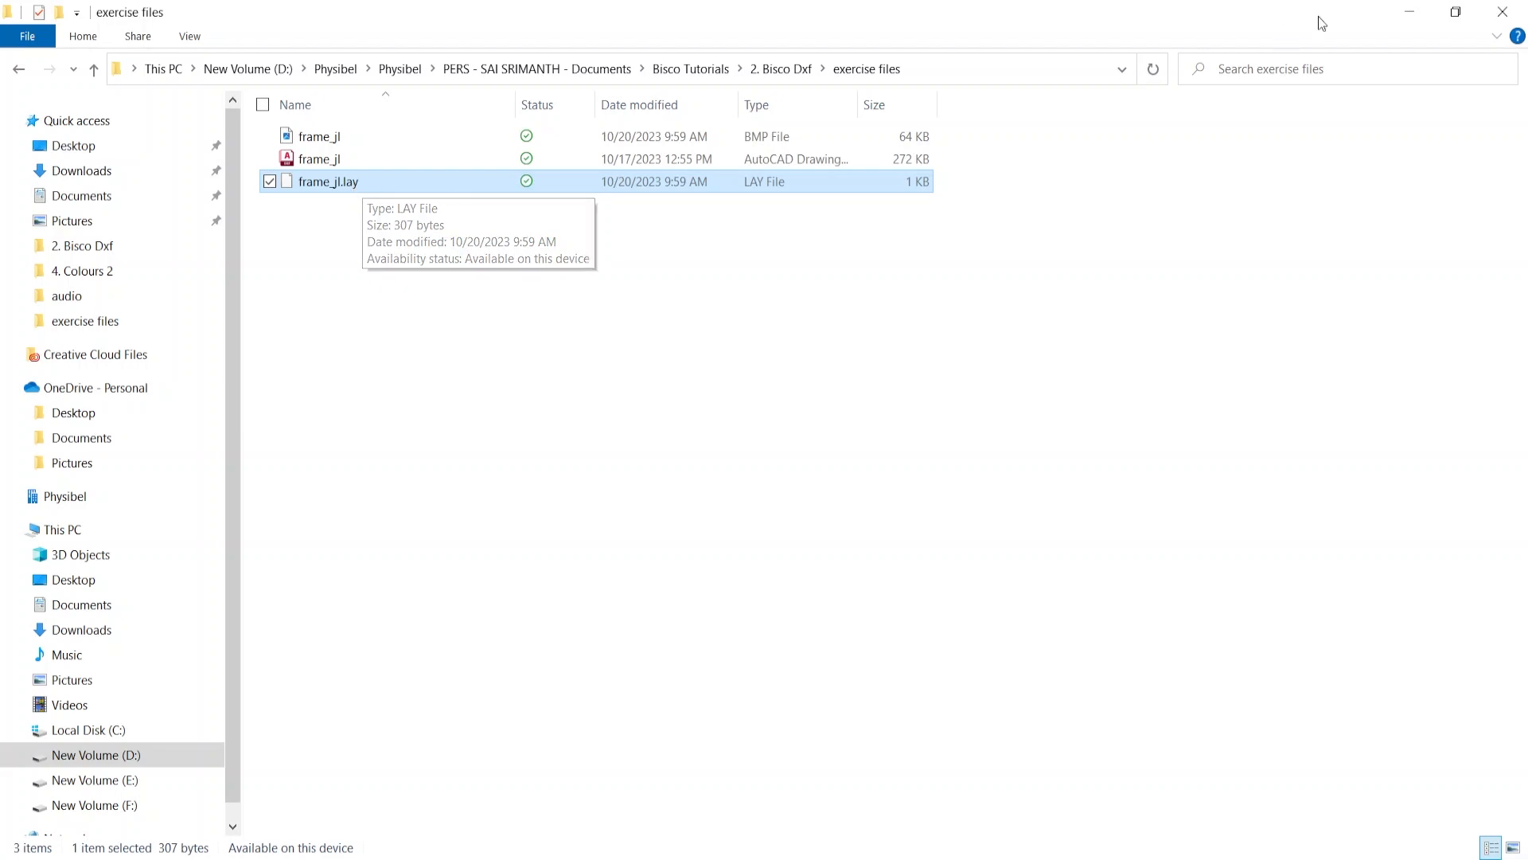
pyautogui.doubleClick(327, 182)
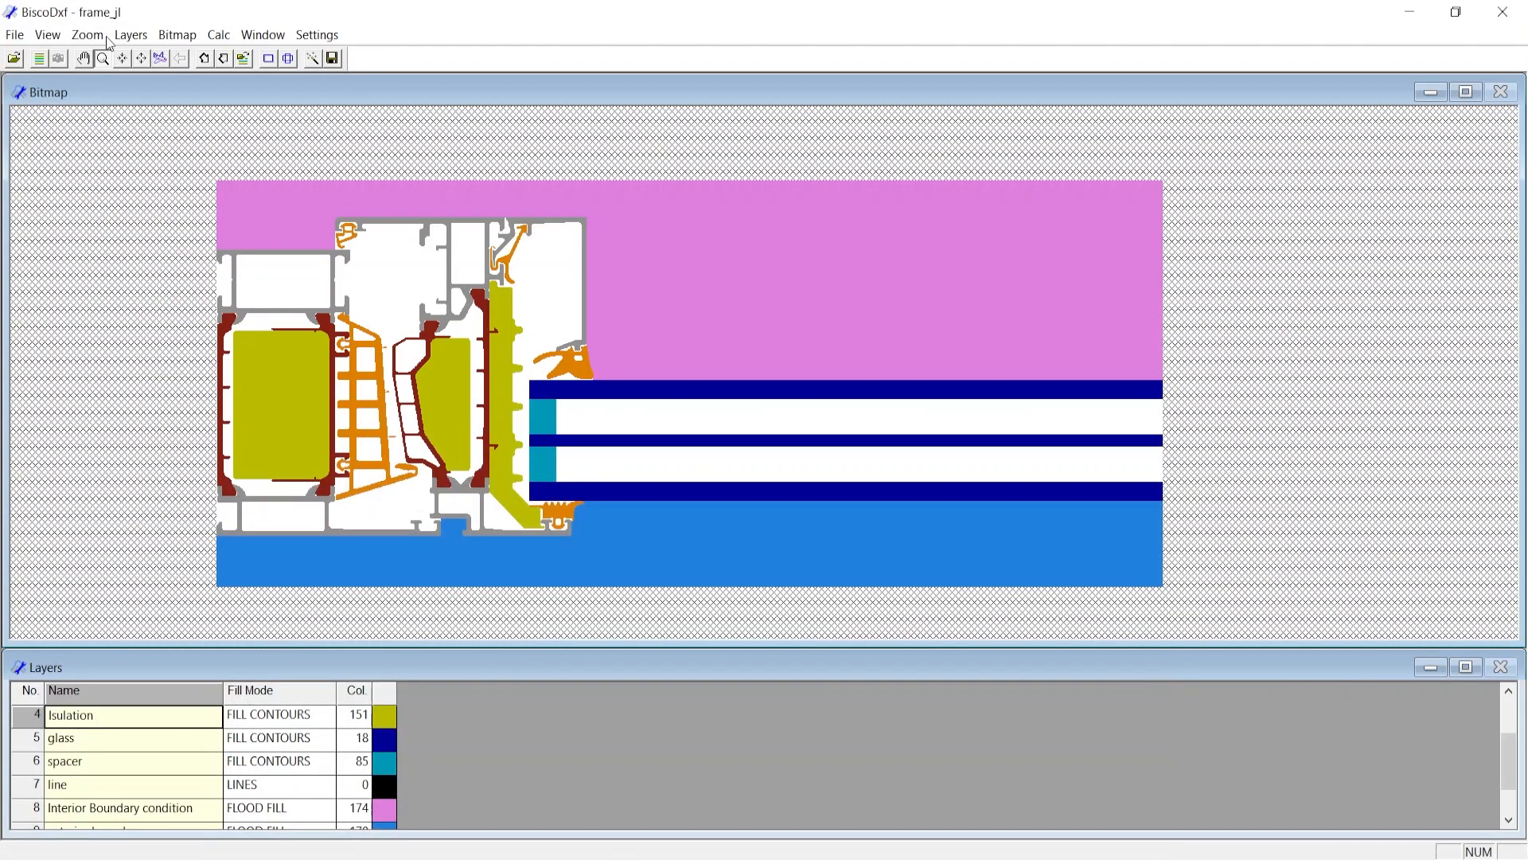
pyautogui.click(129, 34)
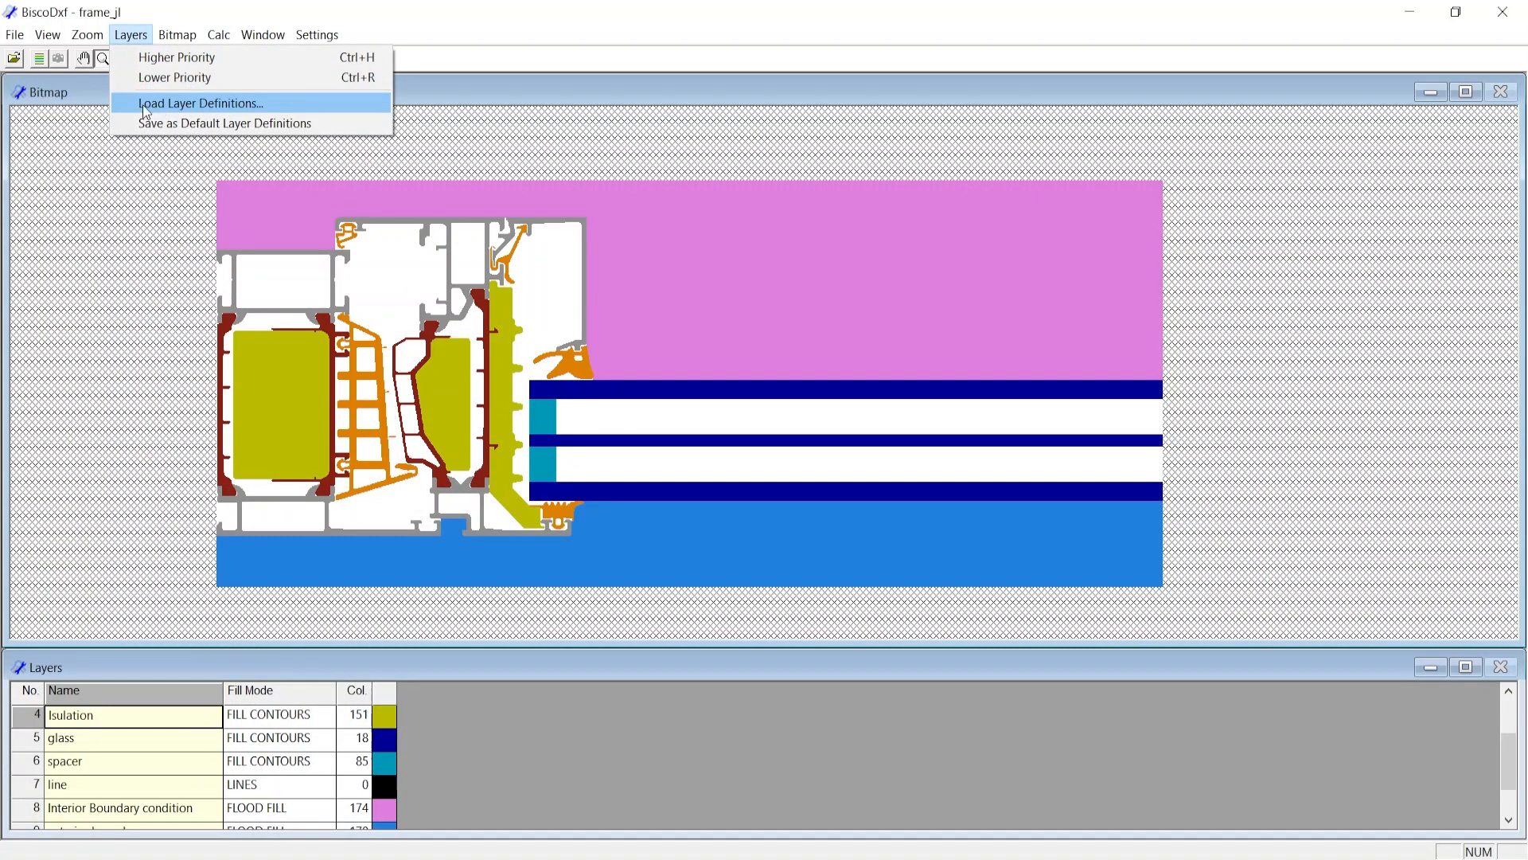
pyautogui.moveTo(251, 111)
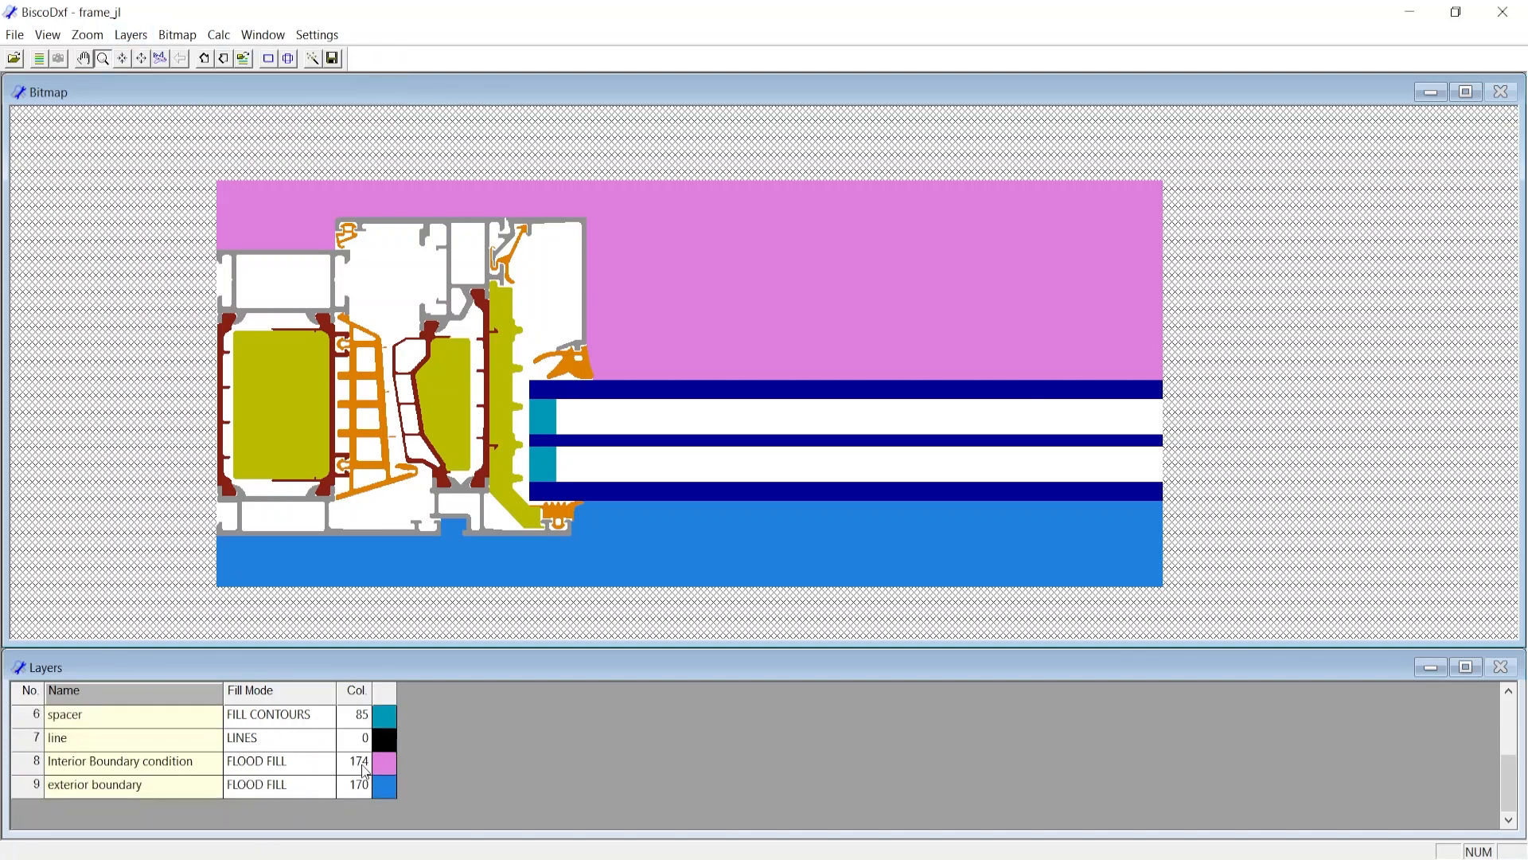
pyautogui.scroll(3)
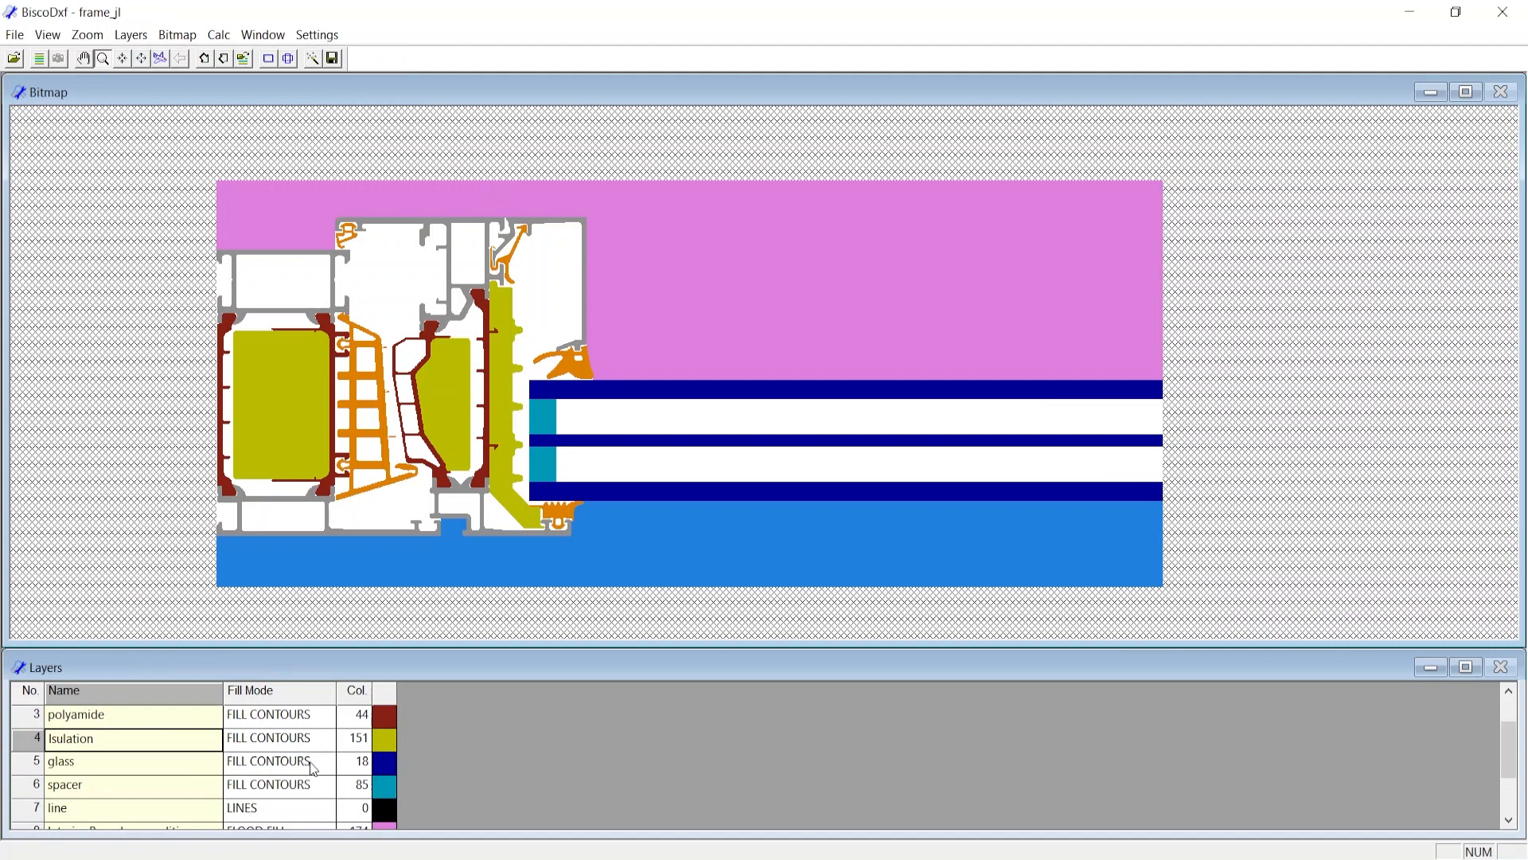
pyautogui.click(130, 35)
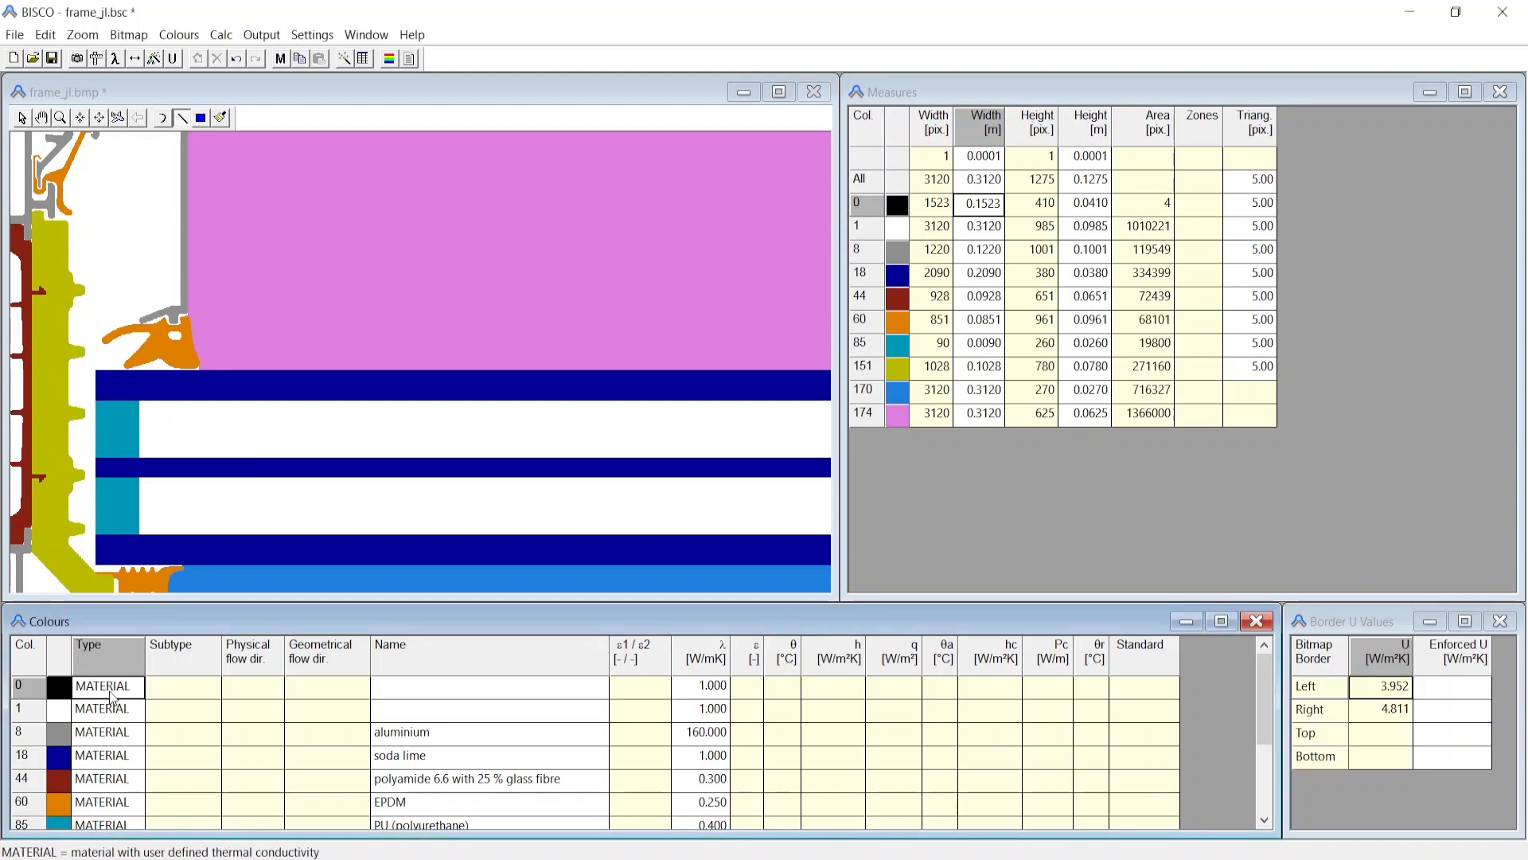
pyautogui.moveTo(201, 117)
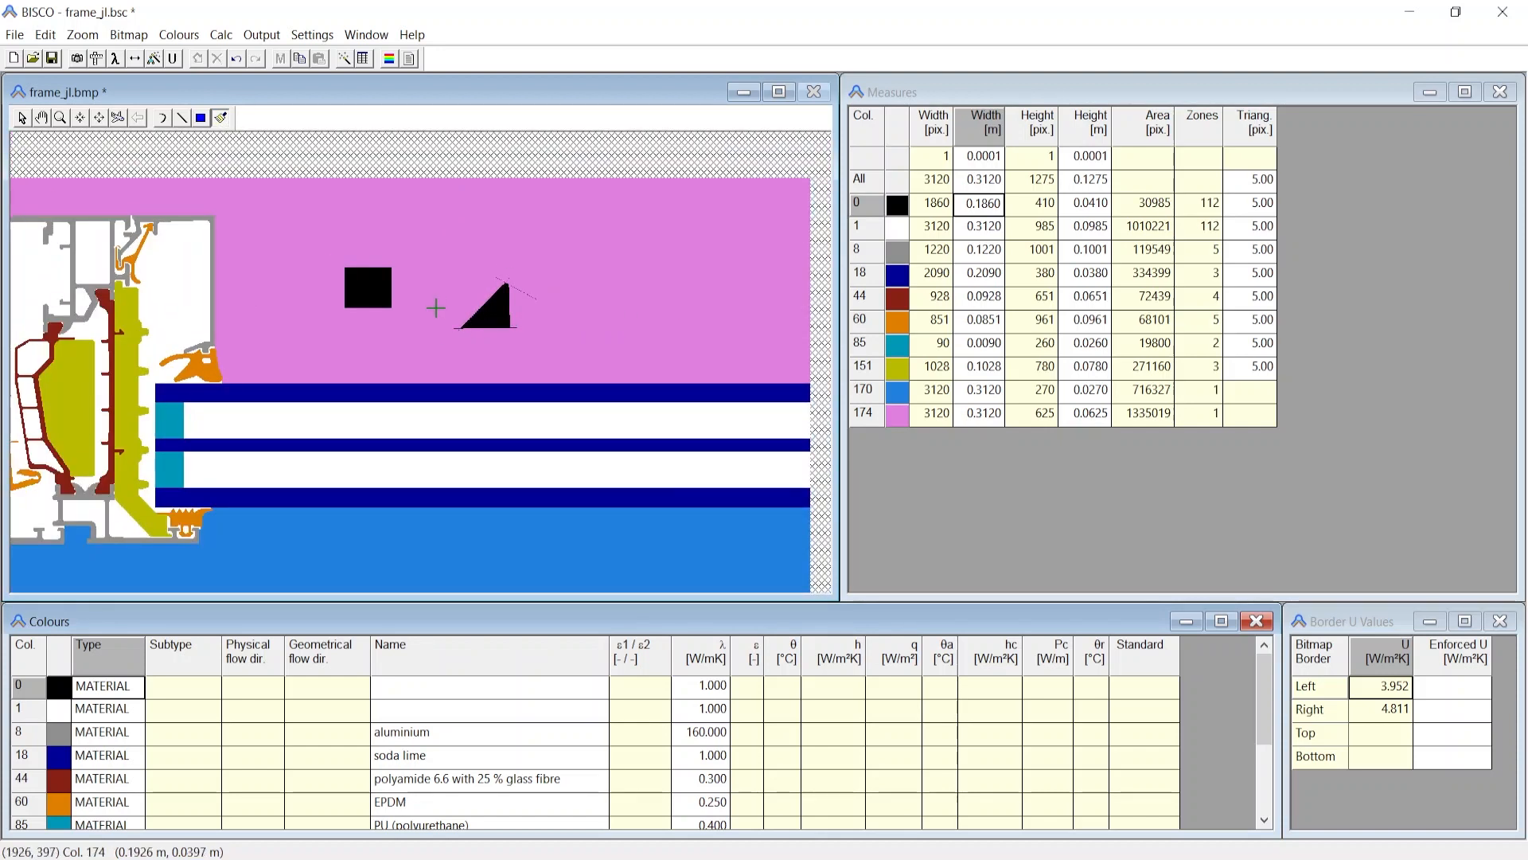
pyautogui.moveTo(190, 670)
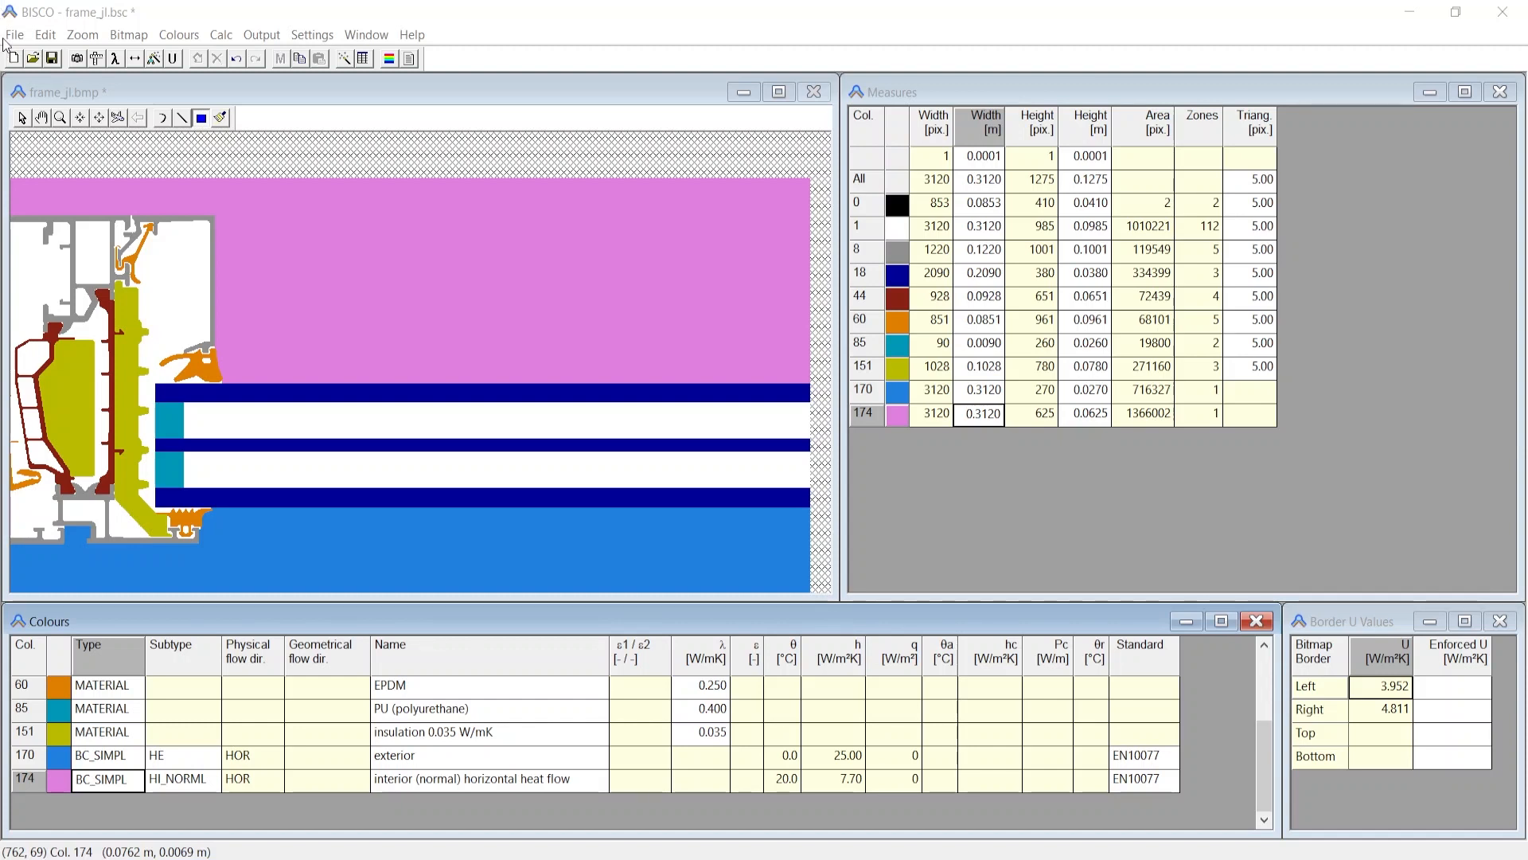
# - Bring up BISCO's file options including DXF Batch Calculation
pyautogui.click(14, 35)
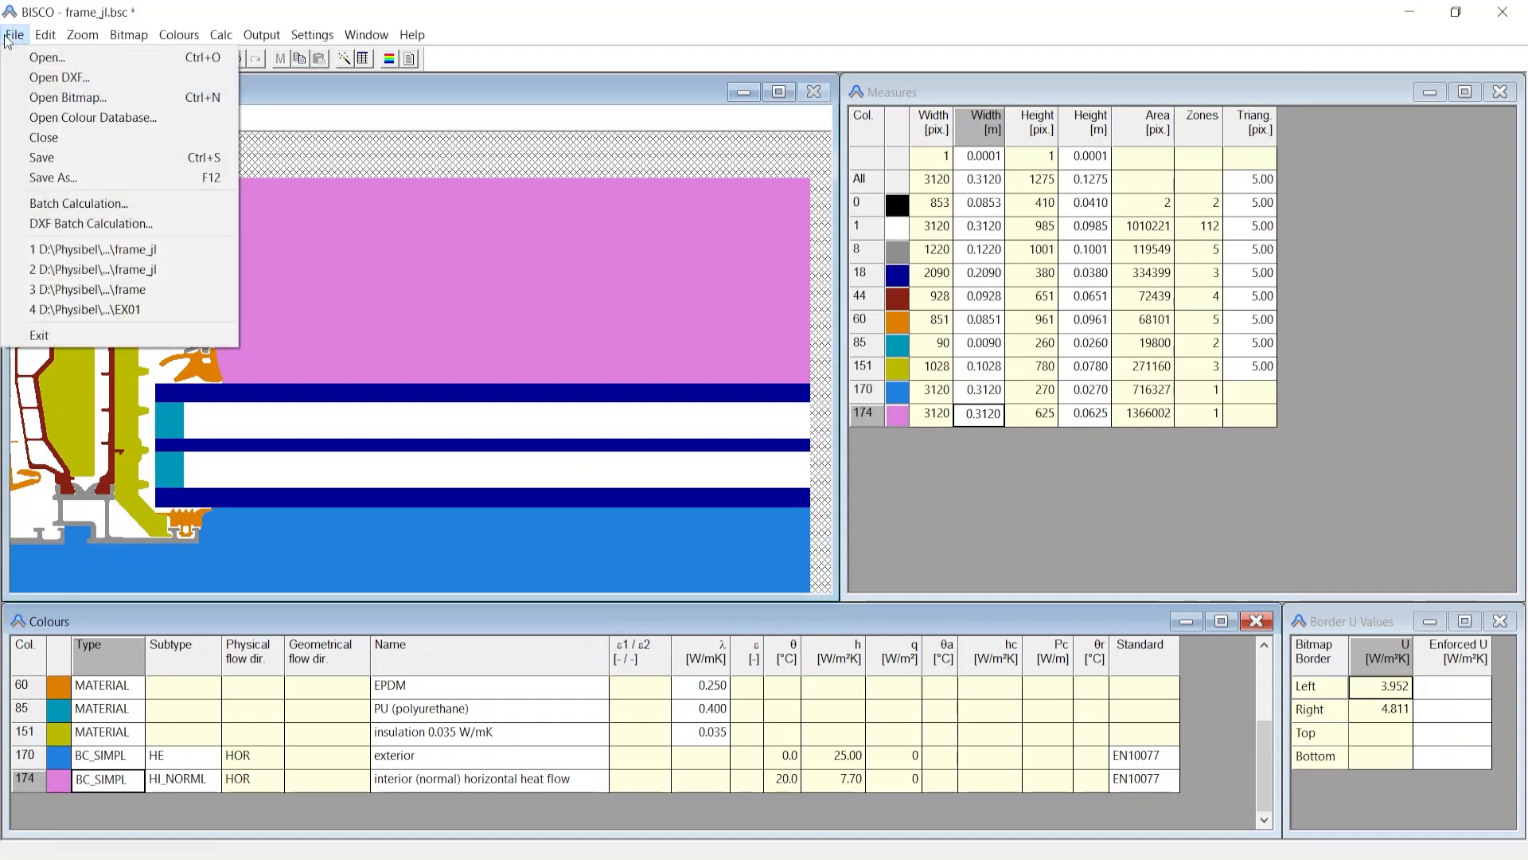
pyautogui.moveTo(91, 223)
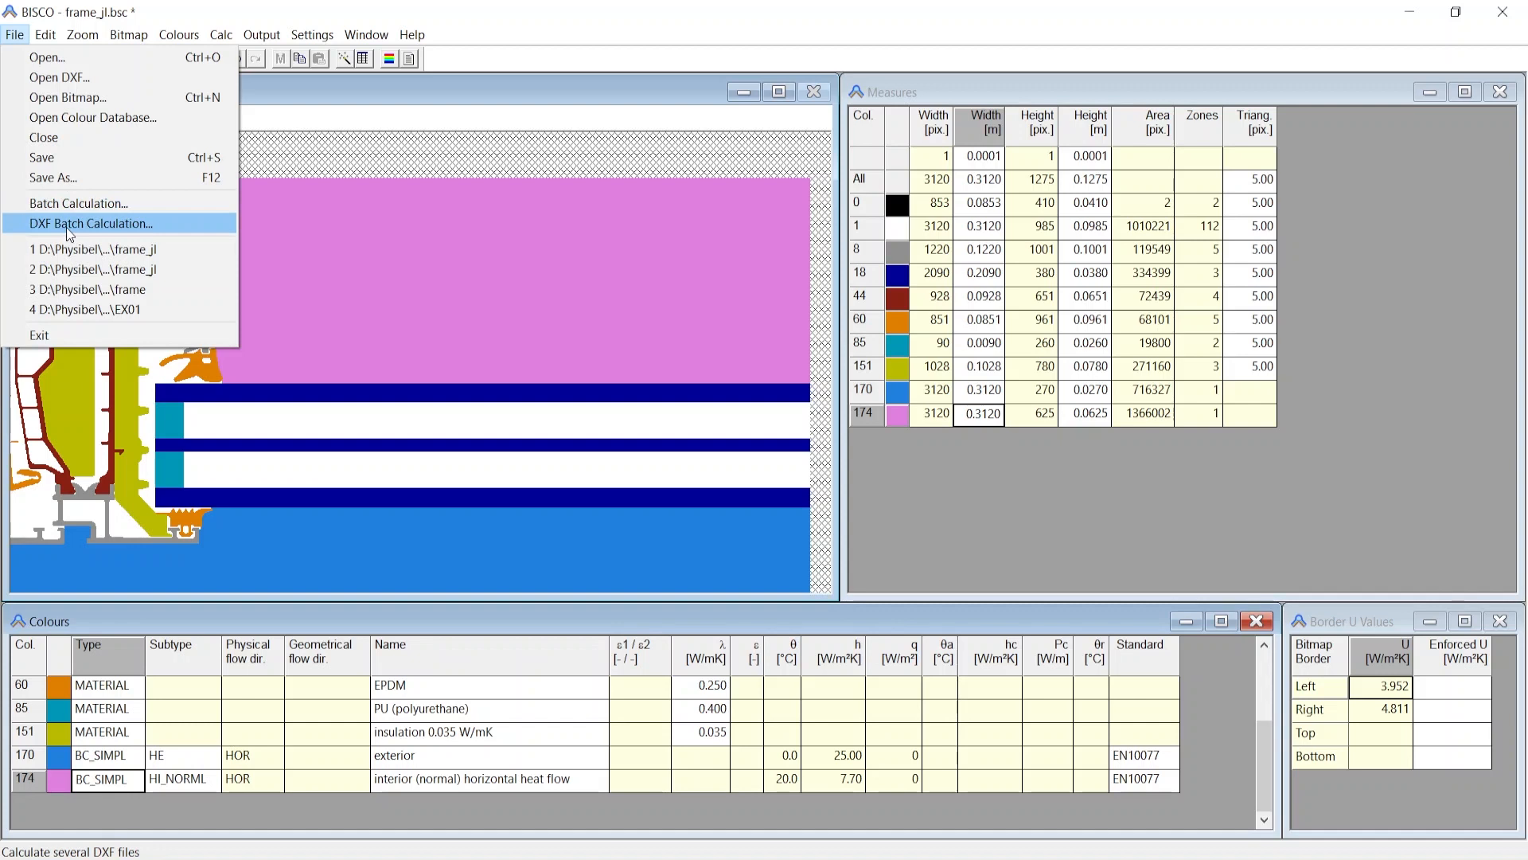
pyautogui.moveTo(197, 241)
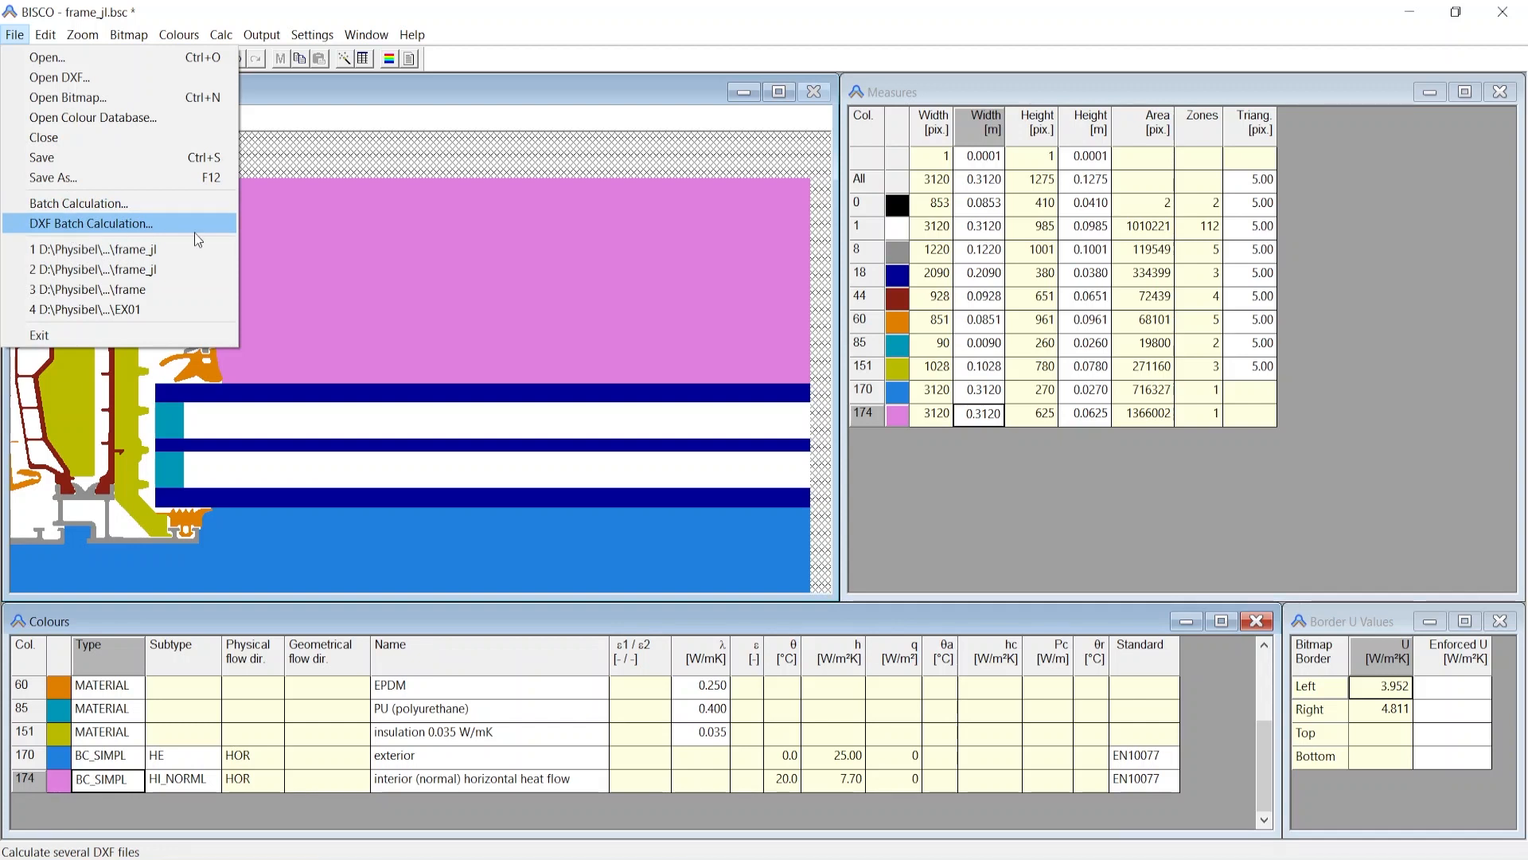
pyautogui.moveTo(170, 233)
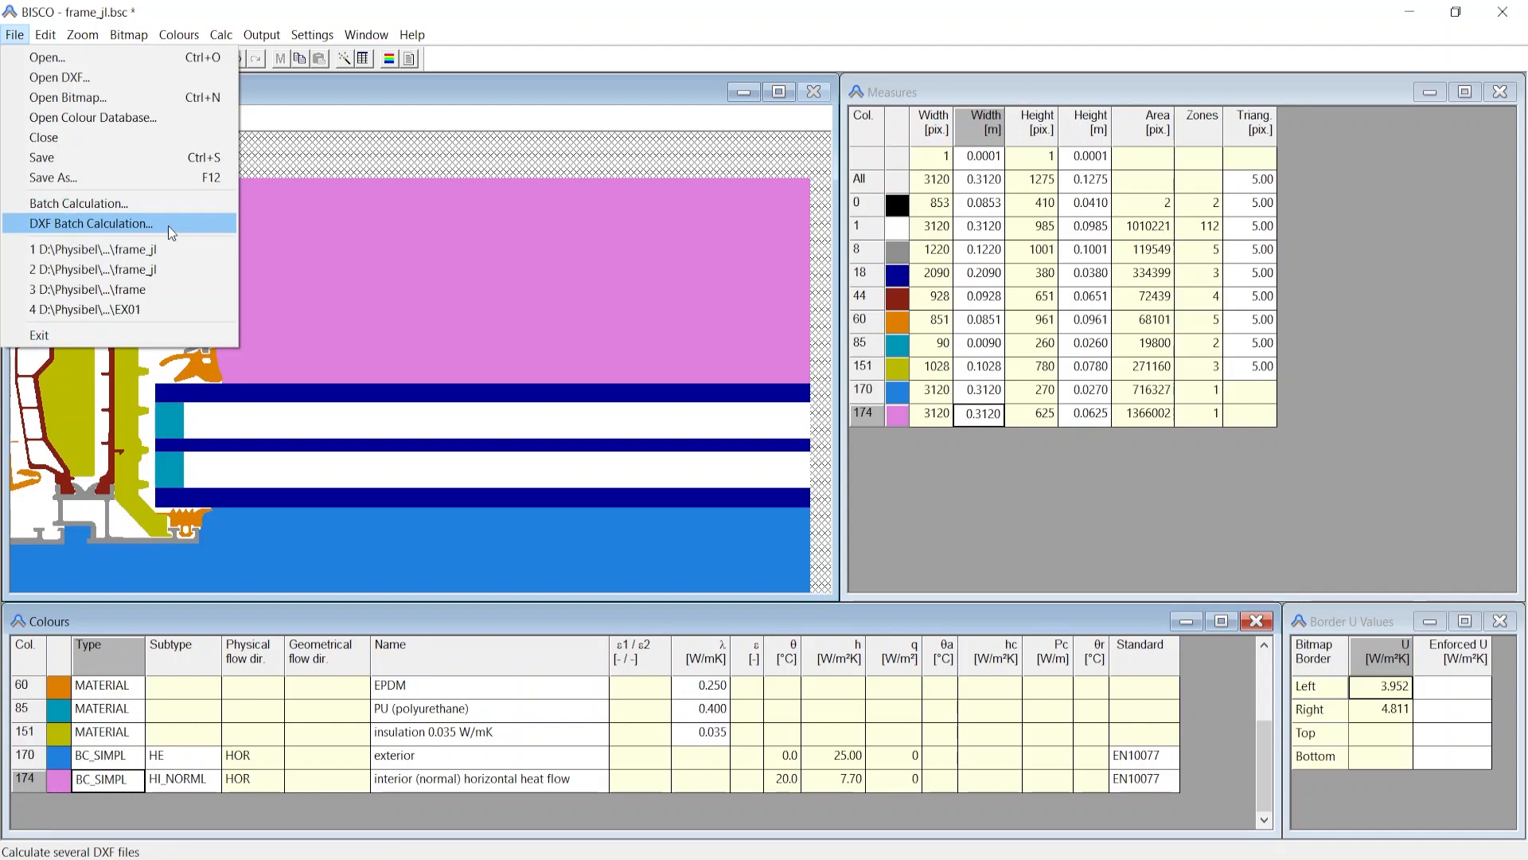